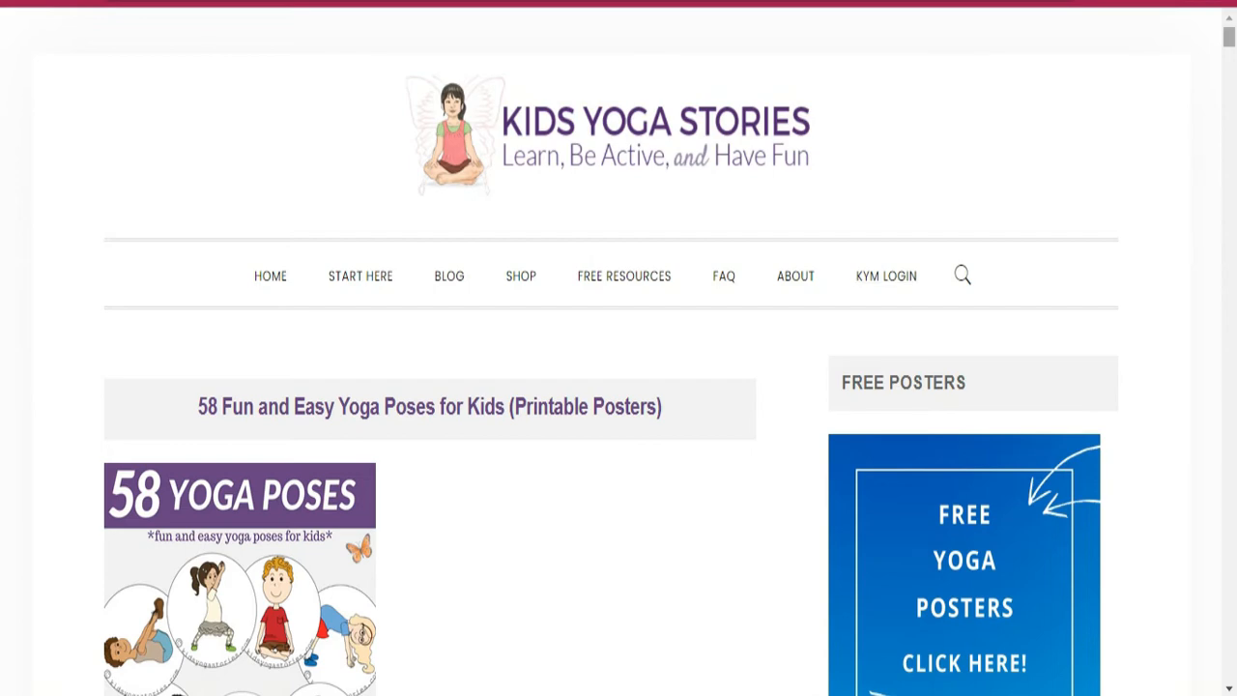
{"action": "scroll", "scroll_direction": "down", "scroll_amount": 3}
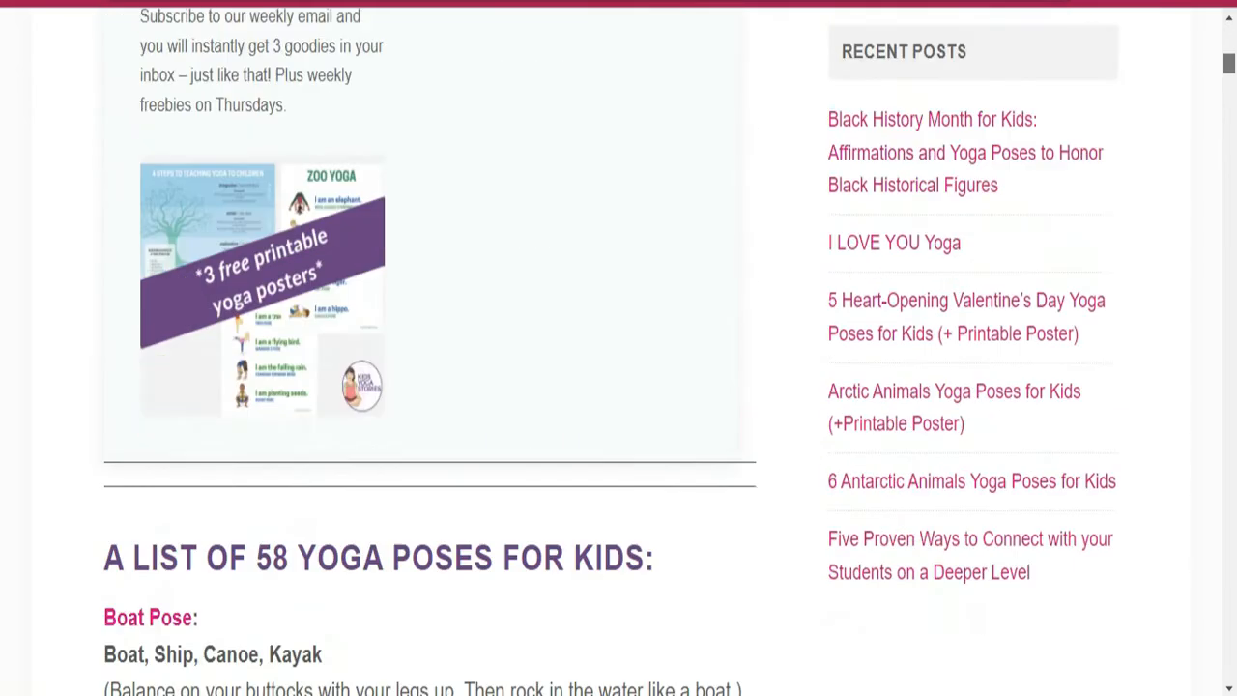
{"action": "scroll", "scroll_direction": "down", "scroll_amount": 3}
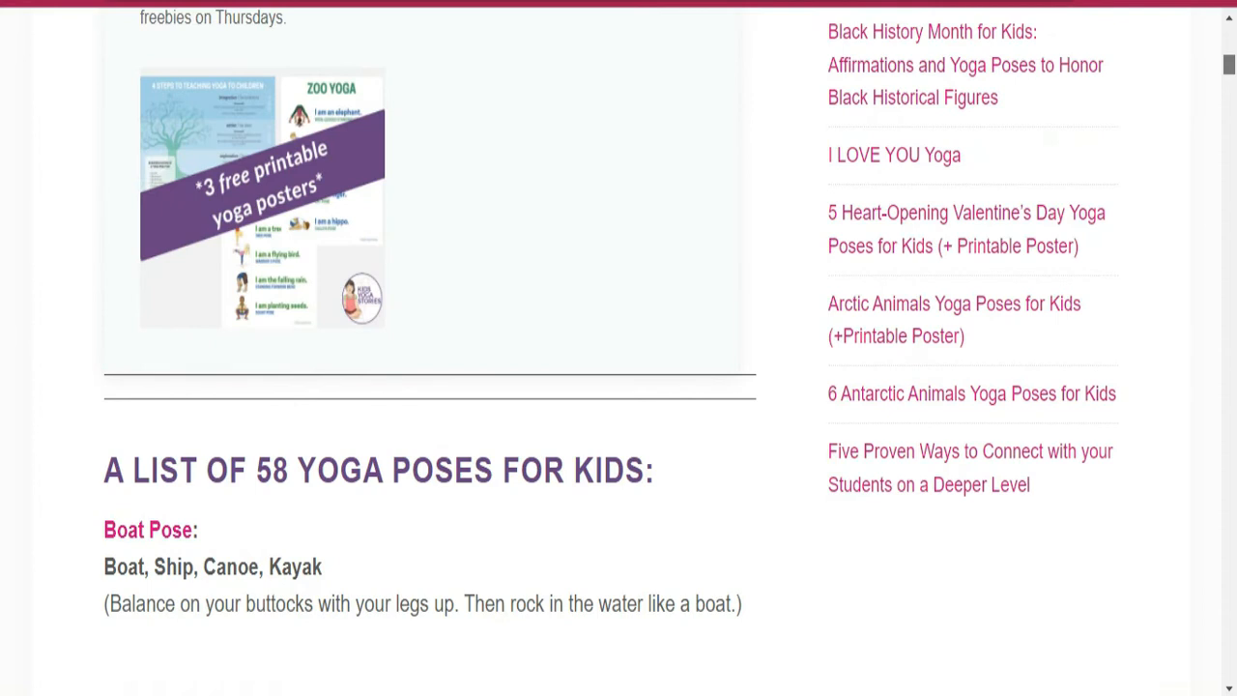
{"action": "scroll", "scroll_direction": "down", "scroll_amount": 3}
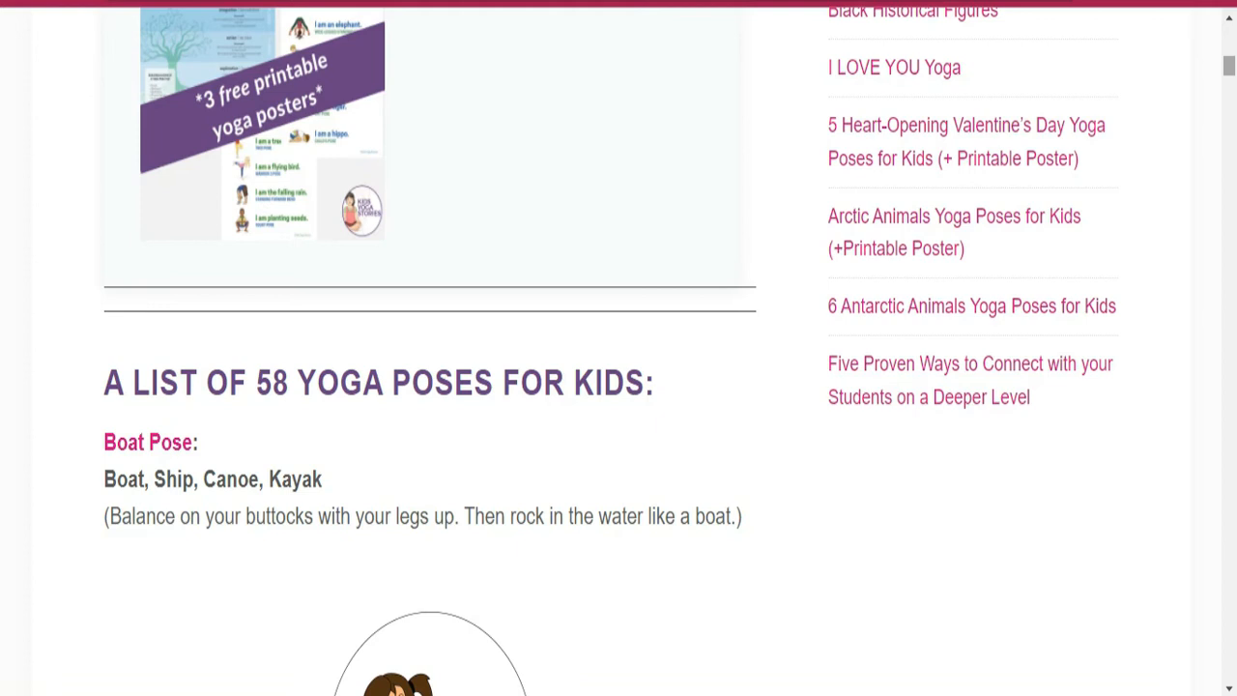
{"action": "scroll", "scroll_direction": "down", "scroll_amount": 3}
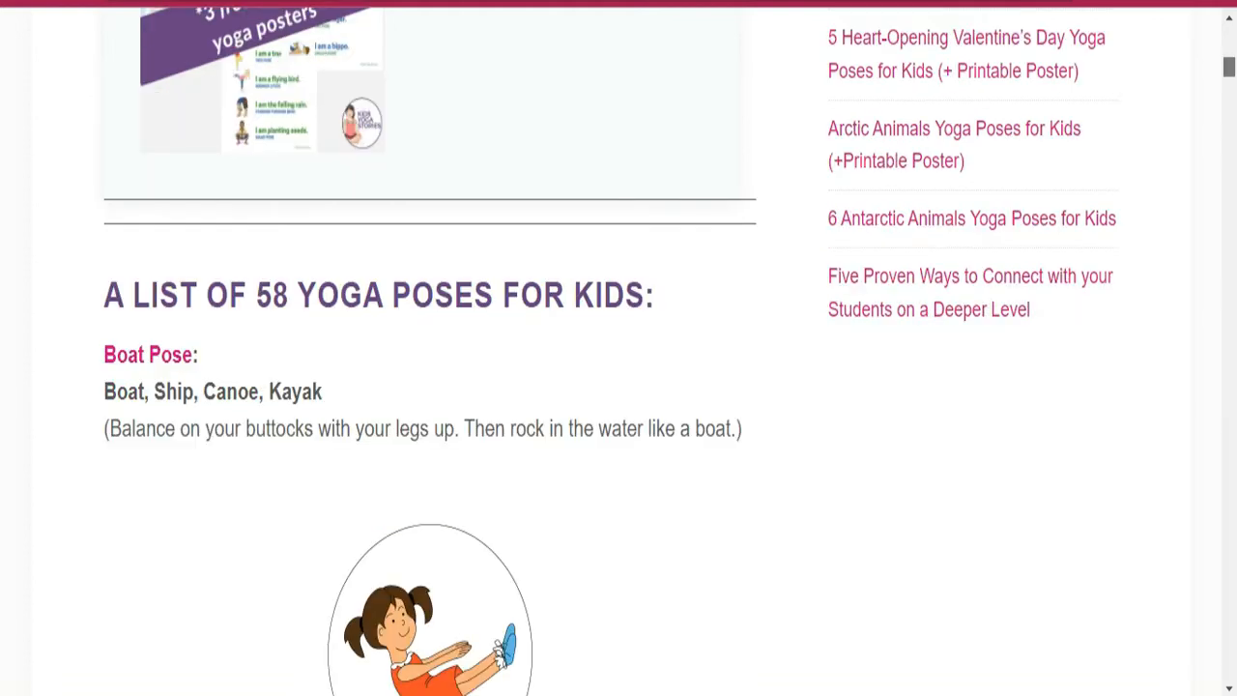
{"action": "scroll", "scroll_direction": "down", "scroll_amount": 3}
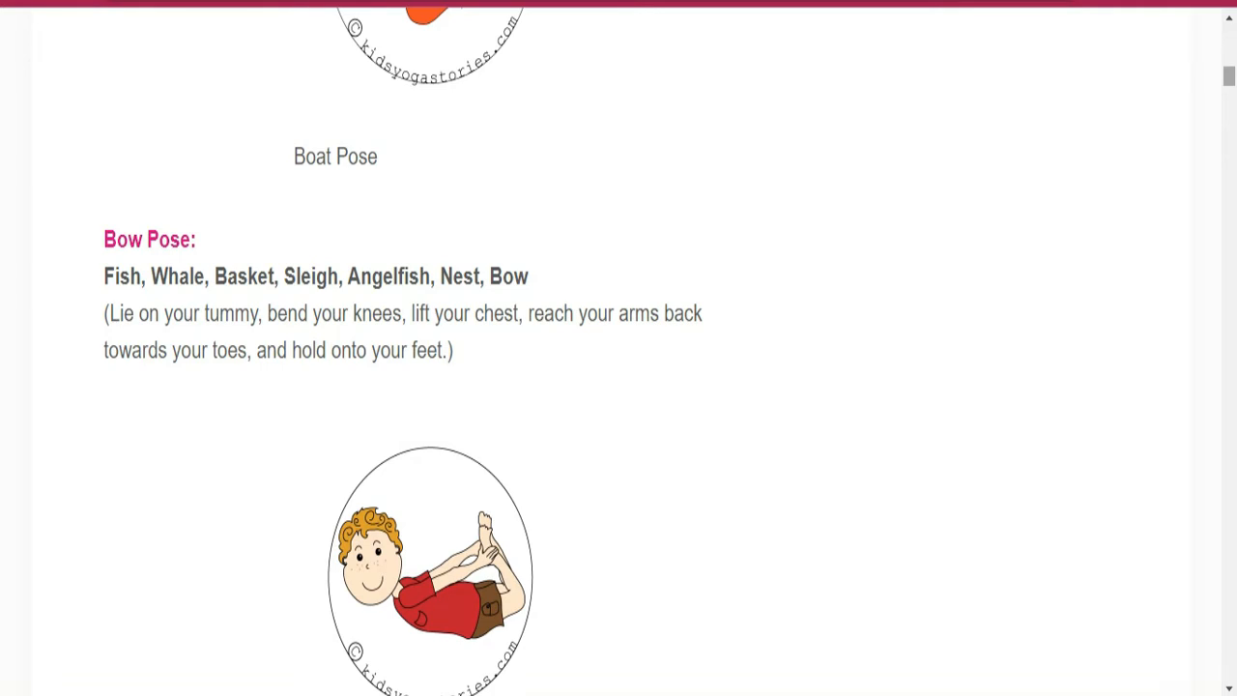
{"action": "scroll", "scroll_direction": "down", "scroll_amount": 3}
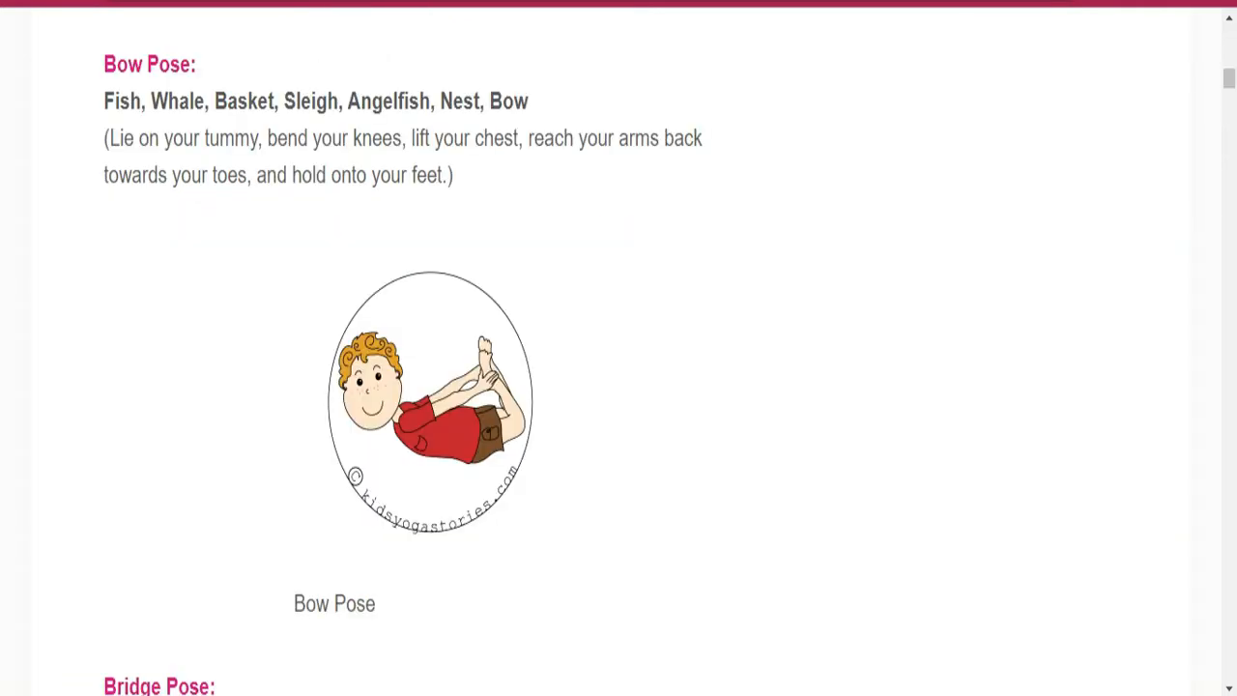
{"action": "scroll", "scroll_direction": "down", "scroll_amount": 3}
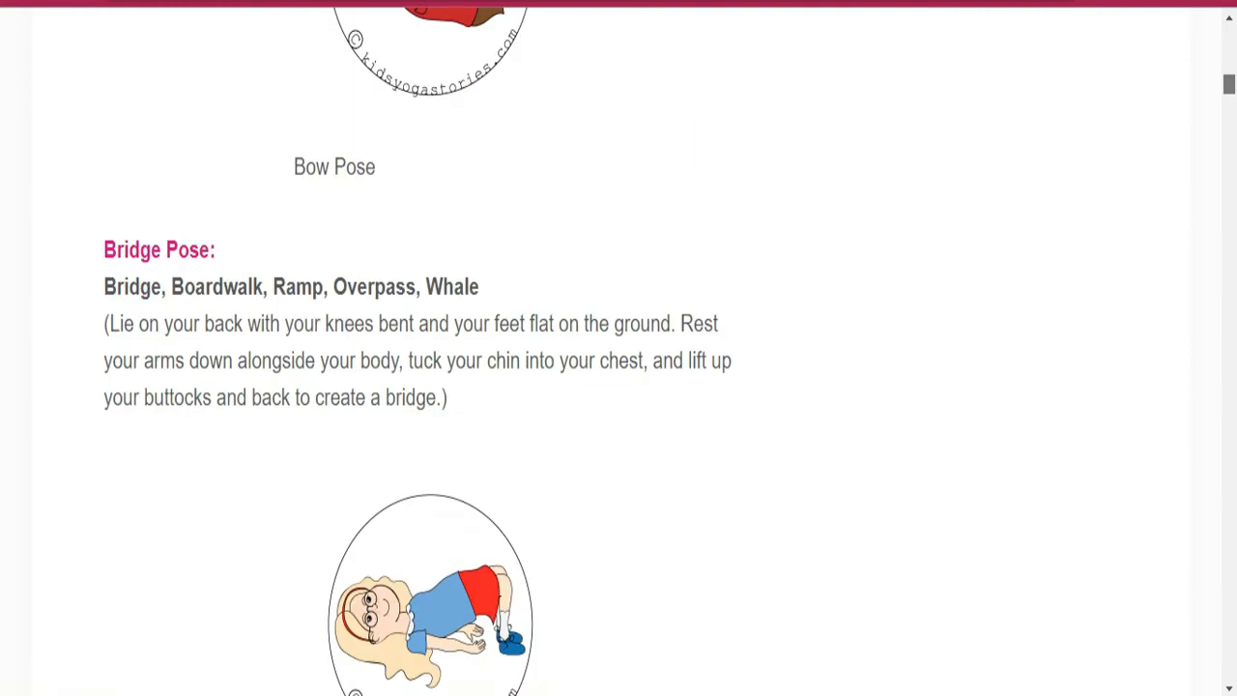
{"action": "scroll", "scroll_direction": "down", "scroll_amount": 3}
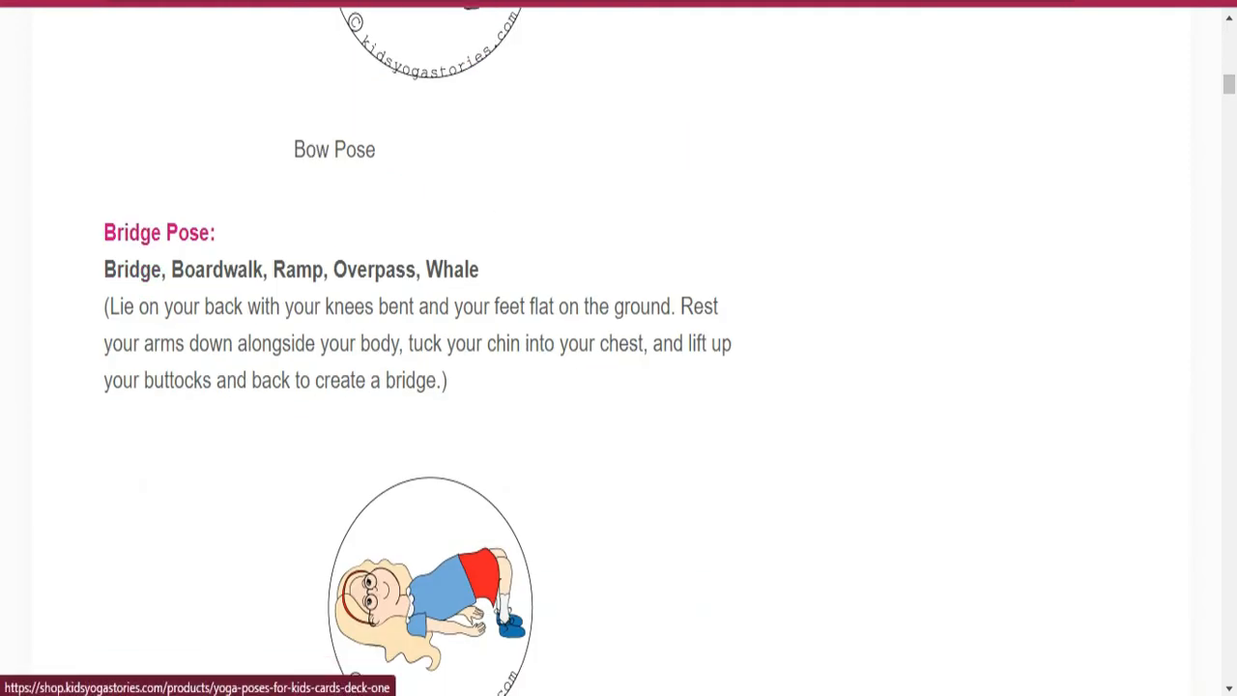
{"action": "scroll", "scroll_direction": "down", "scroll_amount": 3}
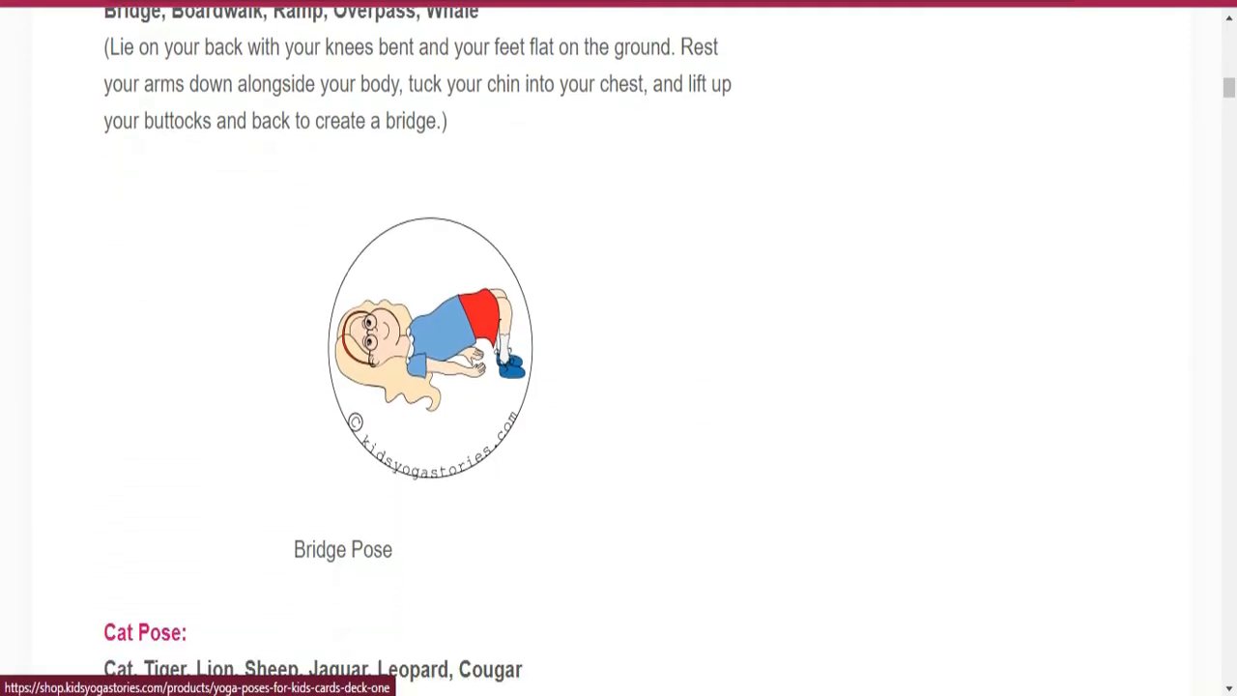
{"action": "scroll", "scroll_direction": "up", "scroll_amount": 3}
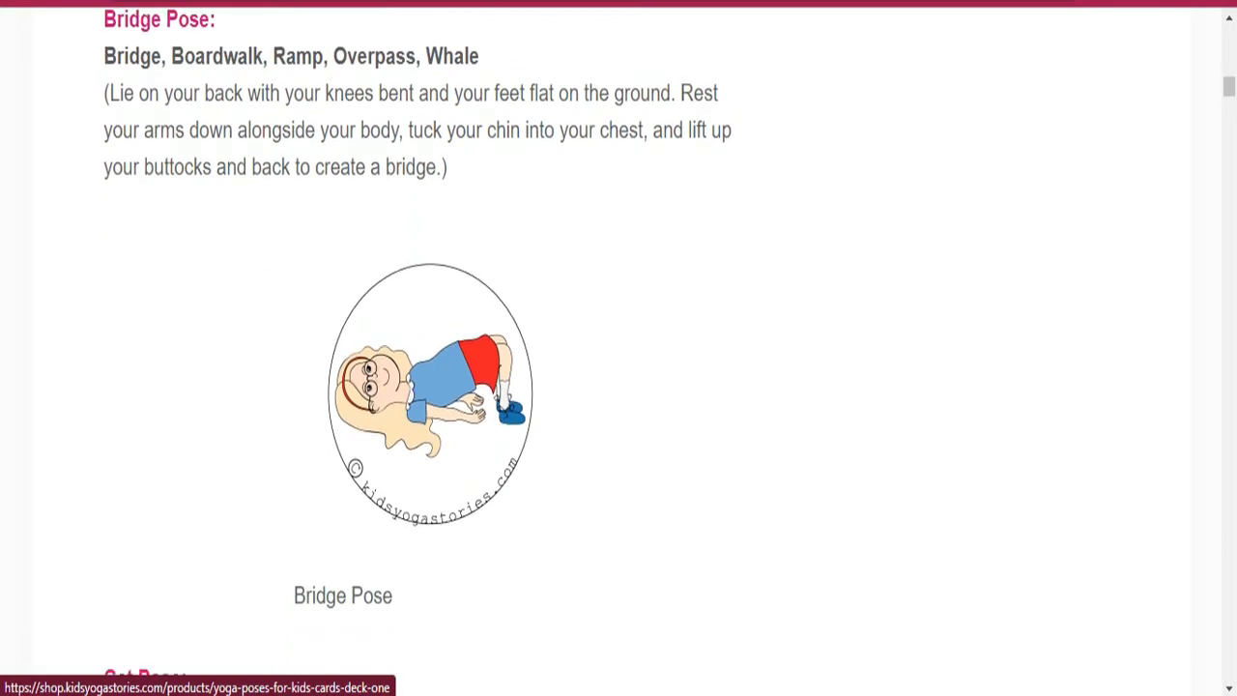
{"action": "scroll", "scroll_direction": "down", "scroll_amount": 3}
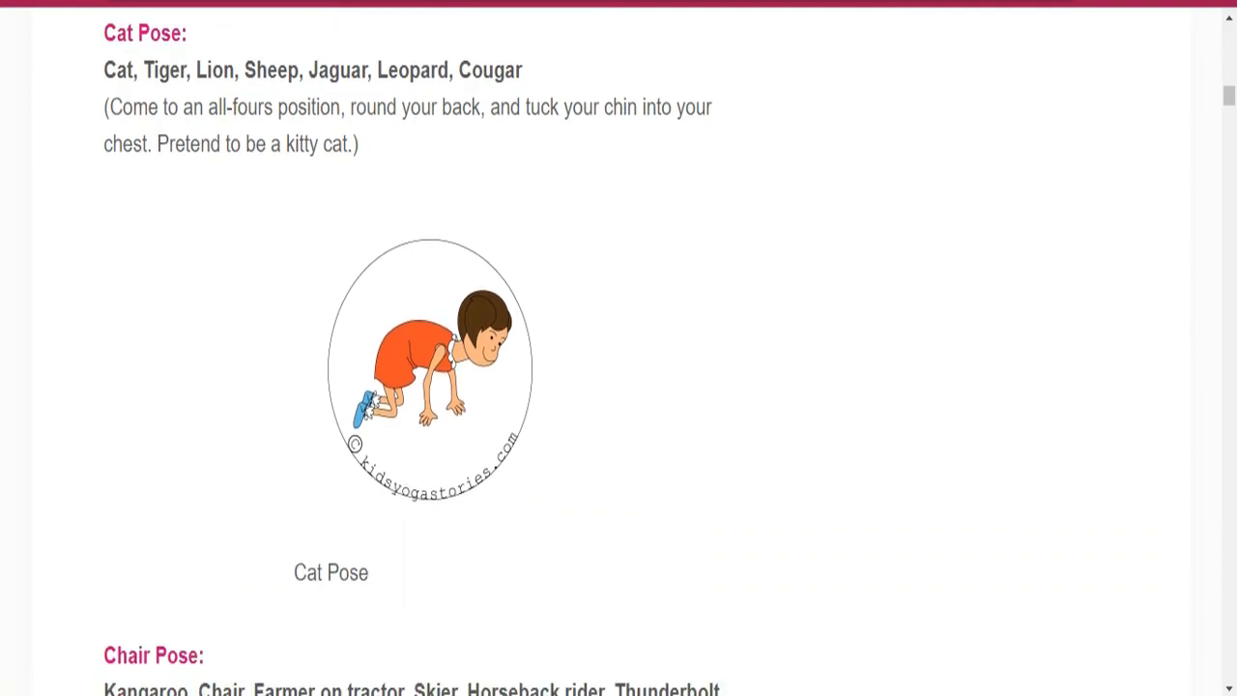
{"action": "scroll", "scroll_direction": "down", "scroll_amount": 3}
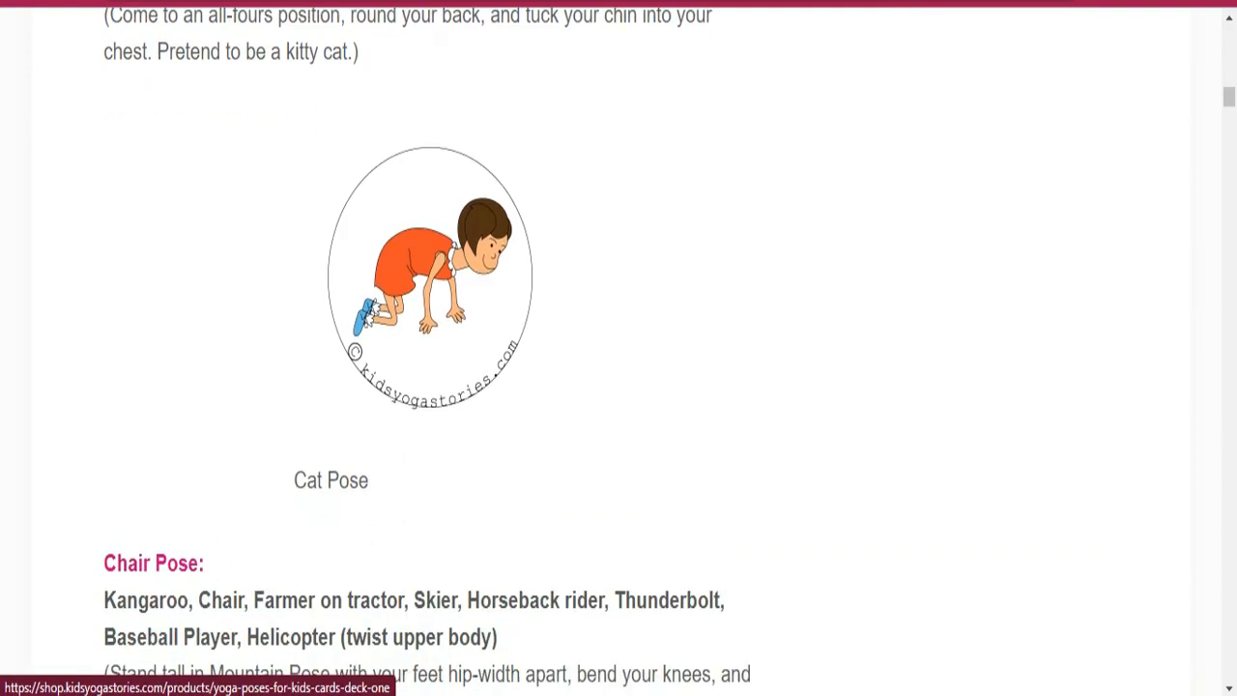
{"action": "scroll", "scroll_direction": "down", "scroll_amount": 3}
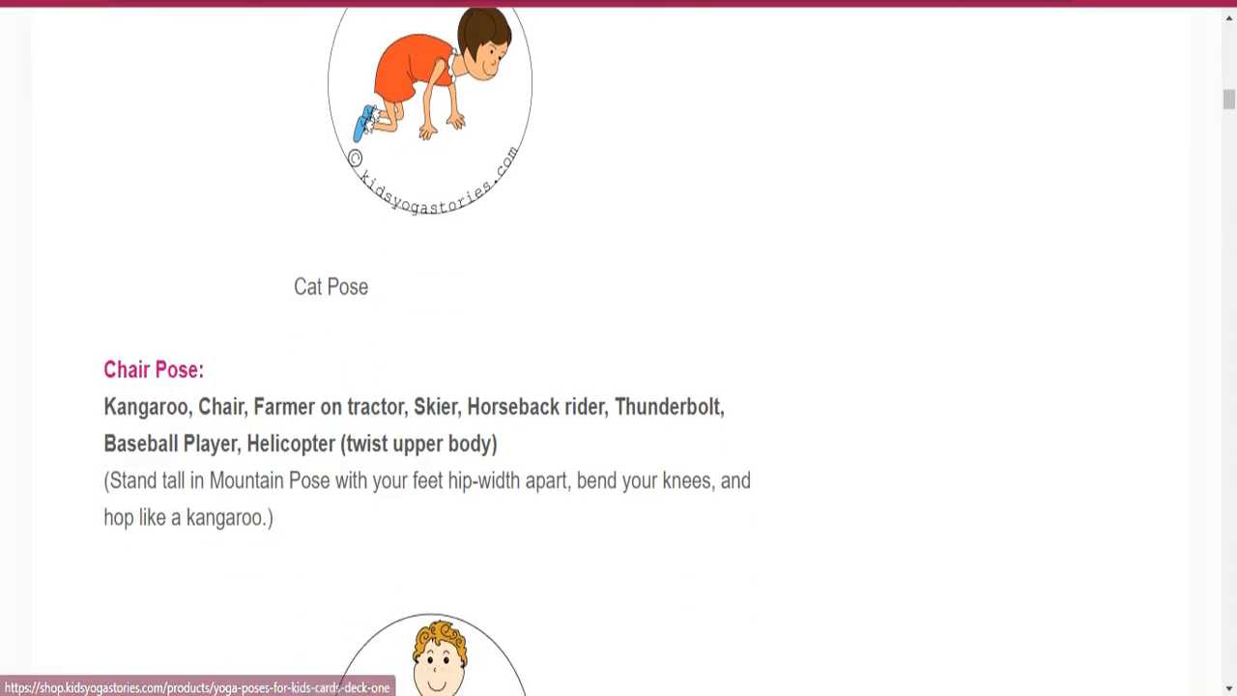
{"action": "scroll", "scroll_direction": "down", "scroll_amount": 3}
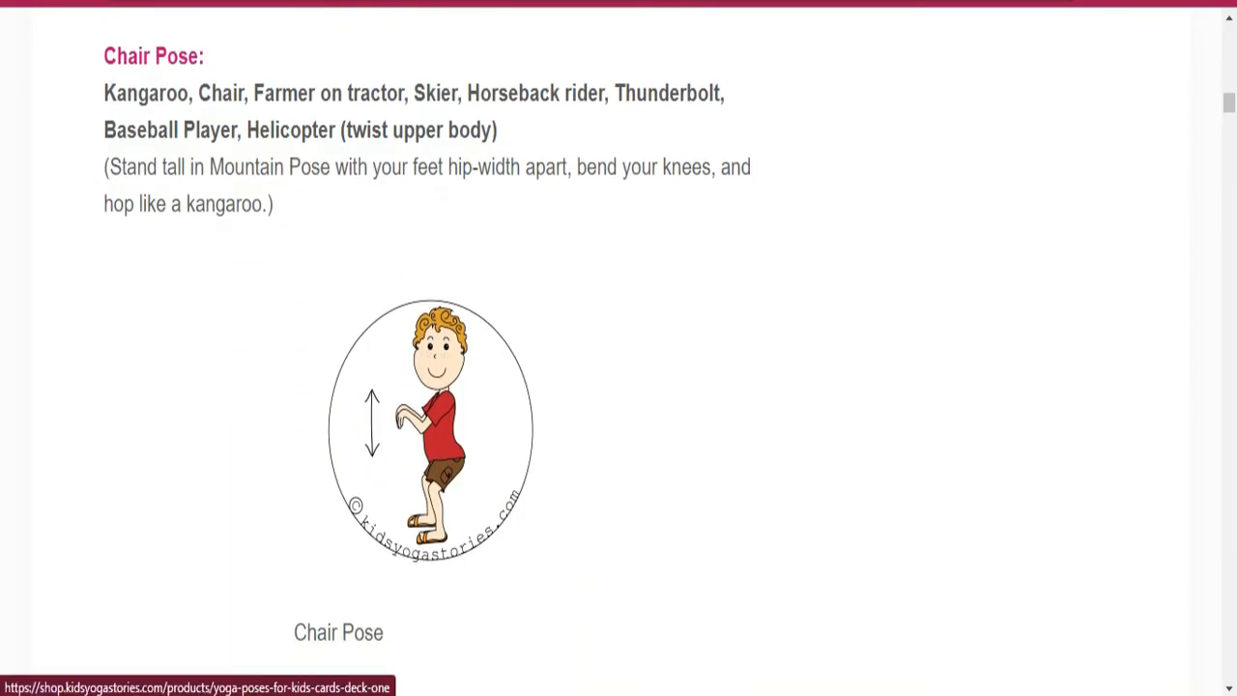
{"action": "scroll", "scroll_direction": "down", "scroll_amount": 3}
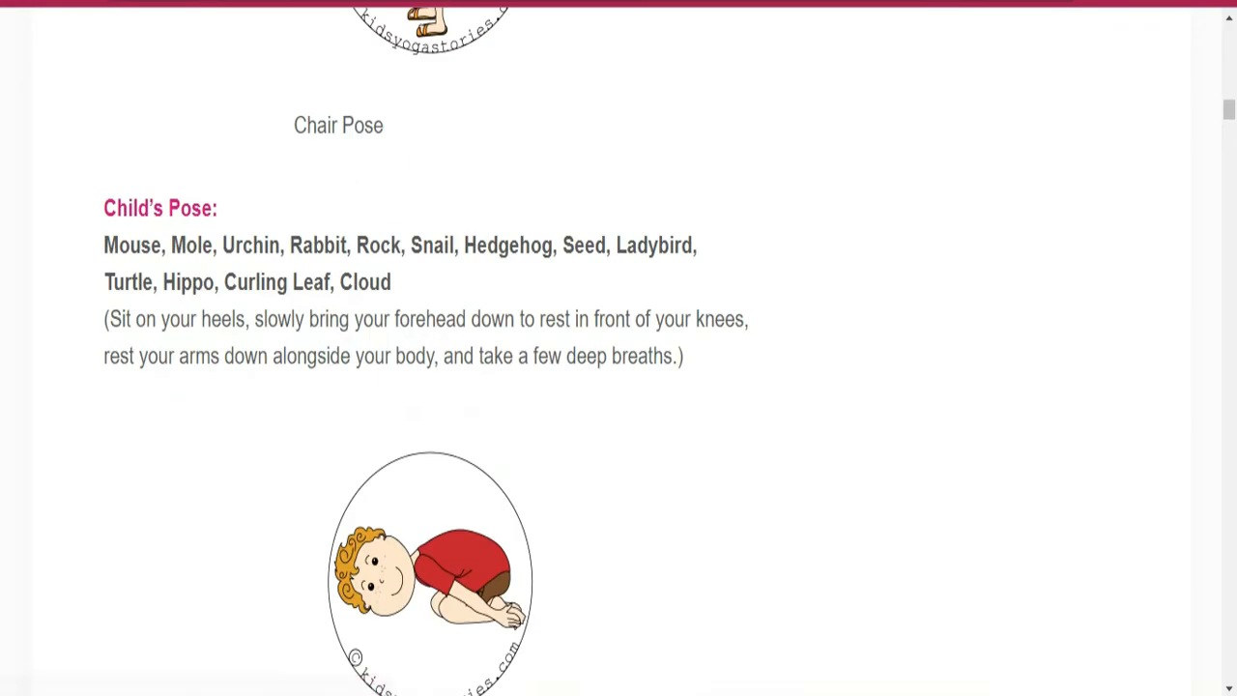
{"action": "scroll", "scroll_direction": "down", "scroll_amount": 3}
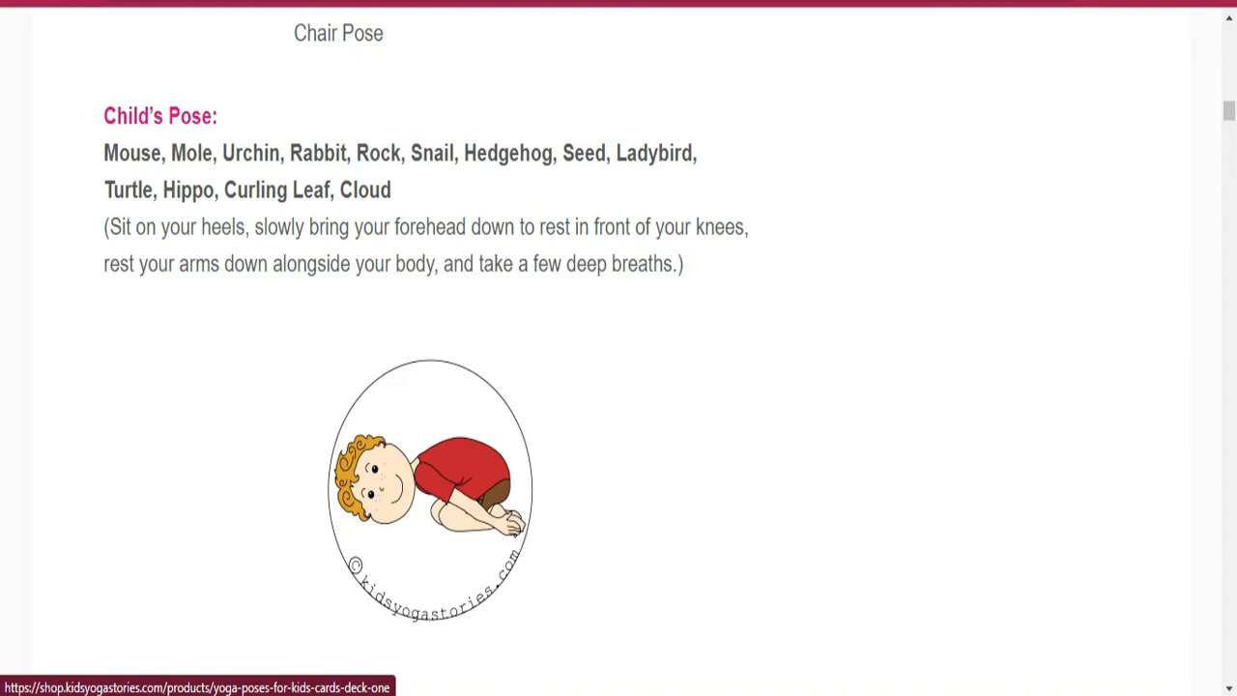
{"action": "scroll", "scroll_direction": "down", "scroll_amount": 3}
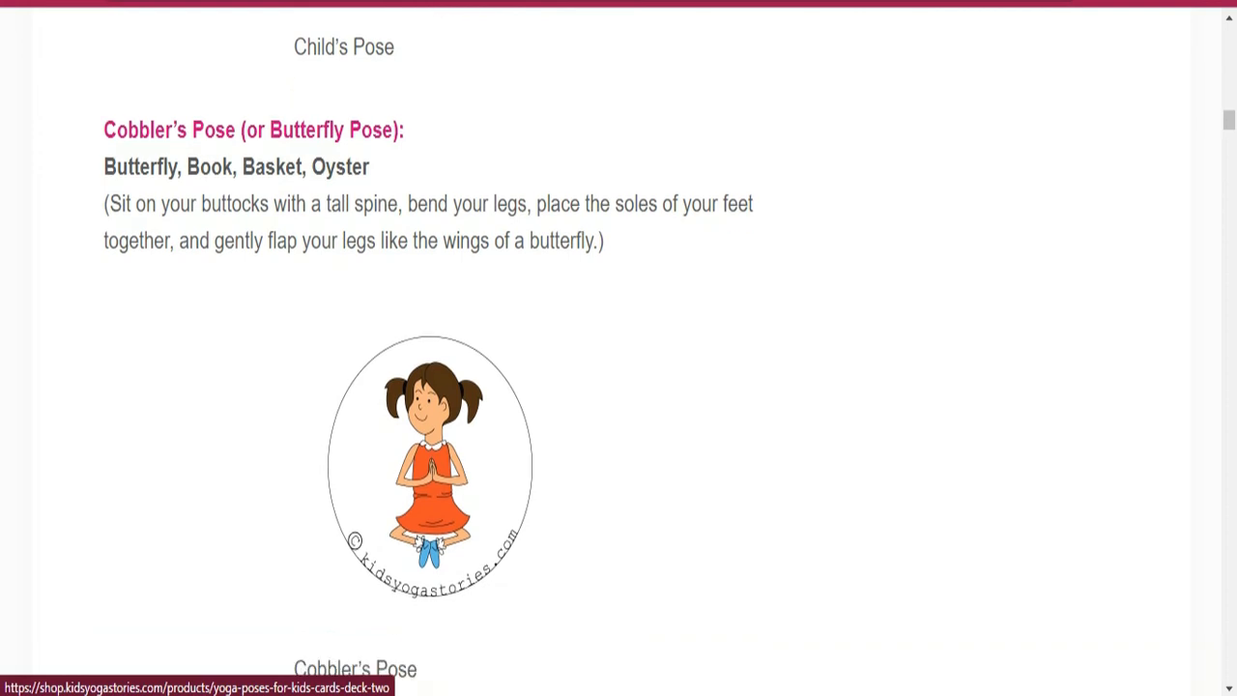
{"action": "scroll", "scroll_direction": "down", "scroll_amount": 3}
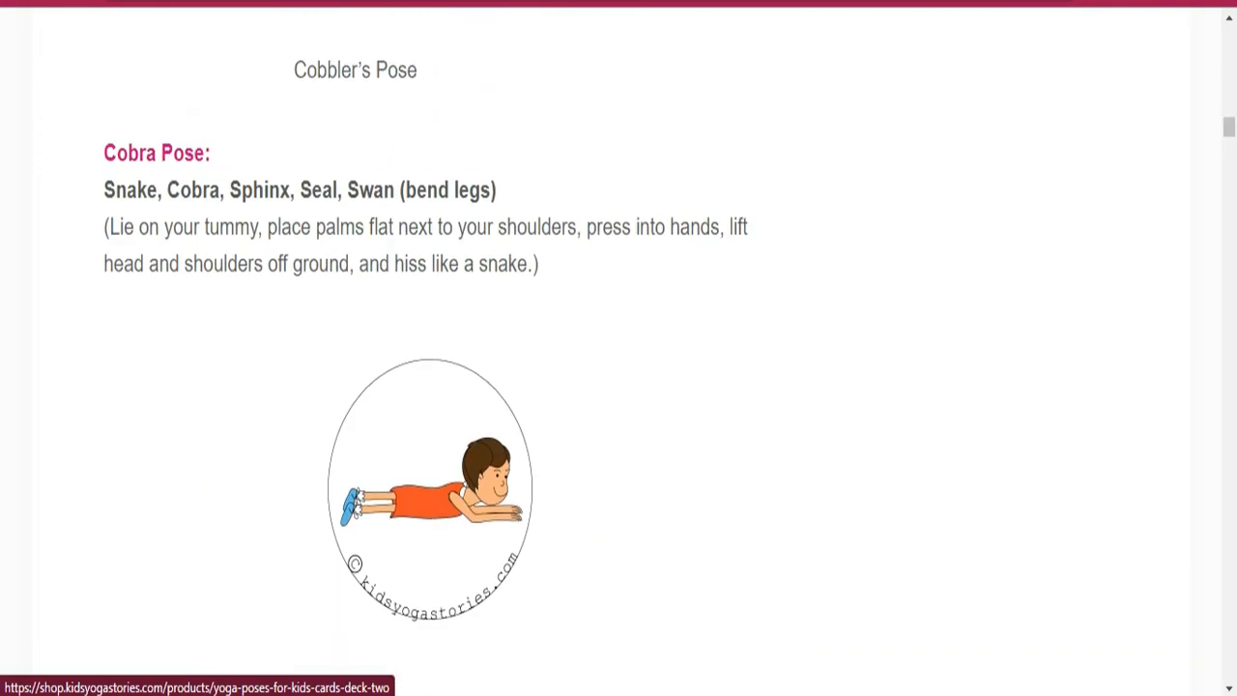
{"action": "scroll", "scroll_direction": "down", "scroll_amount": 3}
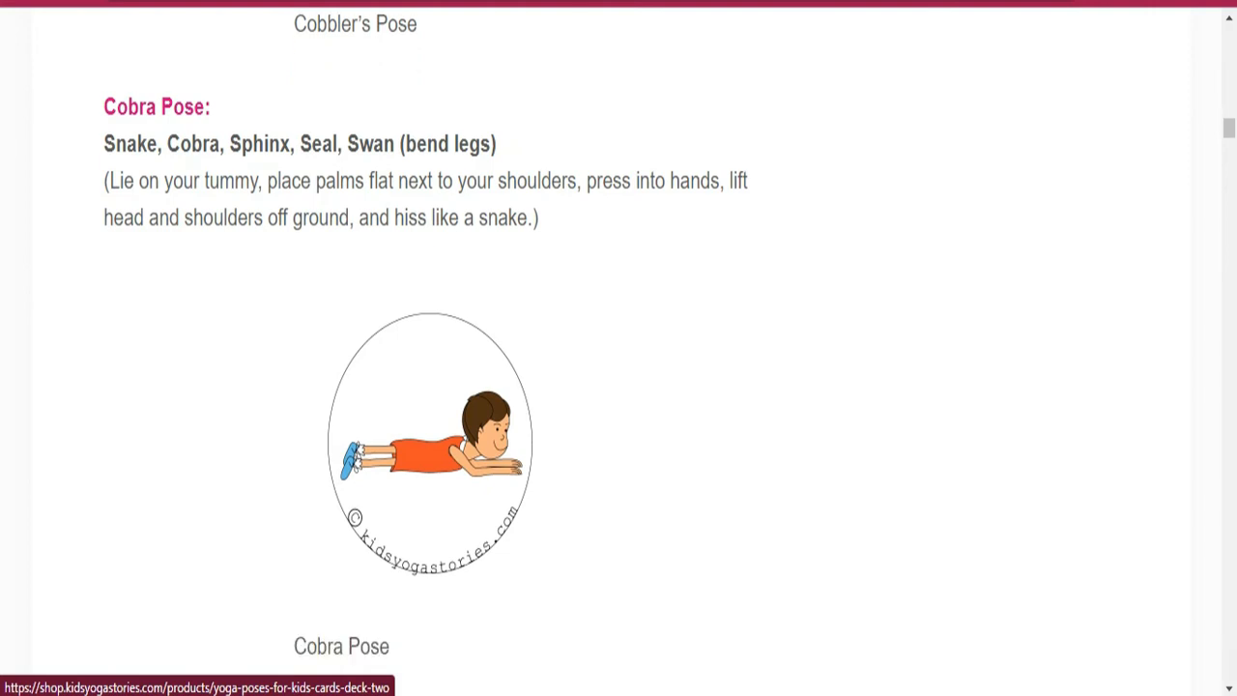
{"action": "scroll", "scroll_direction": "down", "scroll_amount": 3}
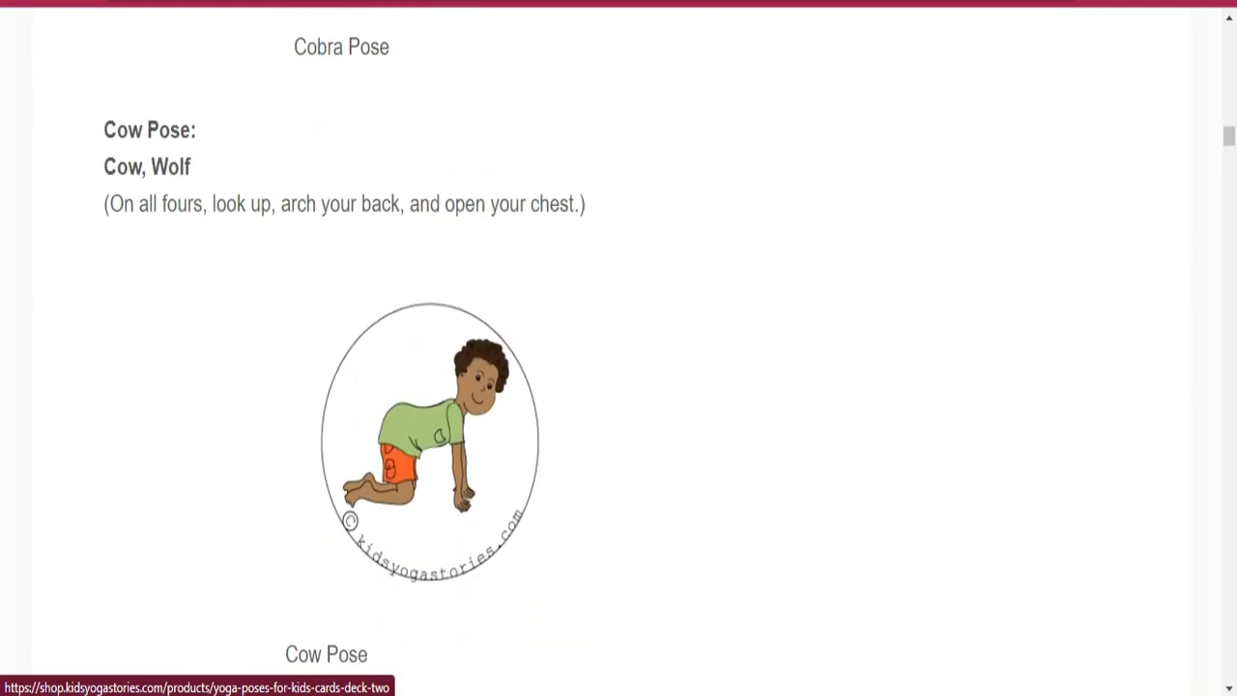
{"action": "scroll", "scroll_direction": "down", "scroll_amount": 3}
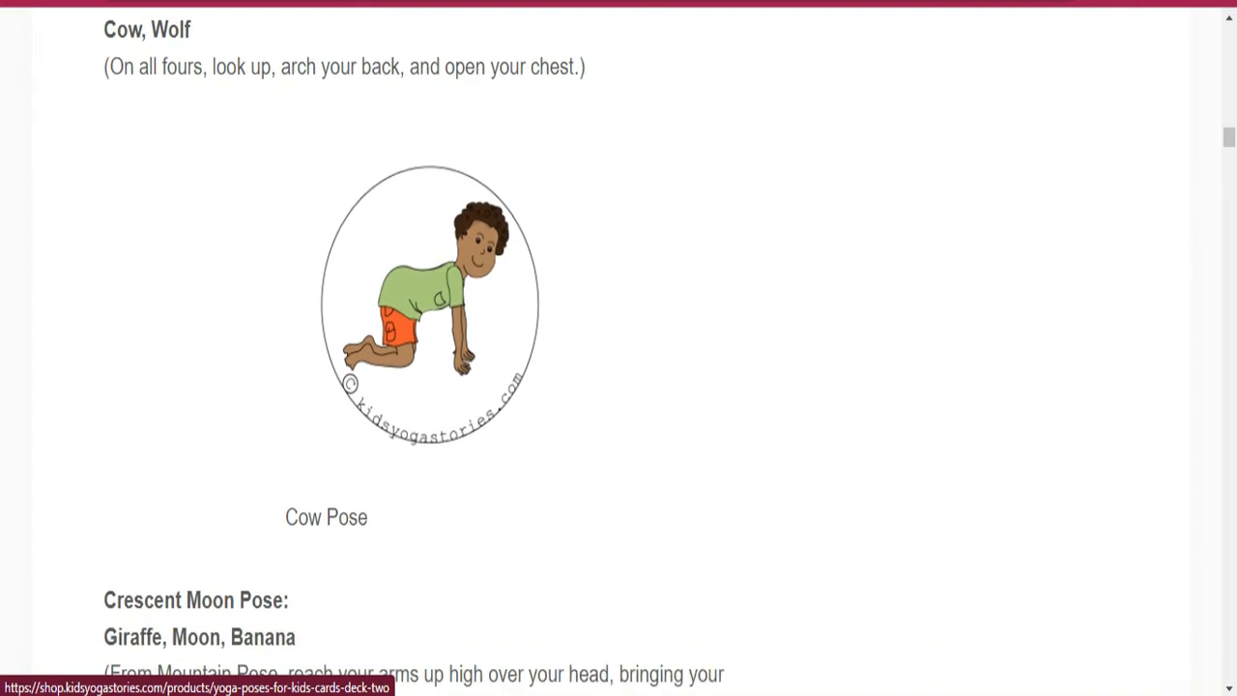
{"action": "scroll", "scroll_direction": "down", "scroll_amount": 3}
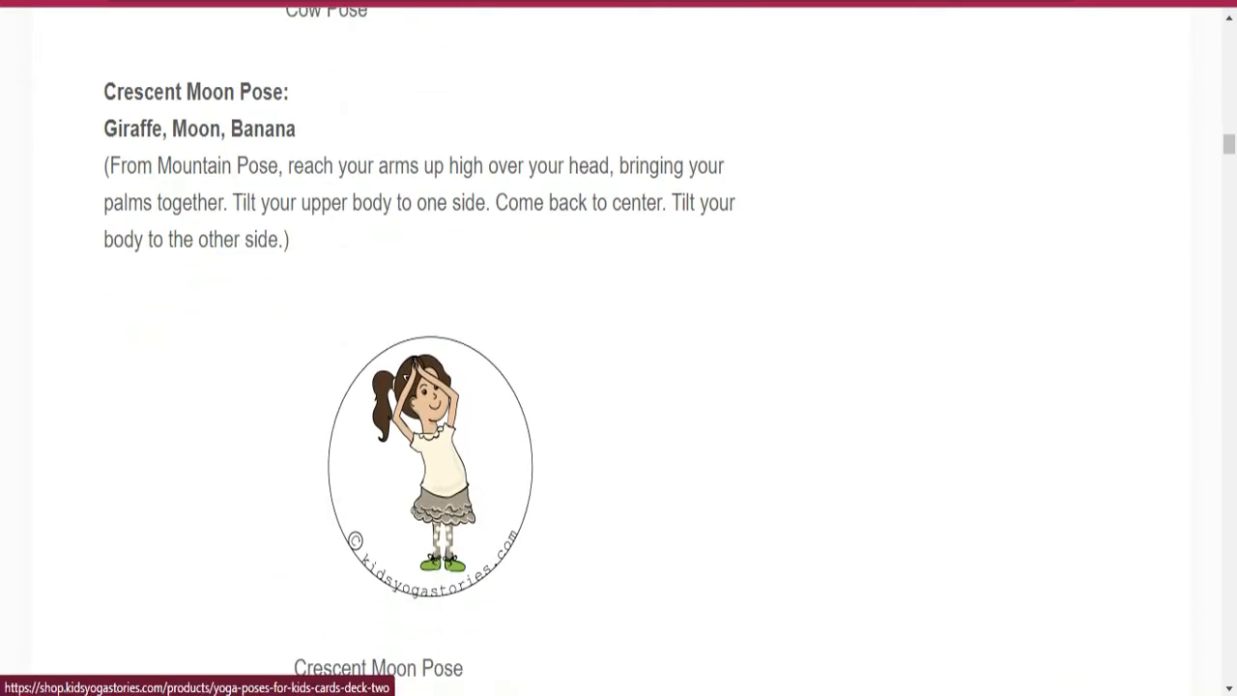
{"action": "scroll", "scroll_direction": "down", "scroll_amount": 3}
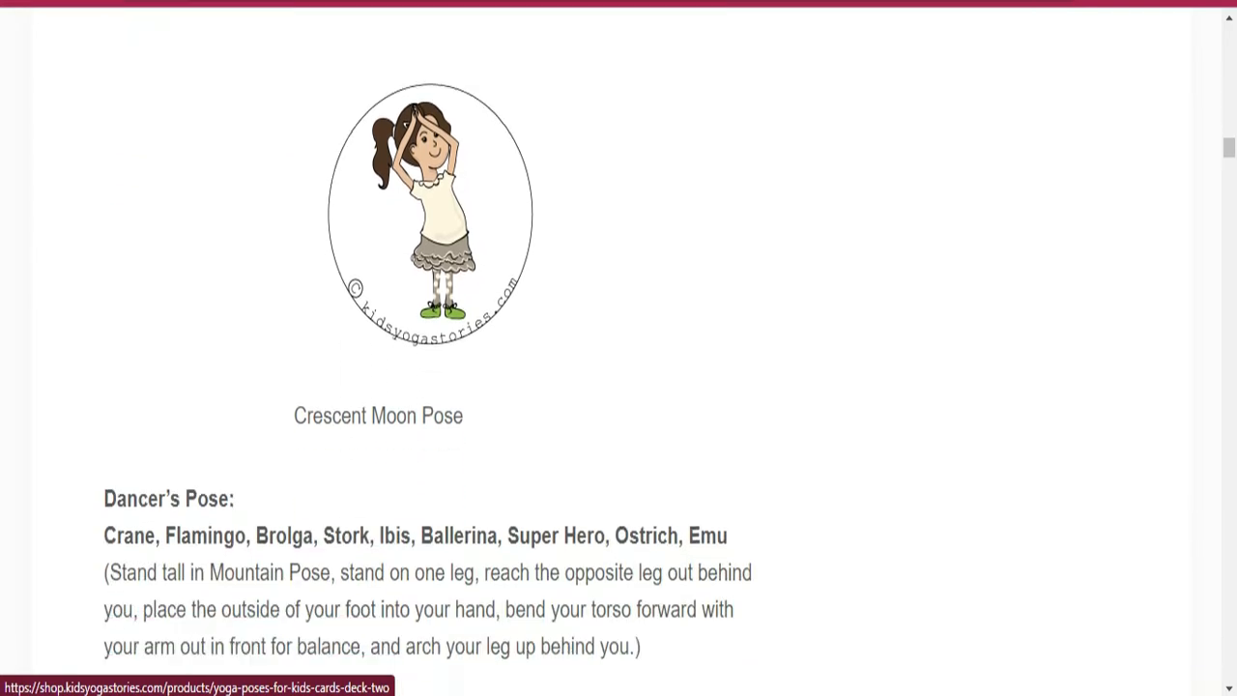
{"action": "scroll", "scroll_direction": "down", "scroll_amount": 3}
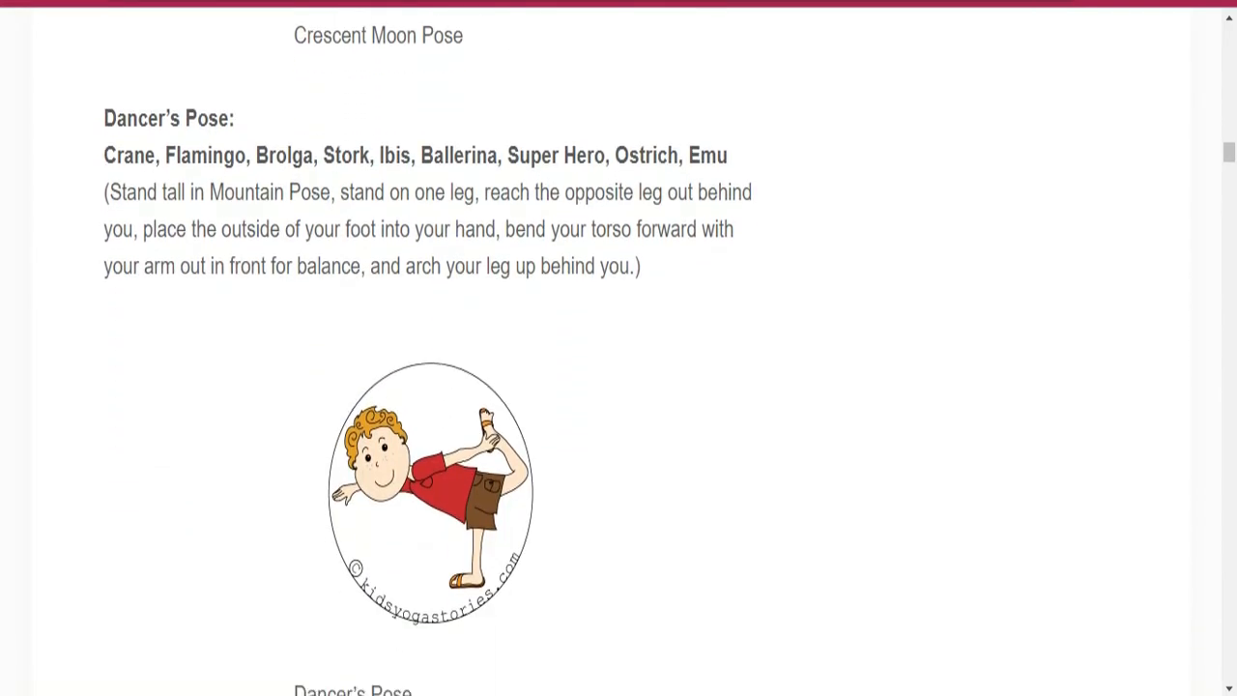
{"action": "scroll", "scroll_direction": "down", "scroll_amount": 3}
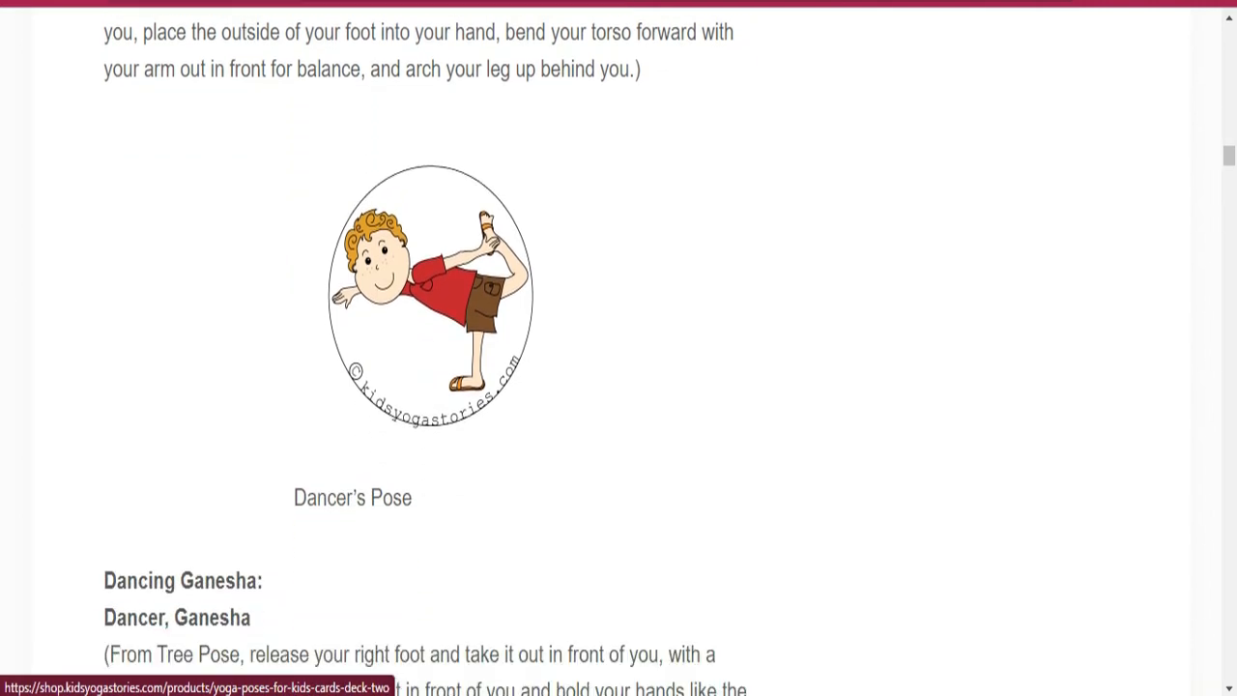
{"action": "scroll", "scroll_direction": "down", "scroll_amount": 3}
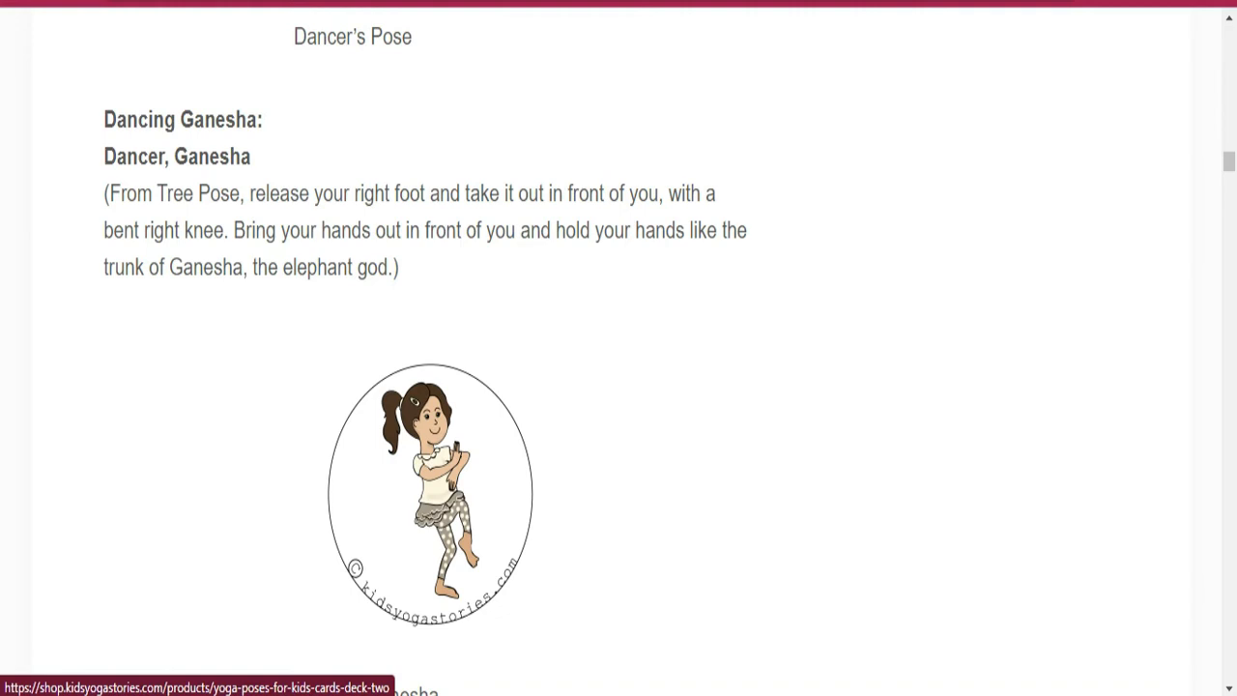
{"action": "scroll", "scroll_direction": "down", "scroll_amount": 3}
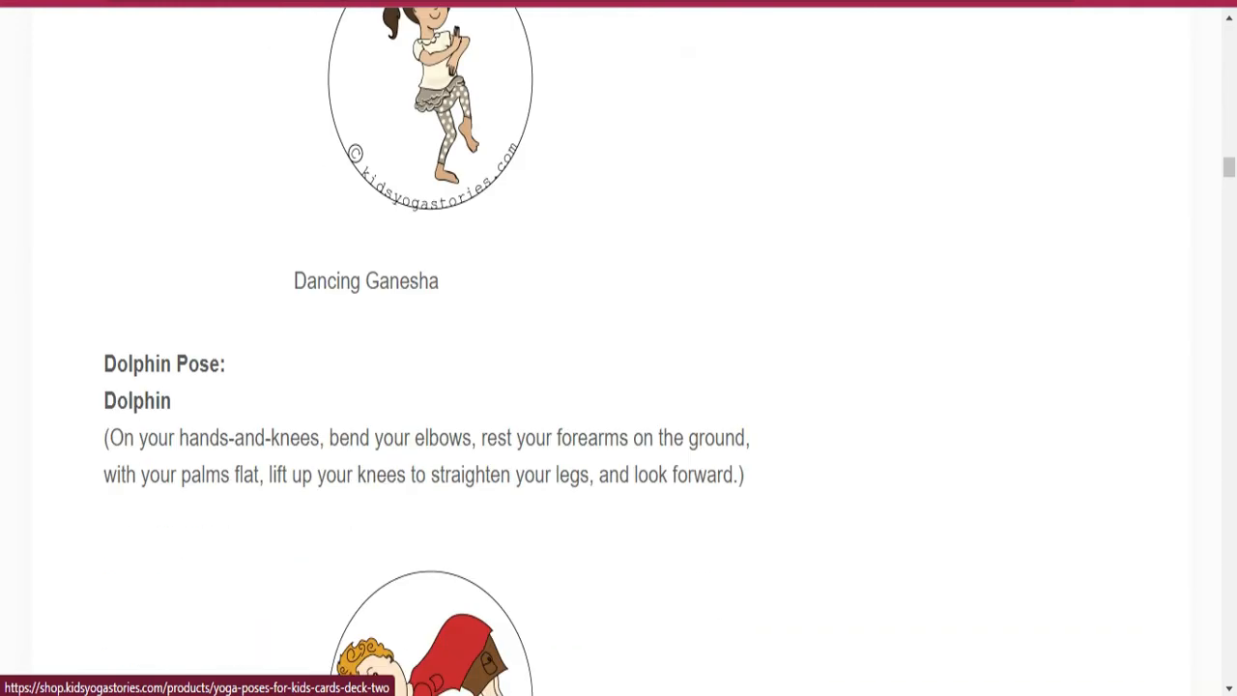
{"action": "scroll", "scroll_direction": "down", "scroll_amount": 3}
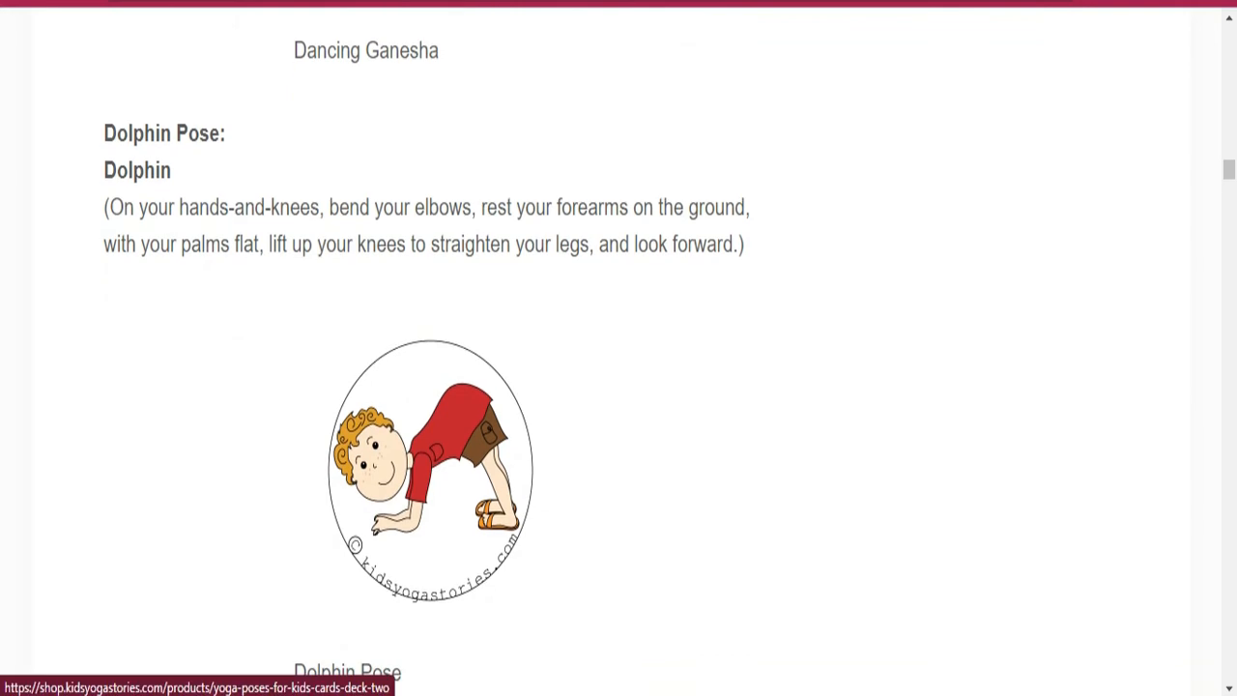
{"action": "scroll", "scroll_direction": "down", "scroll_amount": 3}
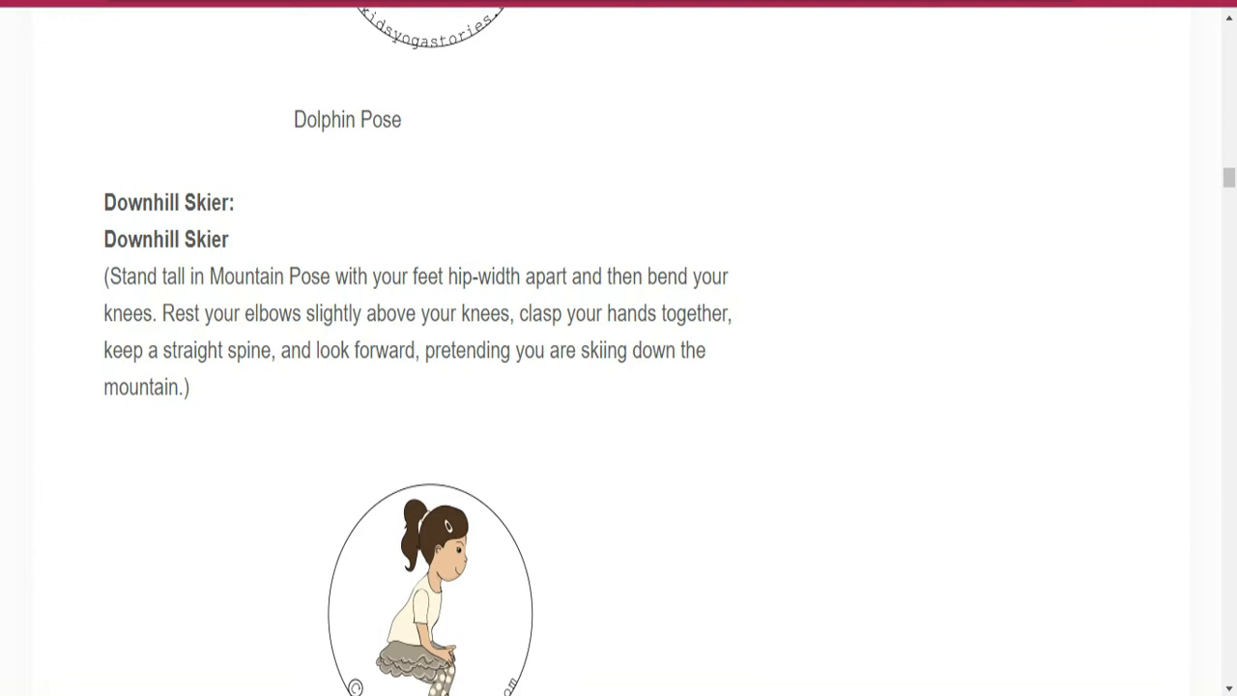
{"action": "scroll", "scroll_direction": "down", "scroll_amount": 3}
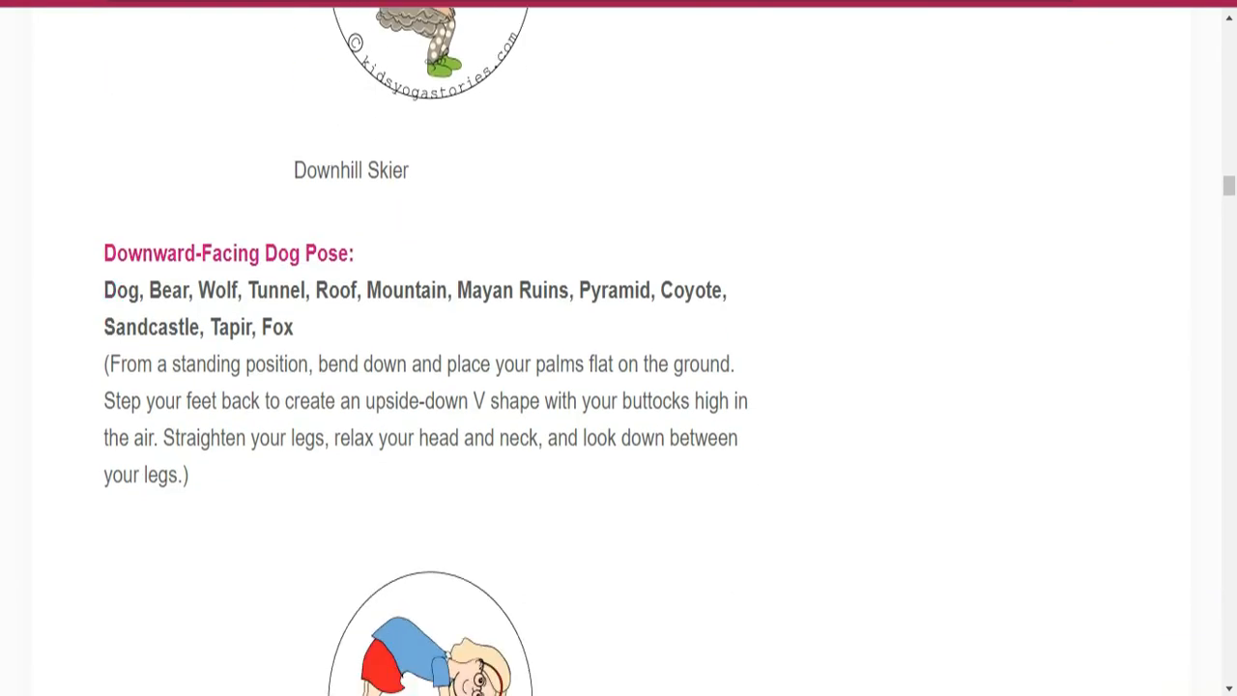
{"action": "scroll", "scroll_direction": "down", "scroll_amount": 3}
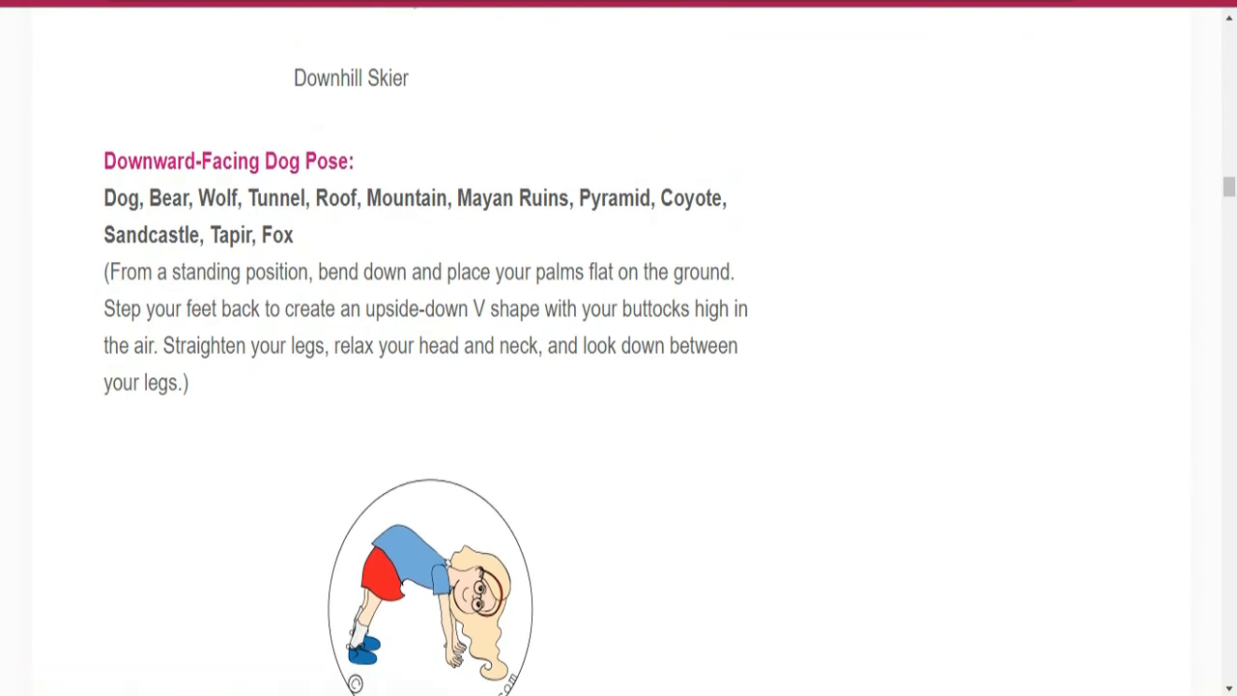
{"action": "scroll", "scroll_direction": "down", "scroll_amount": 3}
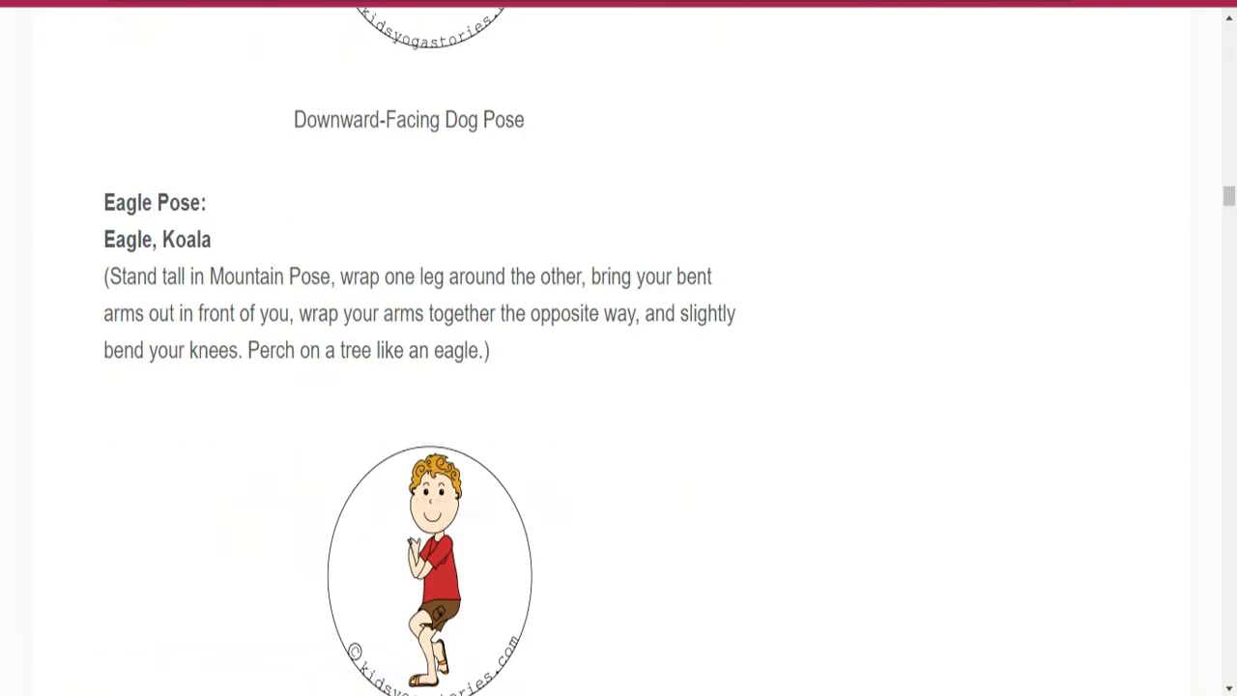
{"action": "scroll", "scroll_direction": "down", "scroll_amount": 3}
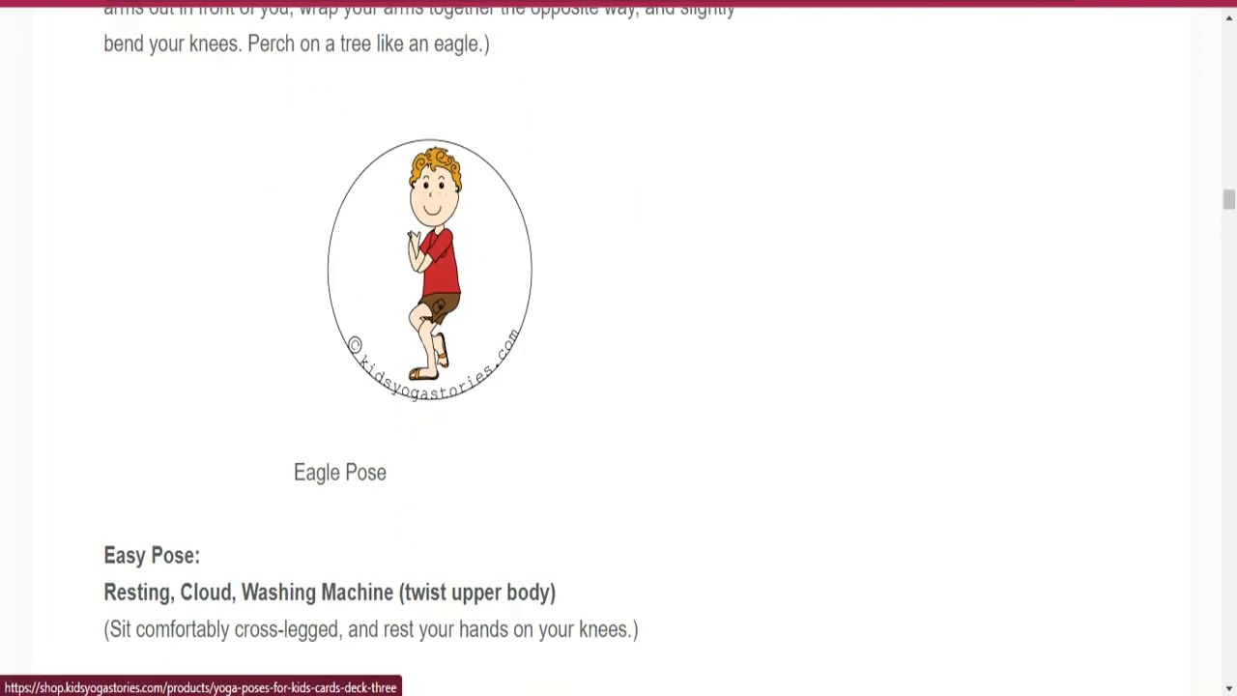
{"action": "scroll", "scroll_direction": "down", "scroll_amount": 3}
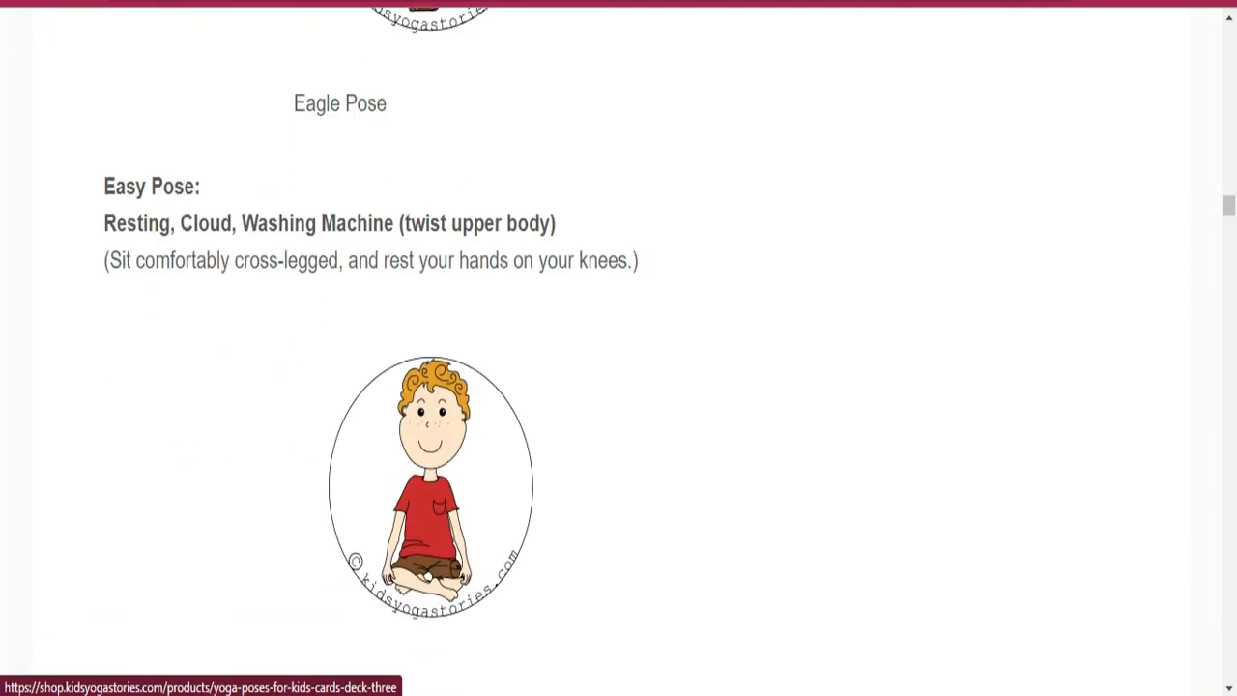
{"action": "scroll", "scroll_direction": "down", "scroll_amount": 3}
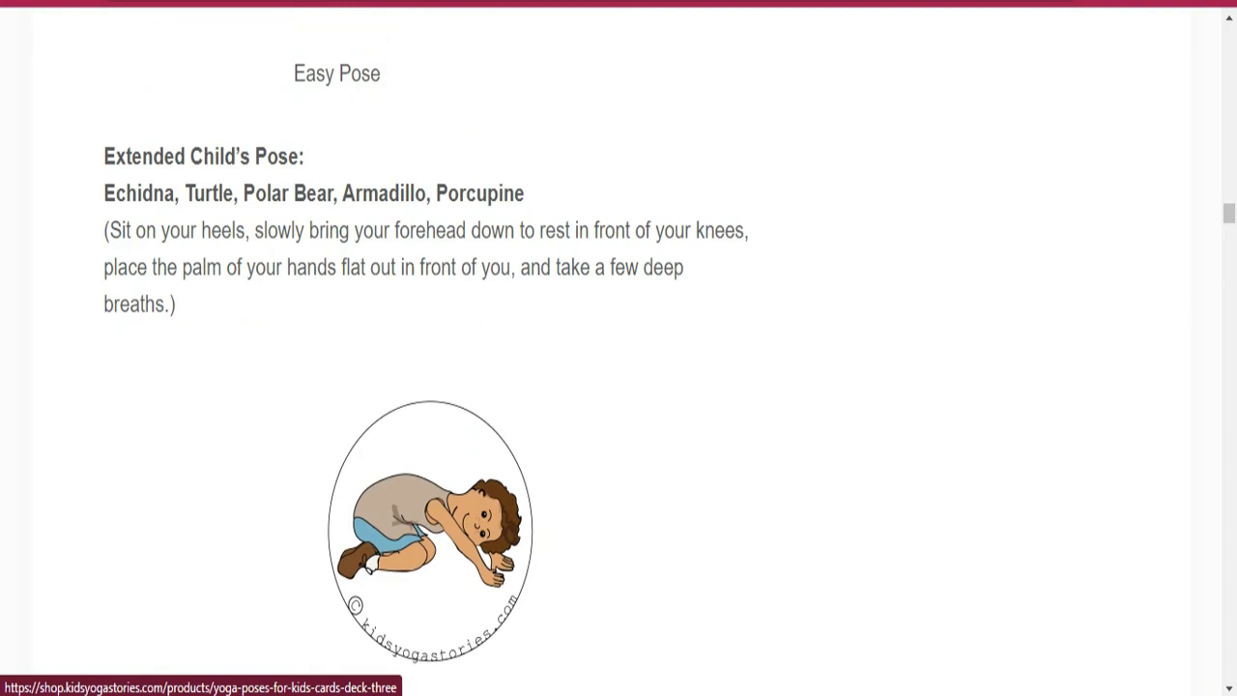
{"action": "scroll", "scroll_direction": "down", "scroll_amount": 3}
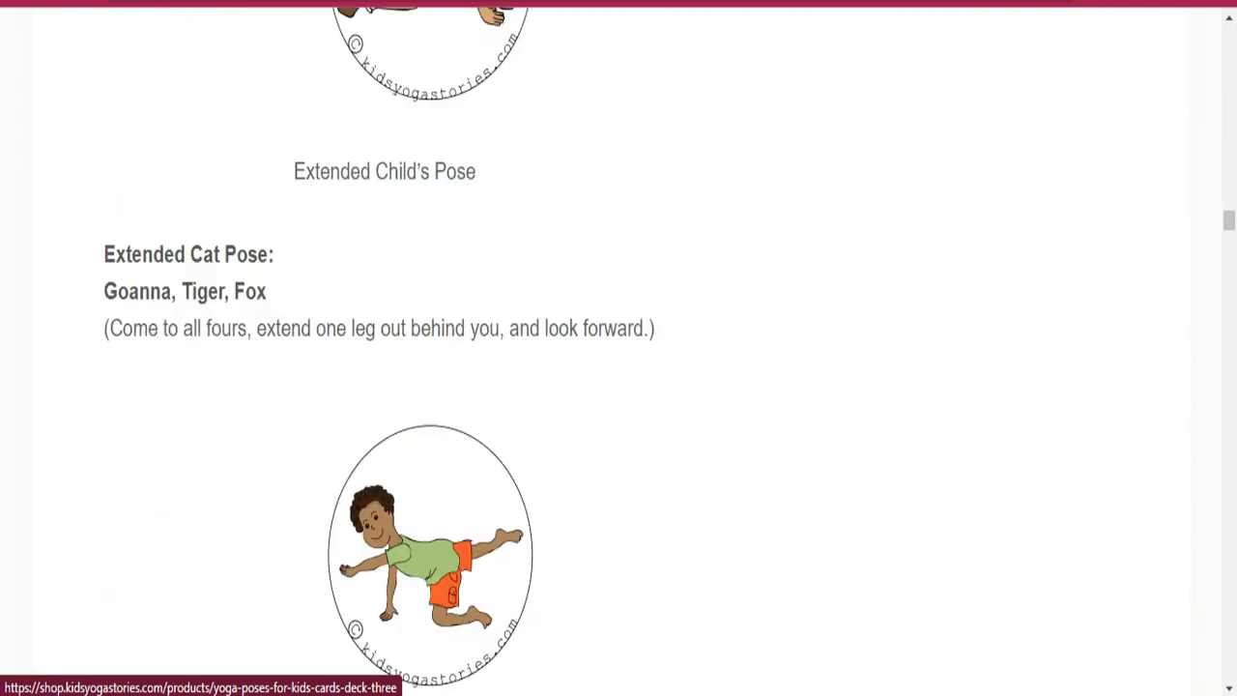
{"action": "scroll", "scroll_direction": "down", "scroll_amount": 3}
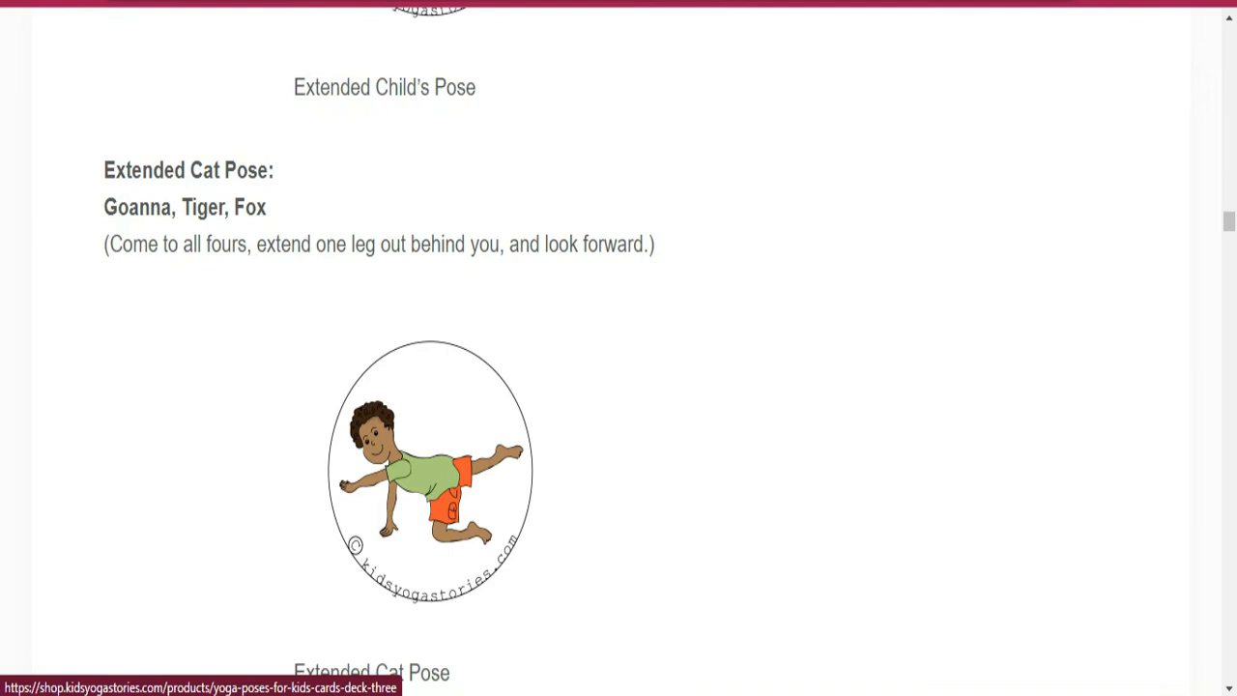
{"action": "scroll", "scroll_direction": "down", "scroll_amount": 3}
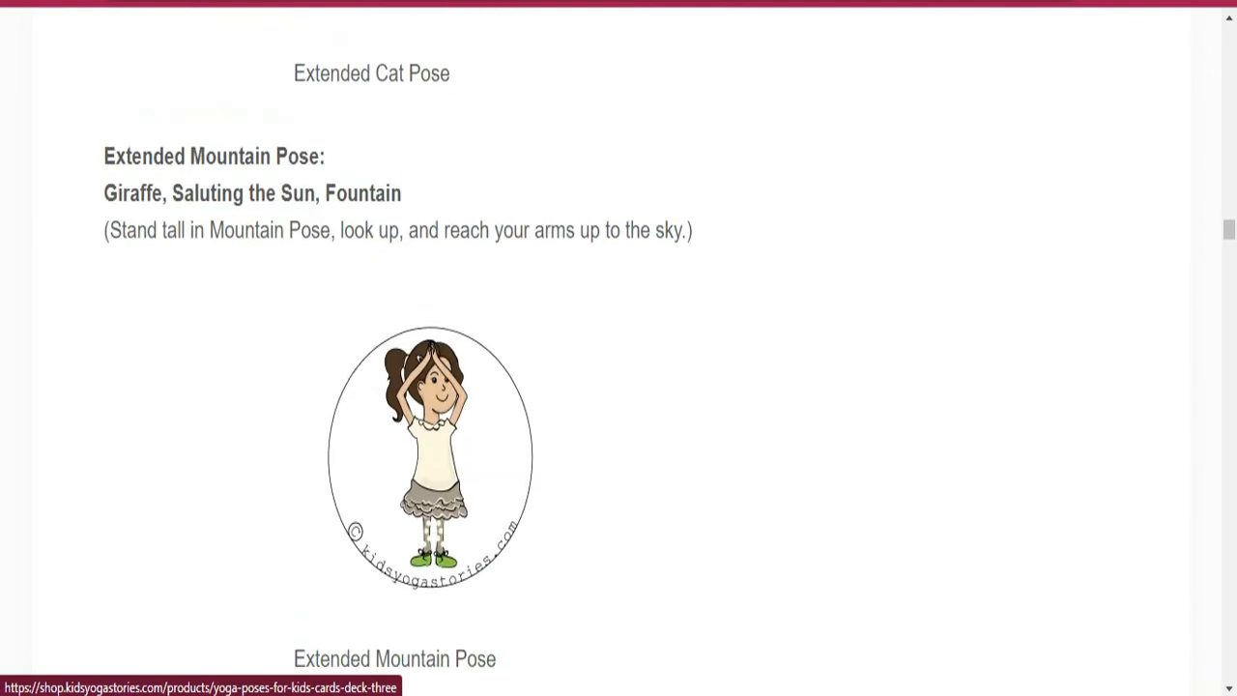
{"action": "scroll", "scroll_direction": "down", "scroll_amount": 3}
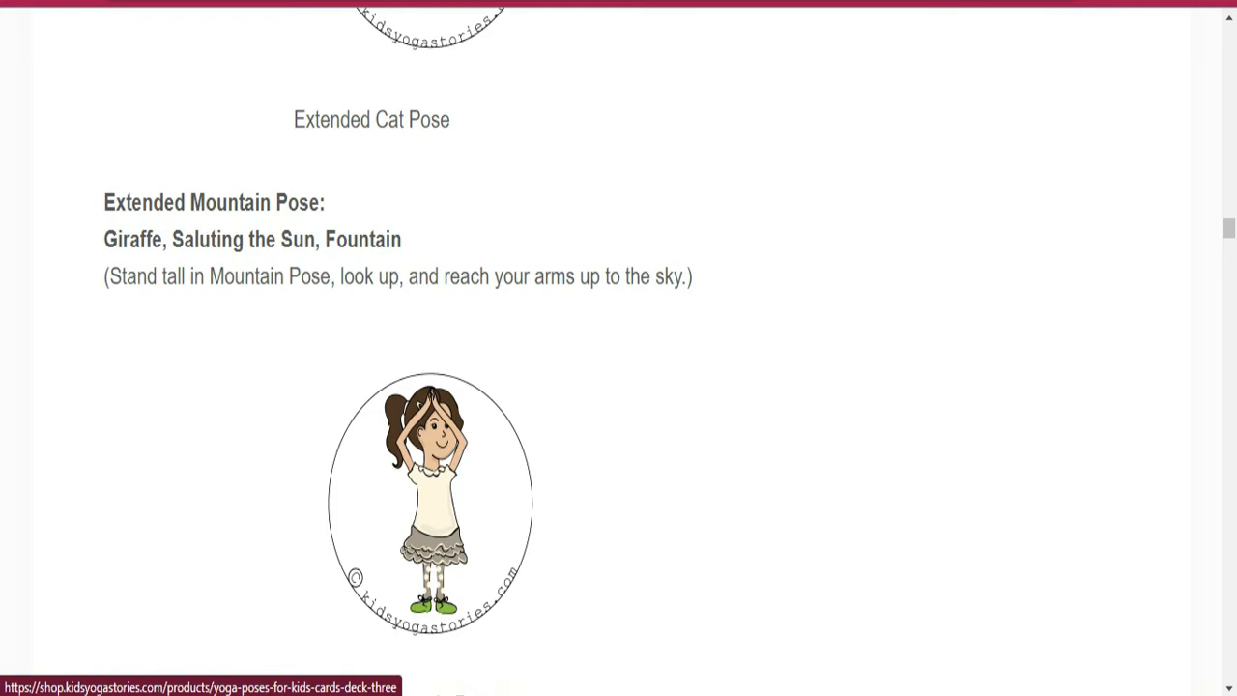
{"action": "scroll", "scroll_direction": "down", "scroll_amount": 3}
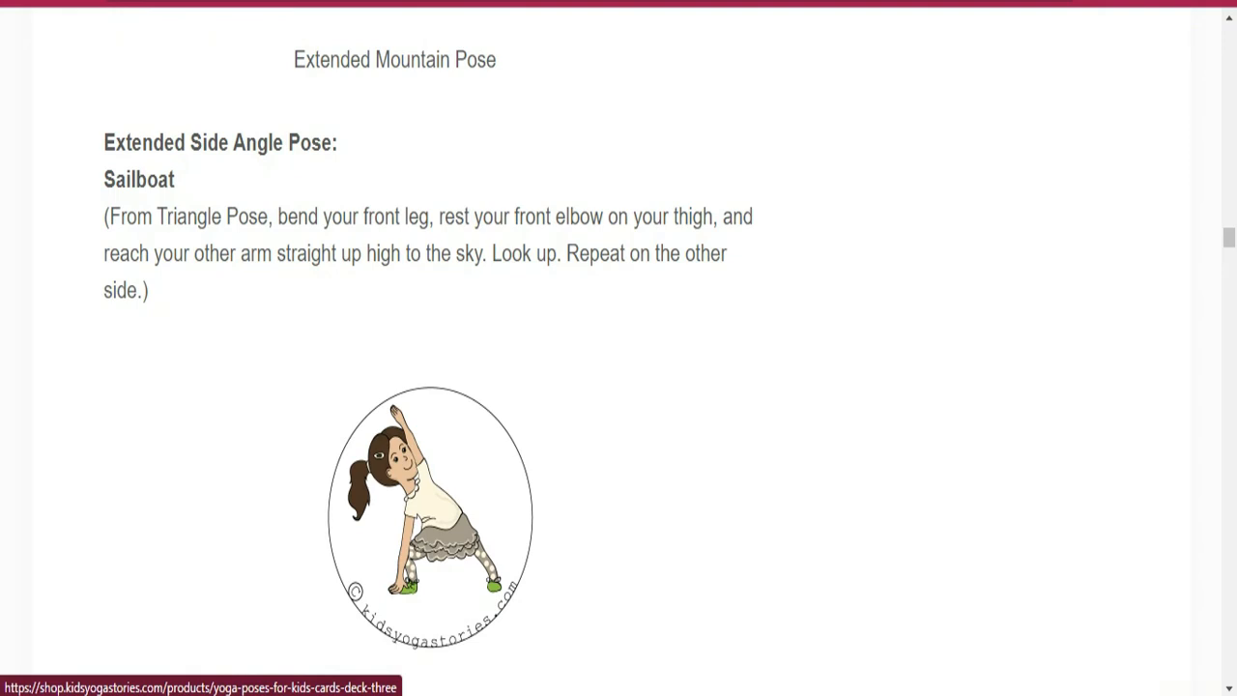
{"action": "scroll", "scroll_direction": "down", "scroll_amount": 3}
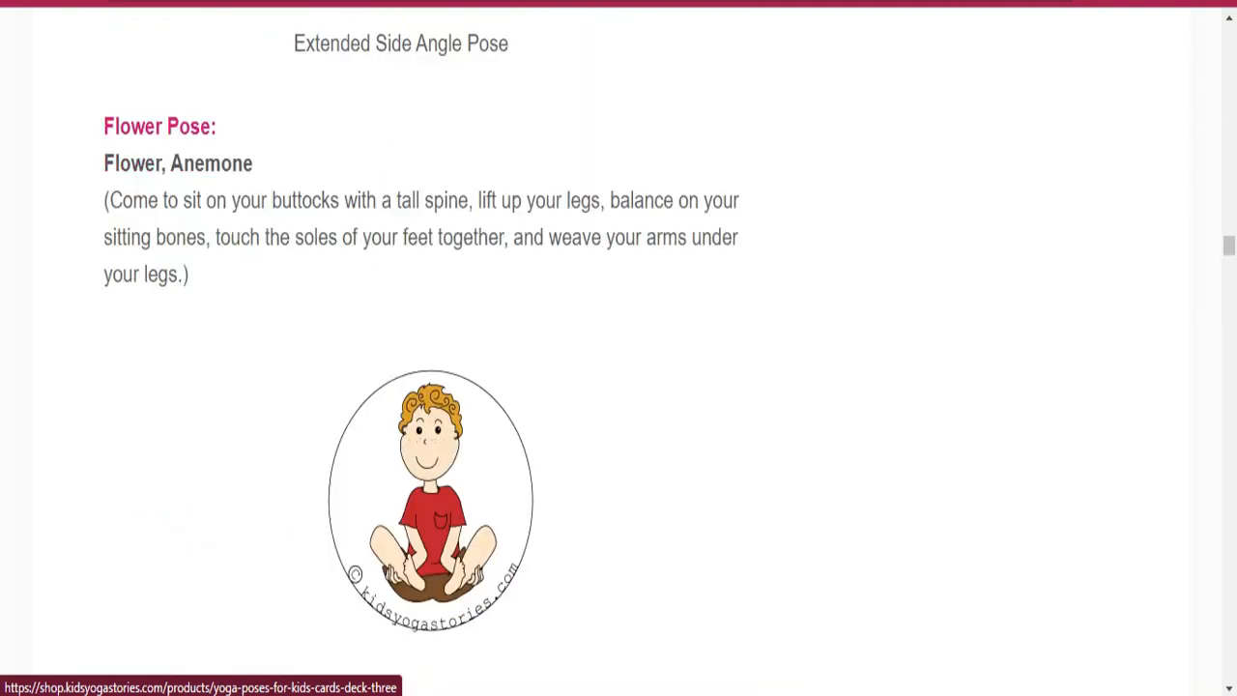
{"action": "scroll", "scroll_direction": "down", "scroll_amount": 3}
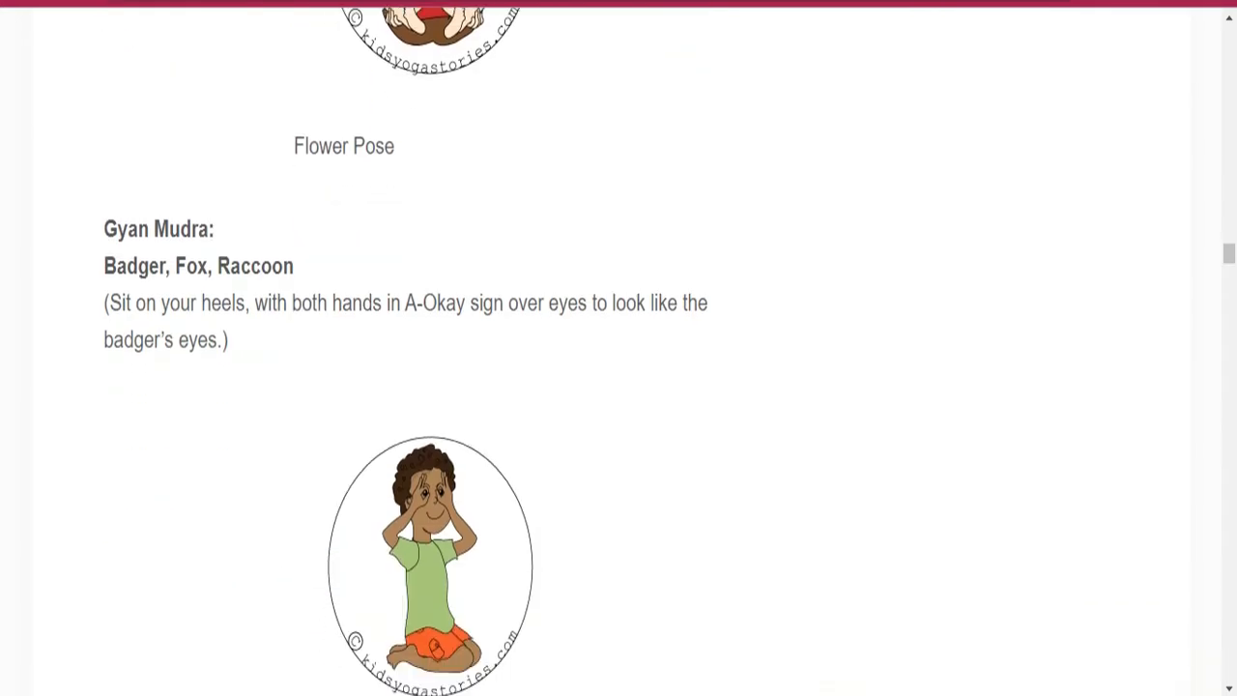
{"action": "scroll", "scroll_direction": "down", "scroll_amount": 3}
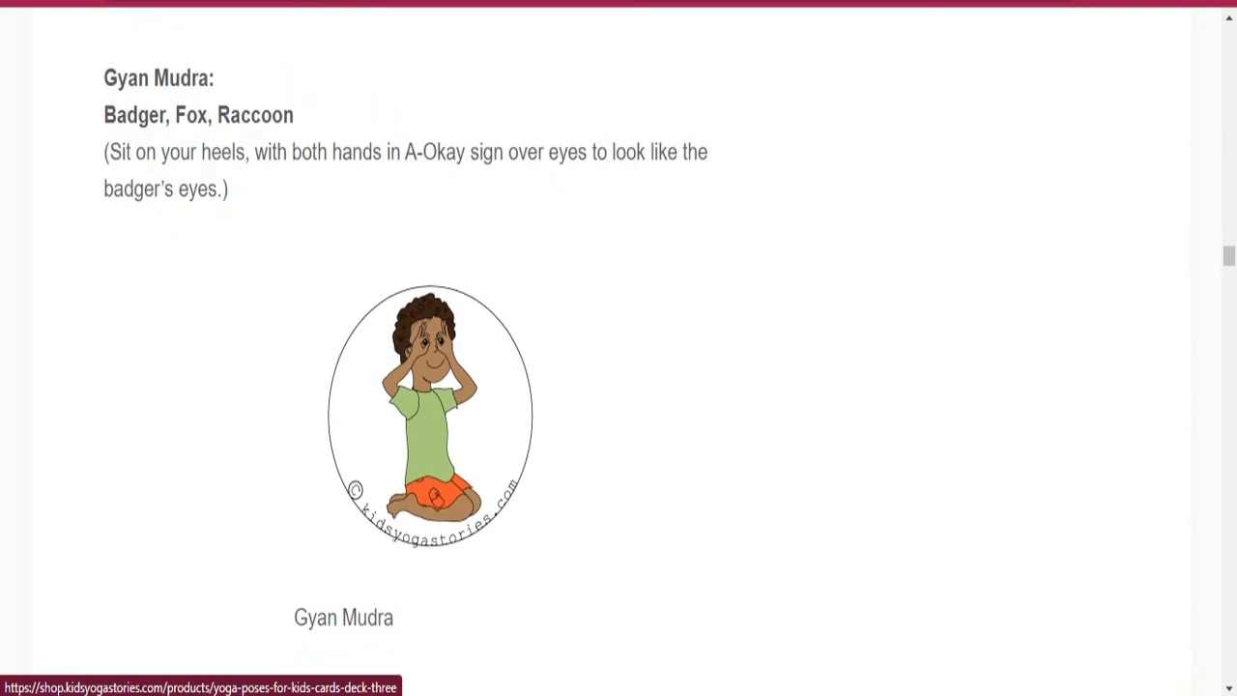
{"action": "scroll", "scroll_direction": "down", "scroll_amount": 3}
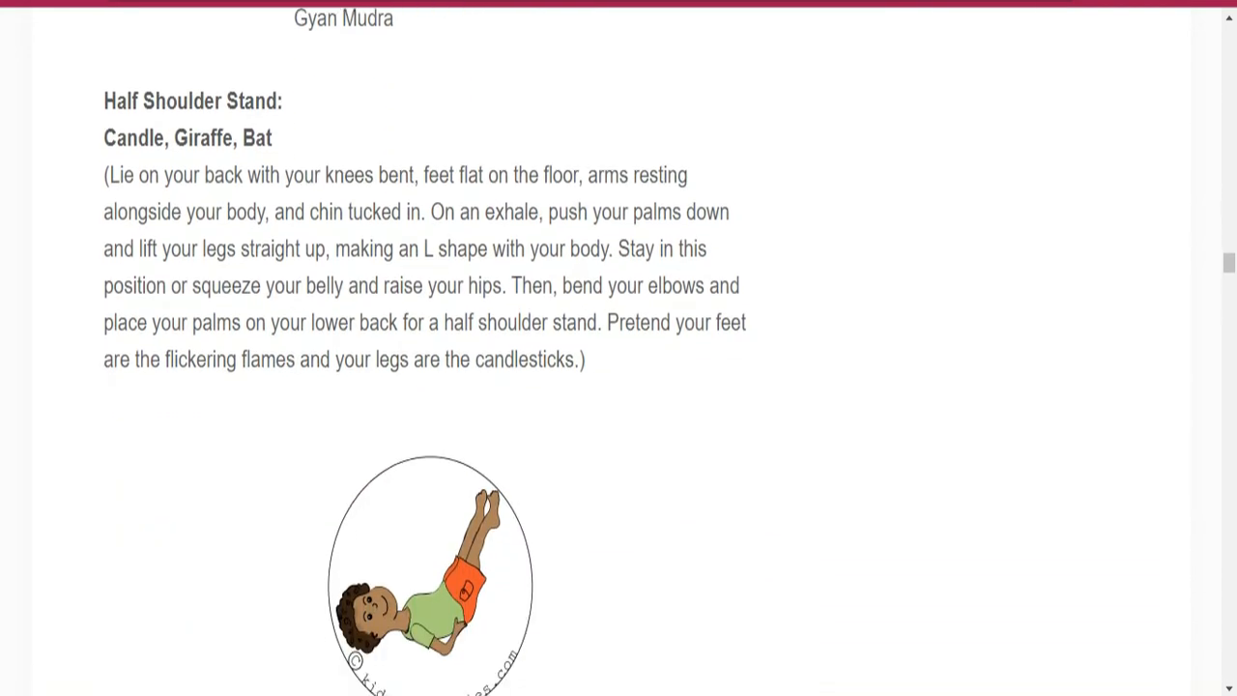
{"action": "scroll", "scroll_direction": "down", "scroll_amount": 3}
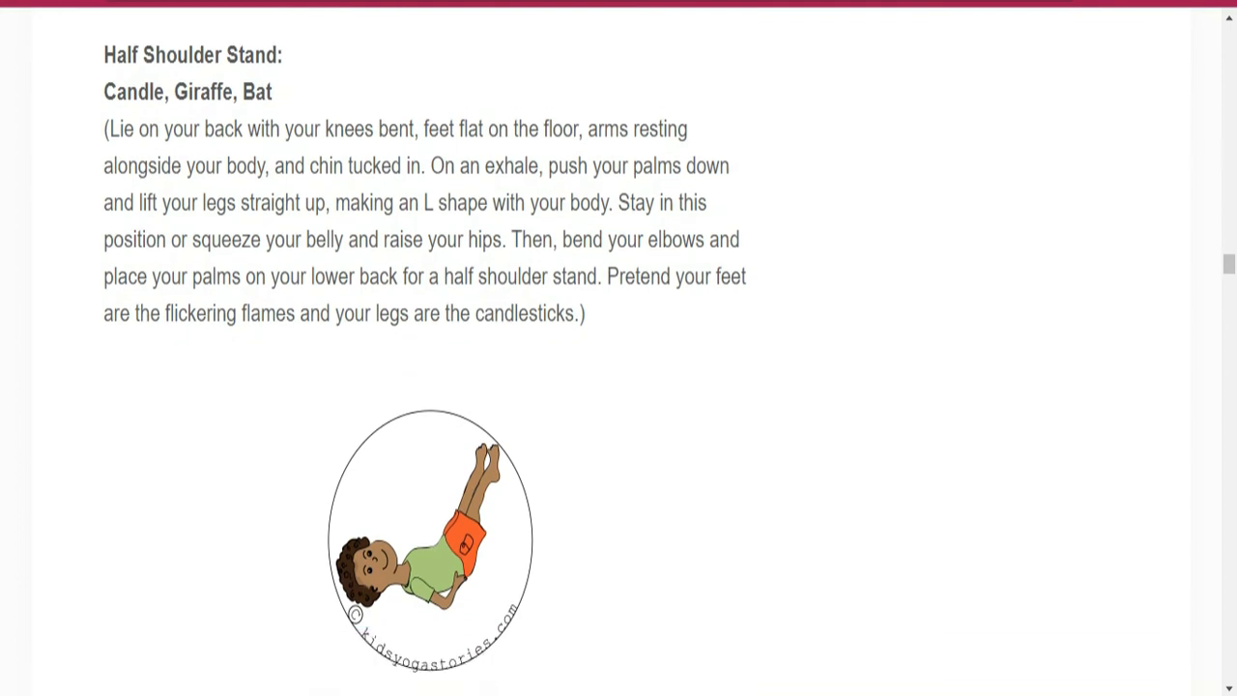
{"action": "scroll", "scroll_direction": "down", "scroll_amount": 3}
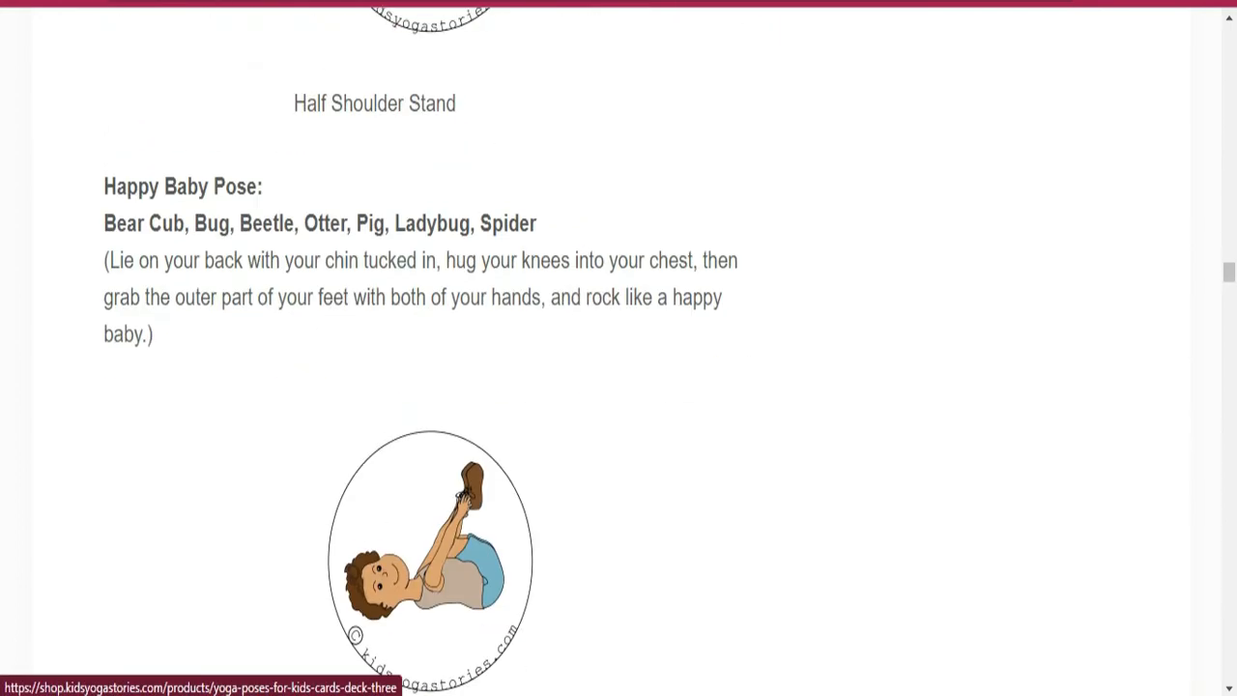
{"action": "scroll", "scroll_direction": "down", "scroll_amount": 3}
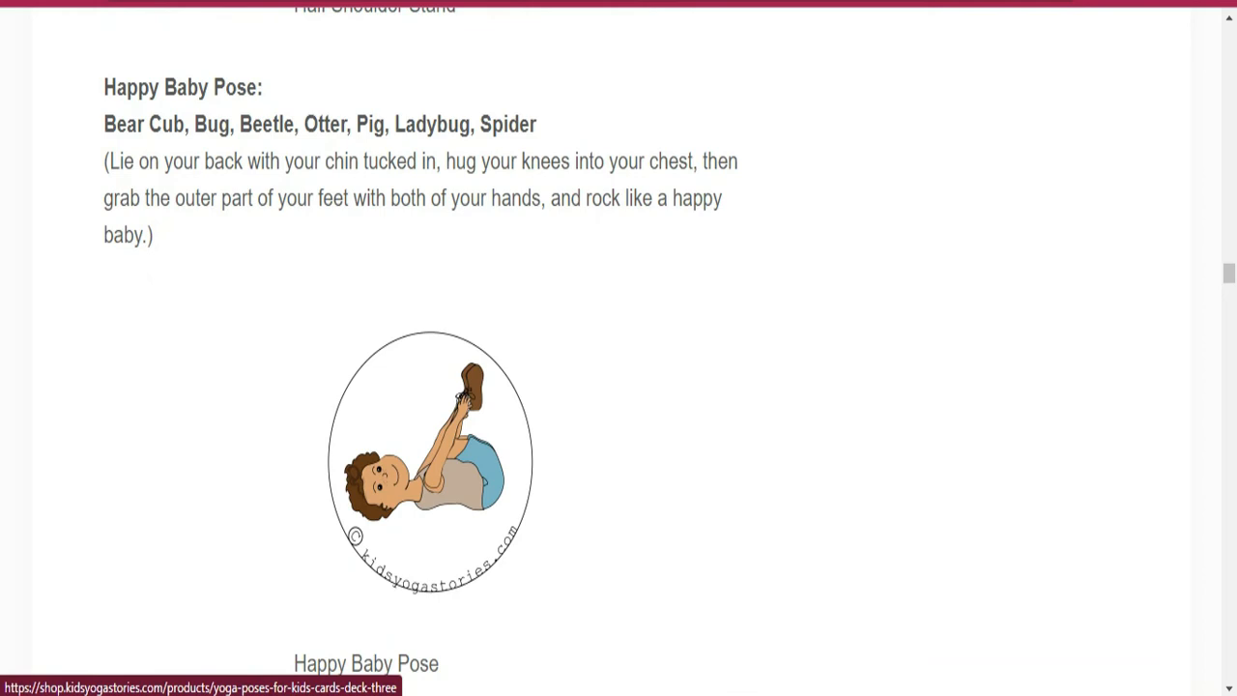
{"action": "scroll", "scroll_direction": "down", "scroll_amount": 3}
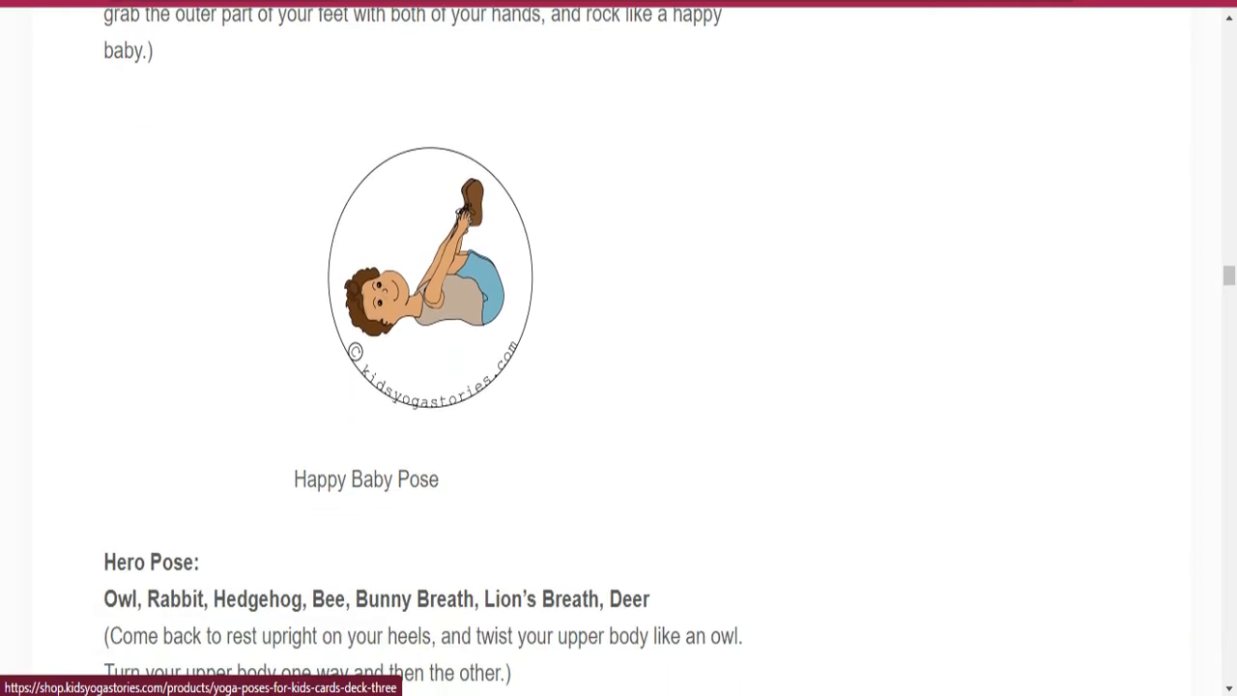
{"action": "scroll", "scroll_direction": "down", "scroll_amount": 3}
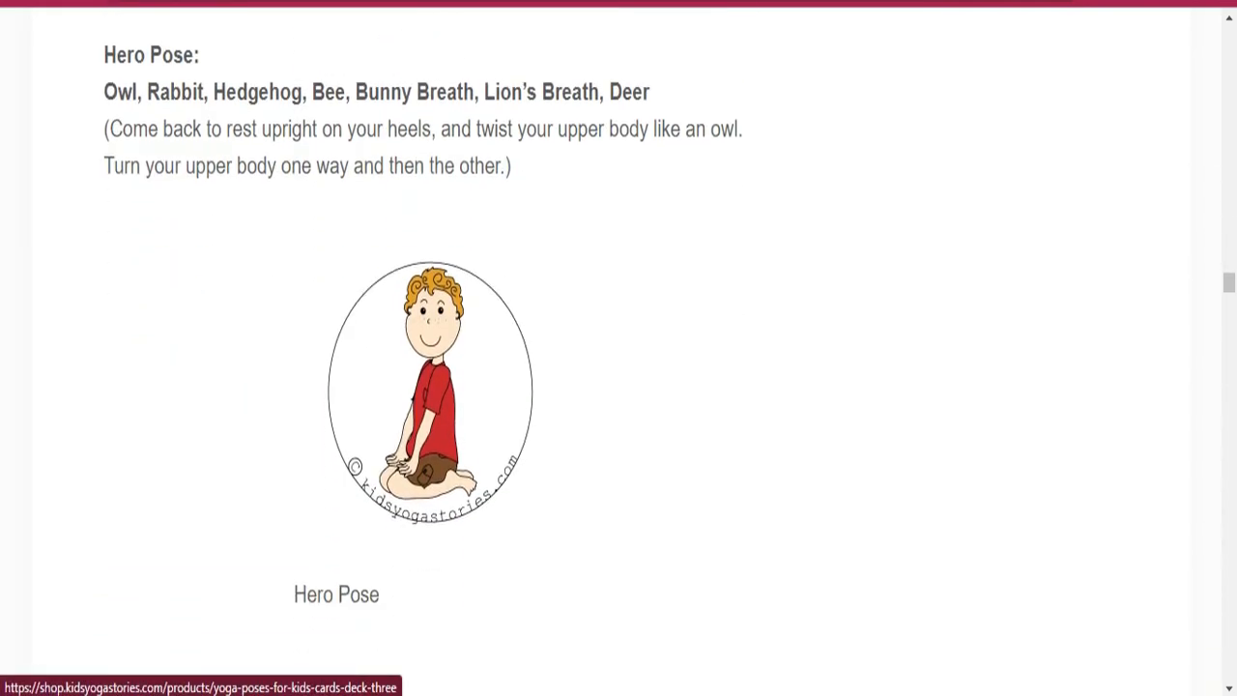
{"action": "scroll", "scroll_direction": "down", "scroll_amount": 3}
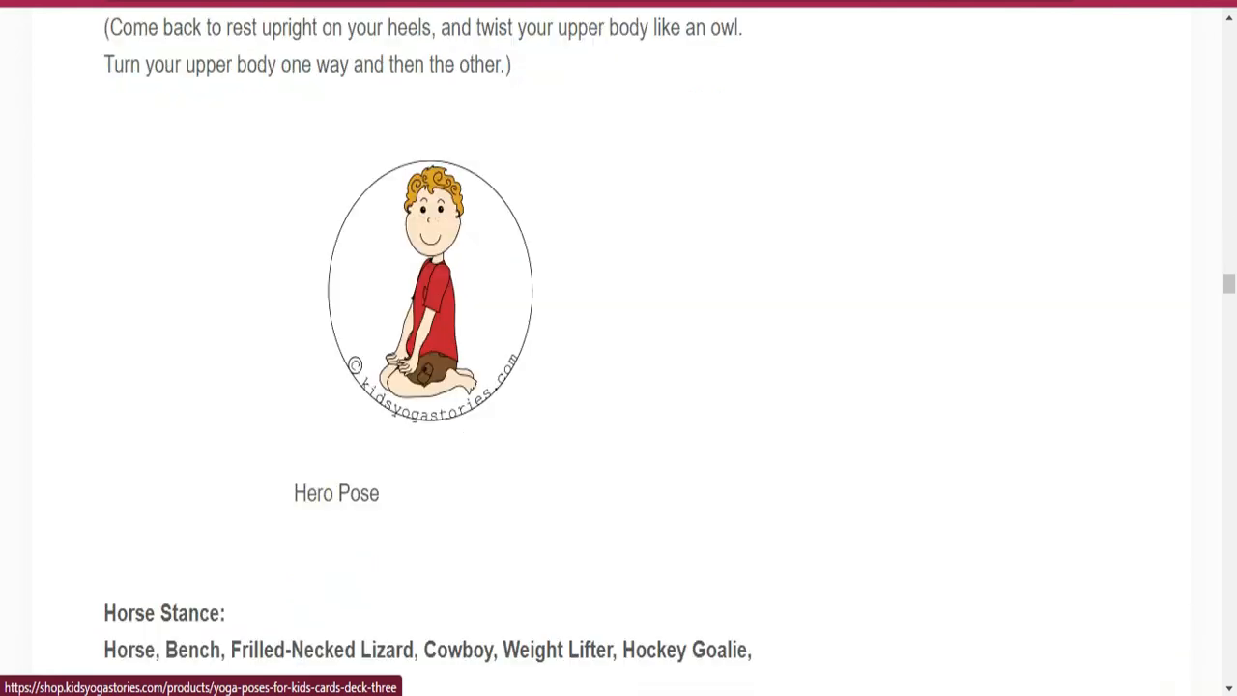
{"action": "scroll", "scroll_direction": "down", "scroll_amount": 3}
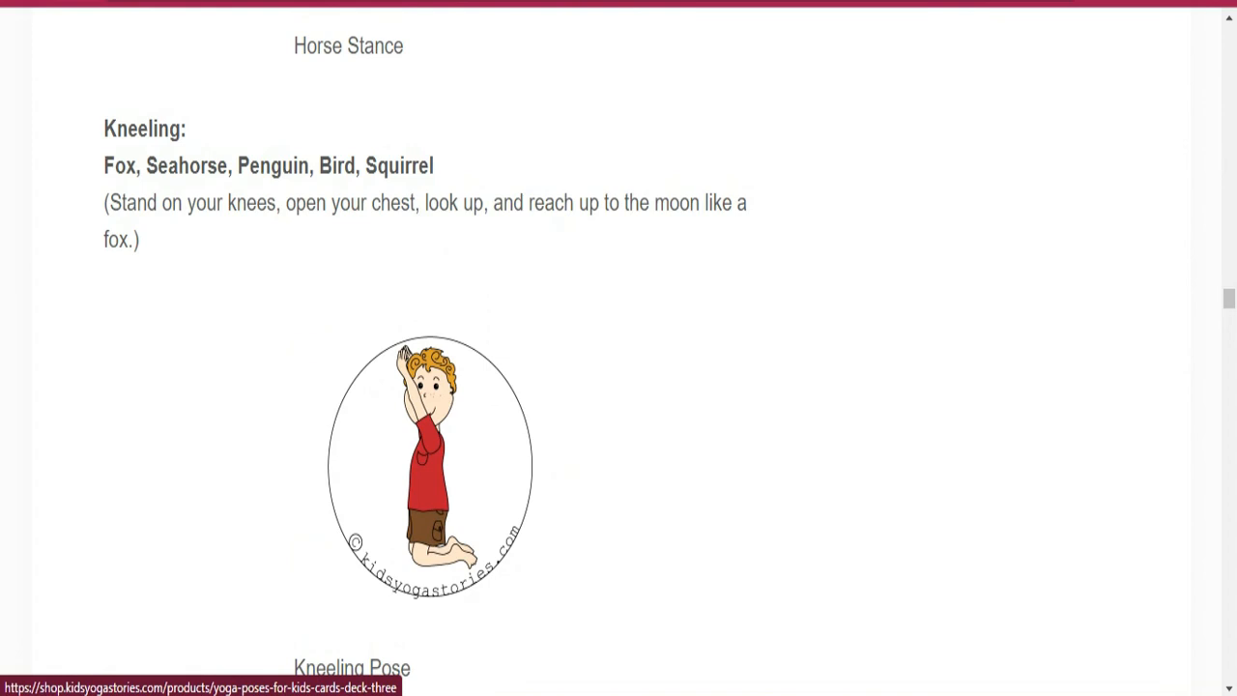
{"action": "scroll", "scroll_direction": "down", "scroll_amount": 3}
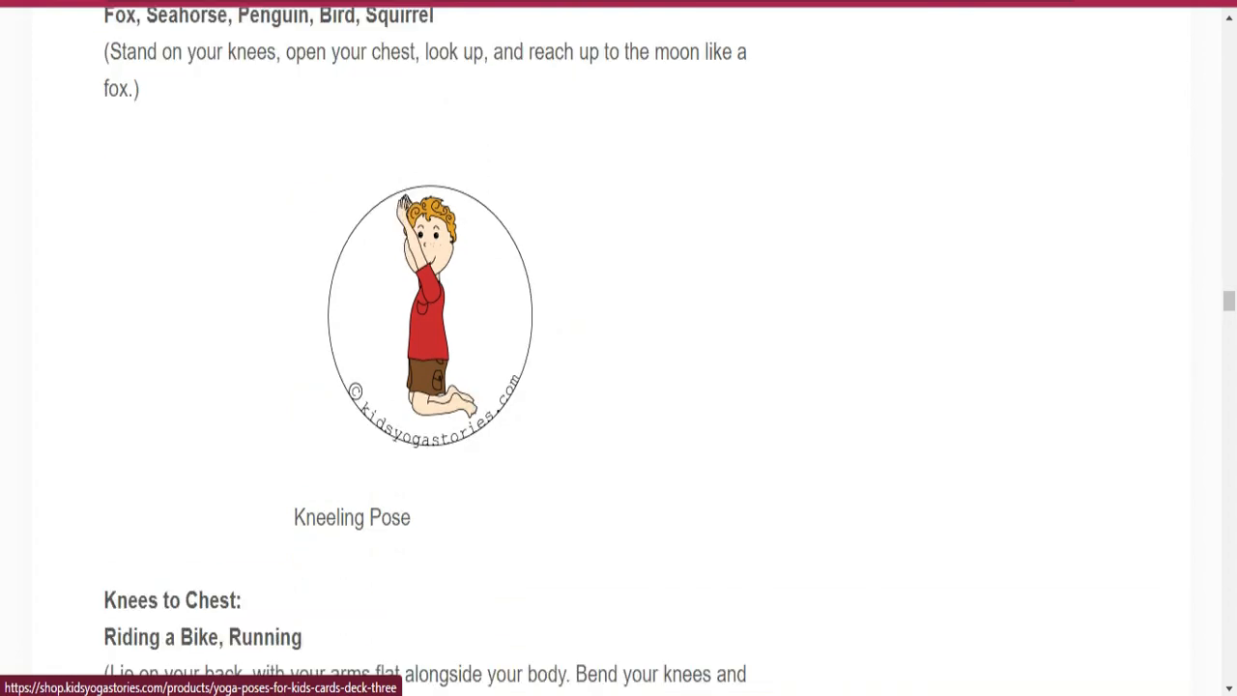
{"action": "scroll", "scroll_direction": "down", "scroll_amount": 3}
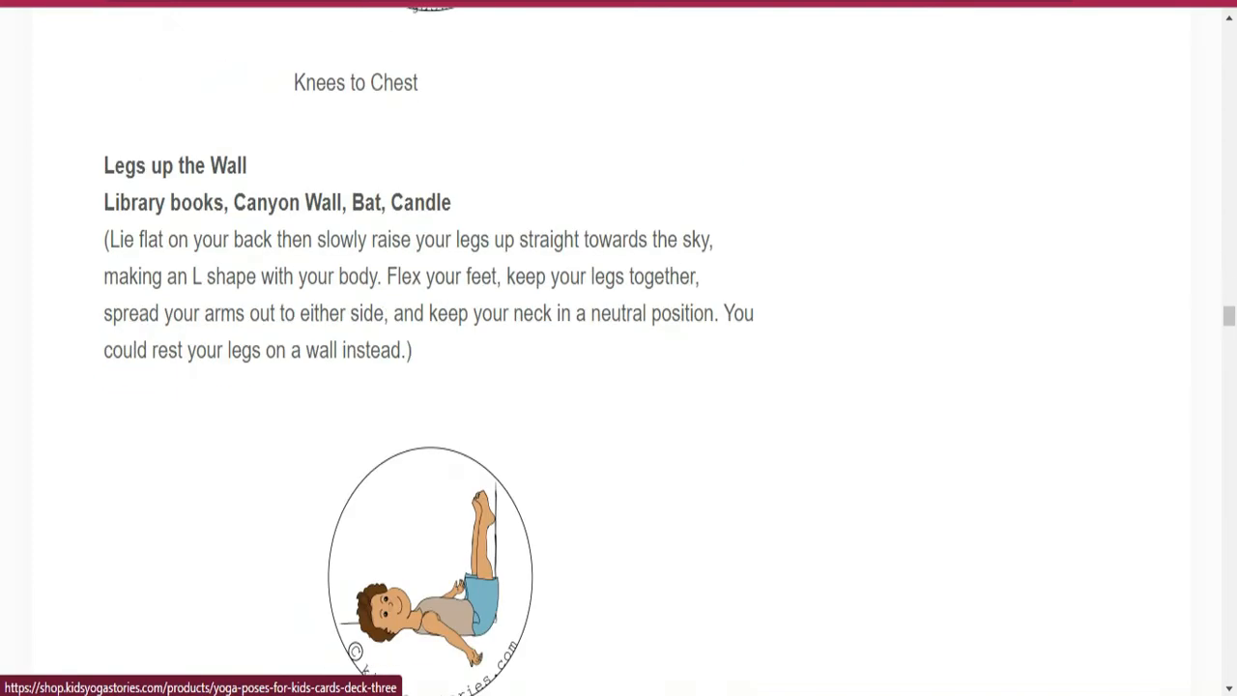
{"action": "scroll", "scroll_direction": "down", "scroll_amount": 3}
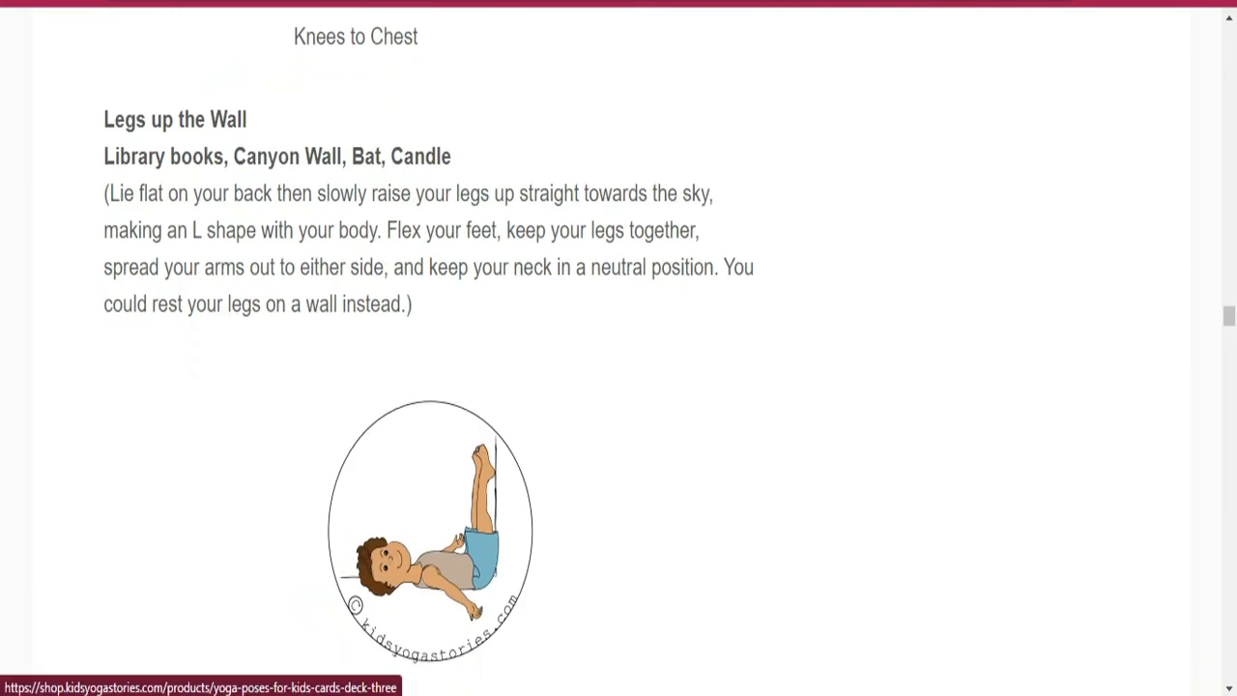
{"action": "scroll", "scroll_direction": "down", "scroll_amount": 3}
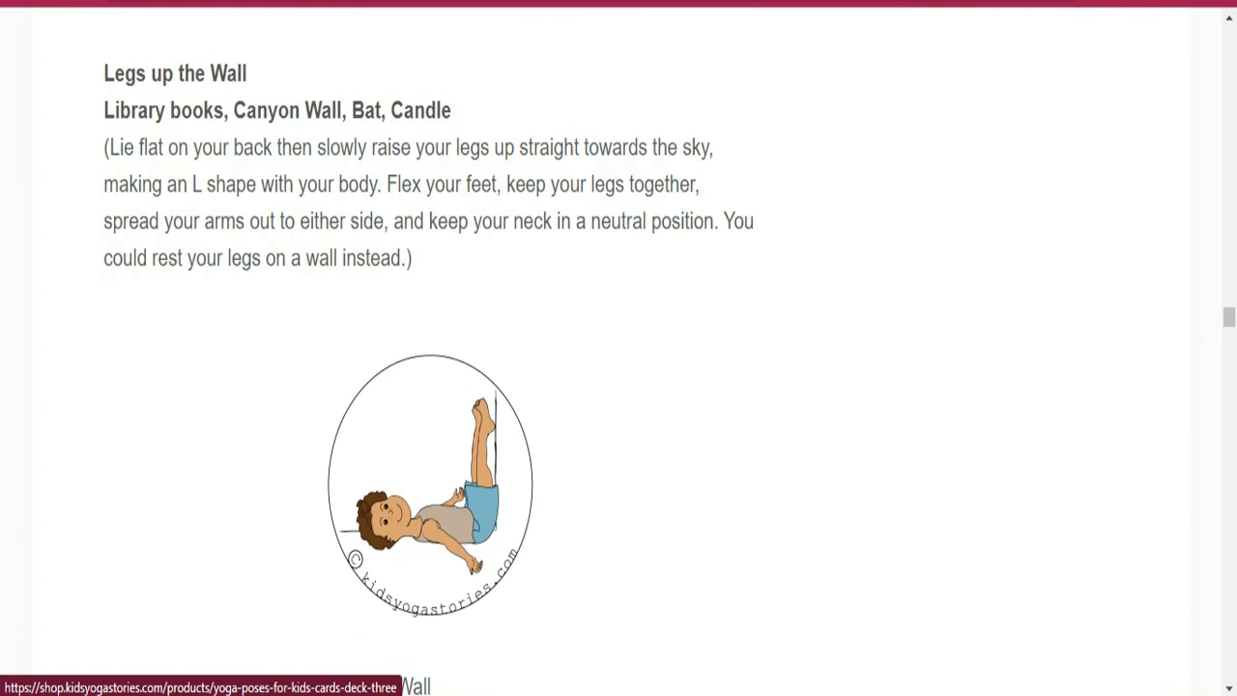
{"action": "scroll", "scroll_direction": "down", "scroll_amount": 3}
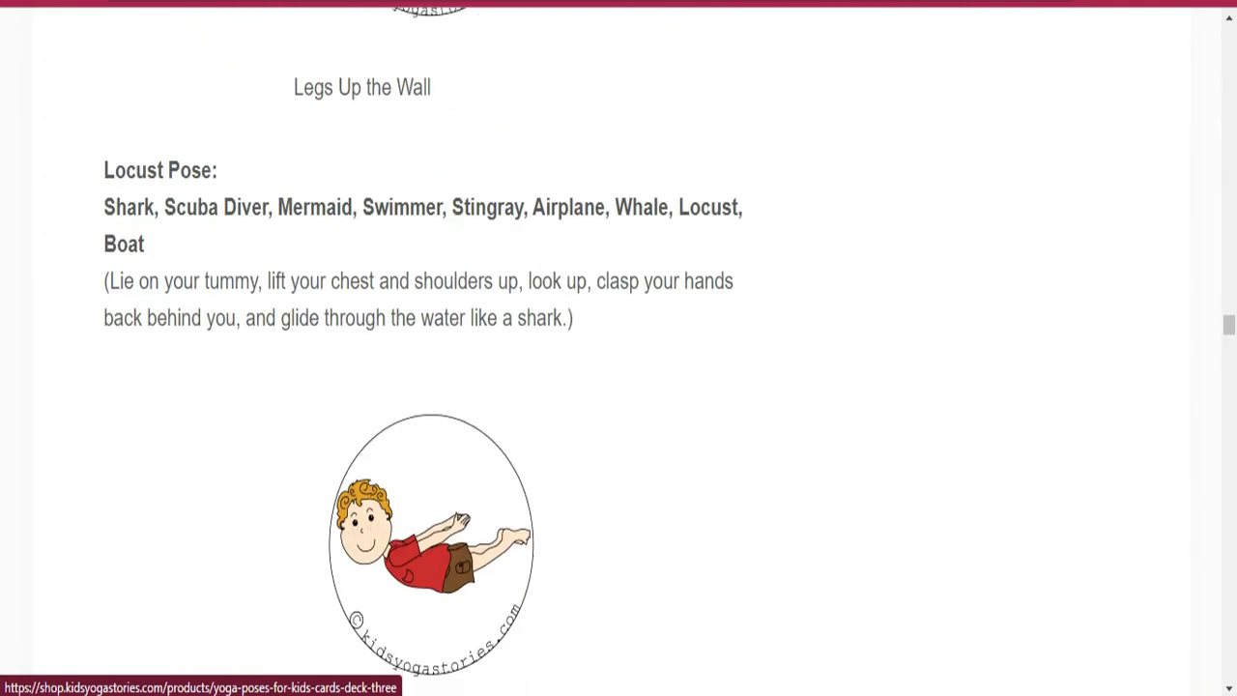
{"action": "scroll", "scroll_direction": "down", "scroll_amount": 3}
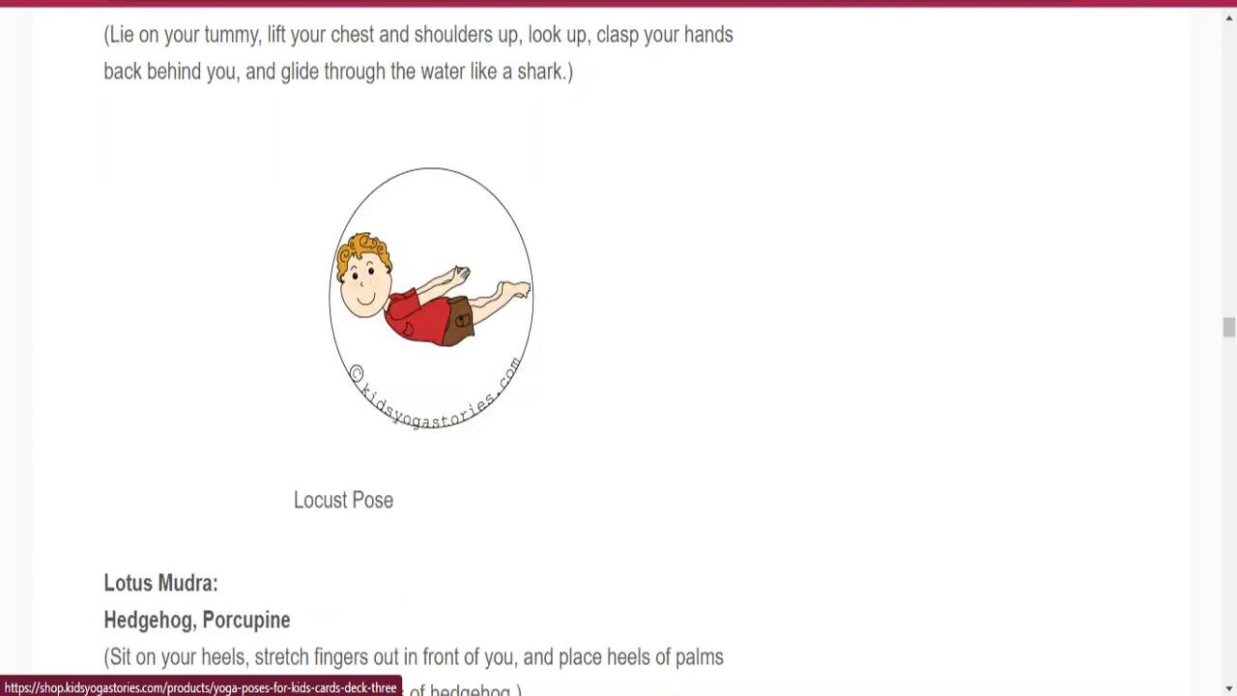
{"action": "scroll", "scroll_direction": "down", "scroll_amount": 3}
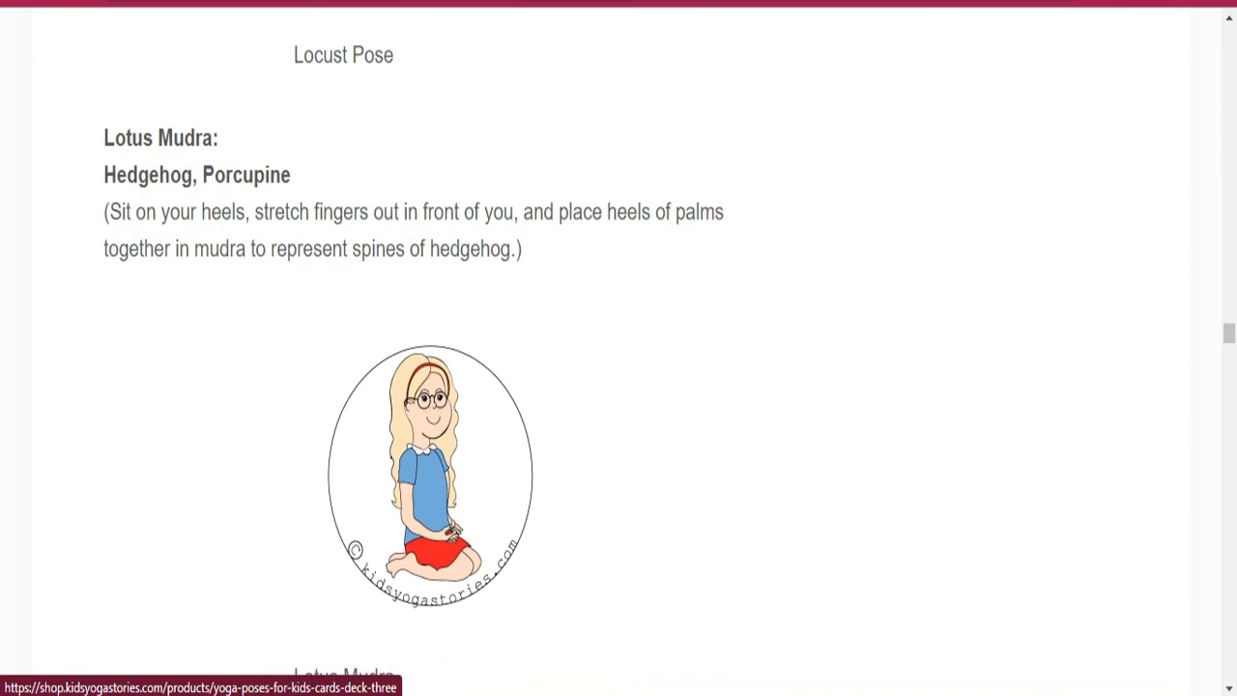
{"action": "scroll", "scroll_direction": "down", "scroll_amount": 3}
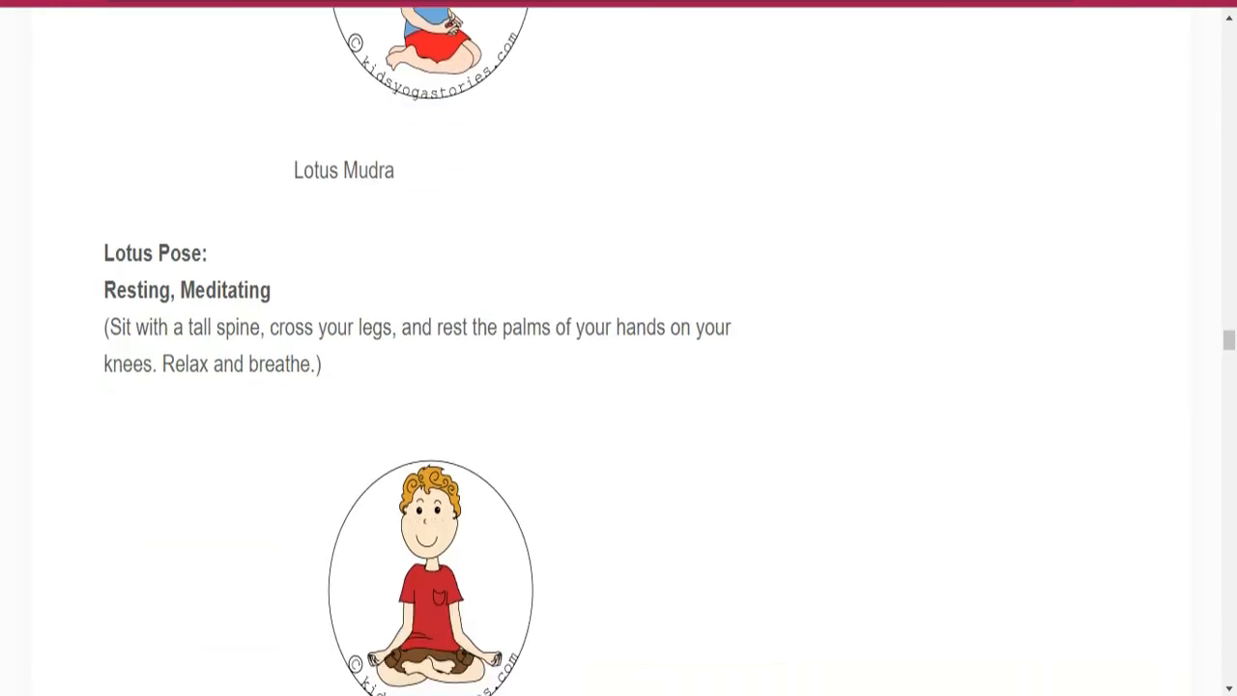
{"action": "scroll", "scroll_direction": "down", "scroll_amount": 3}
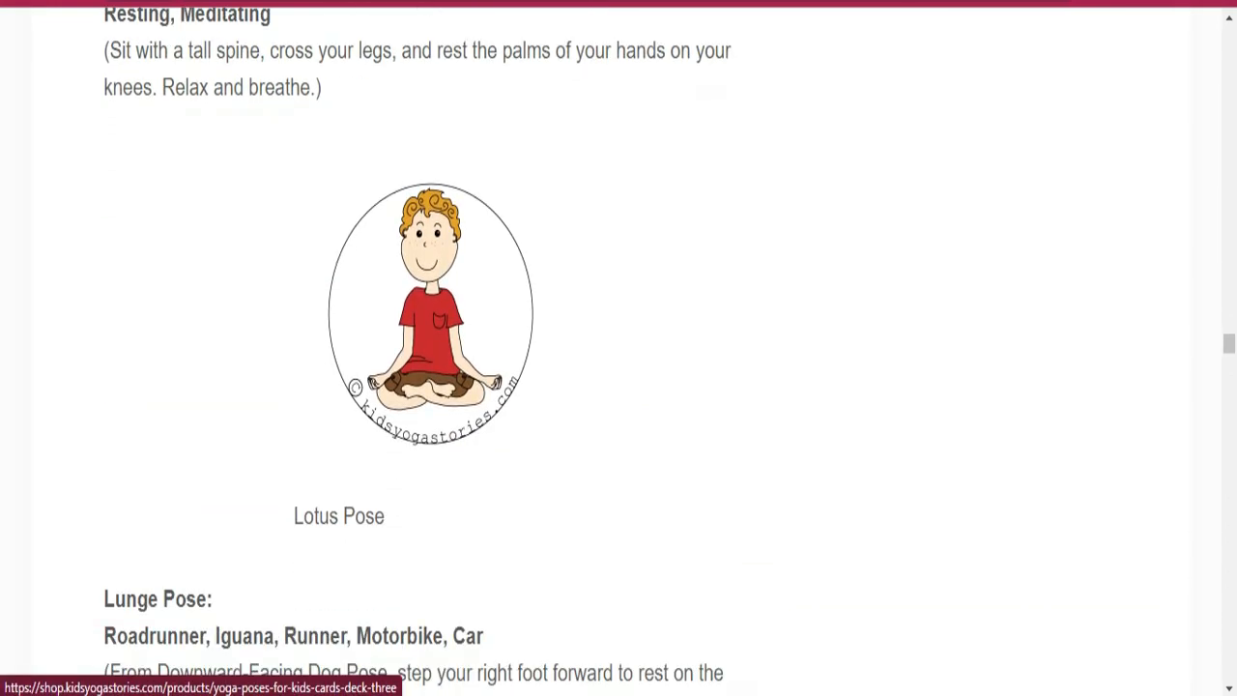
{"action": "scroll", "scroll_direction": "down", "scroll_amount": 3}
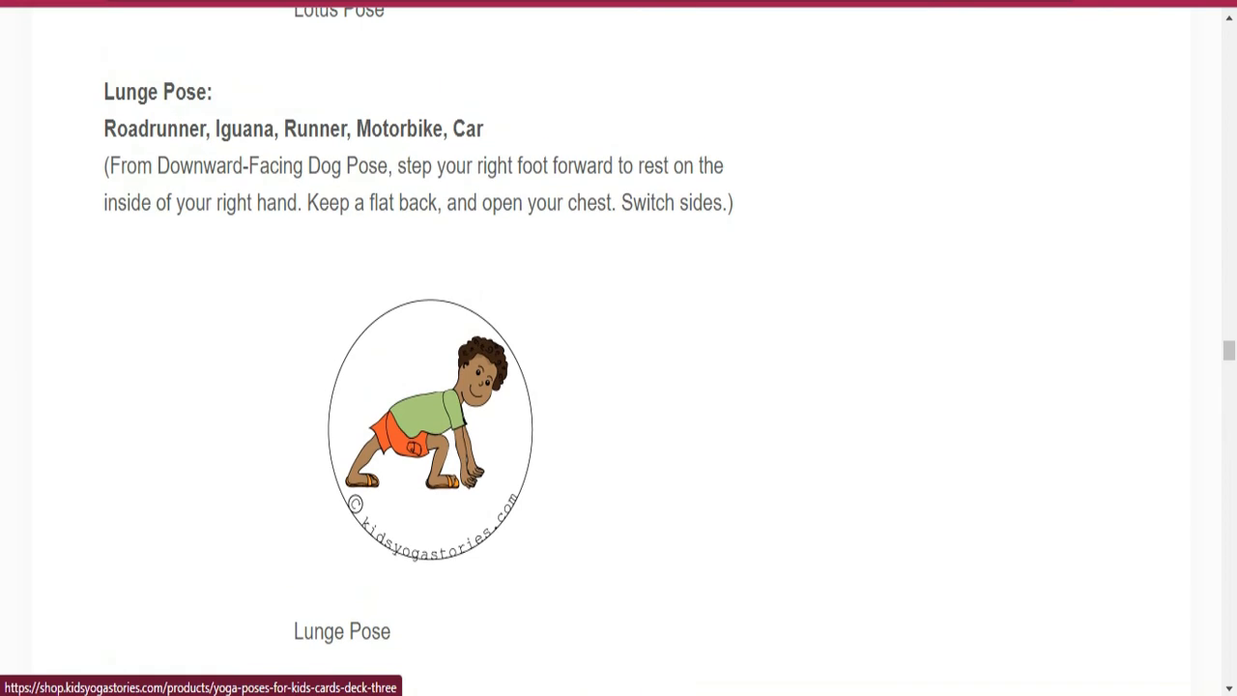
{"action": "scroll", "scroll_direction": "down", "scroll_amount": 3}
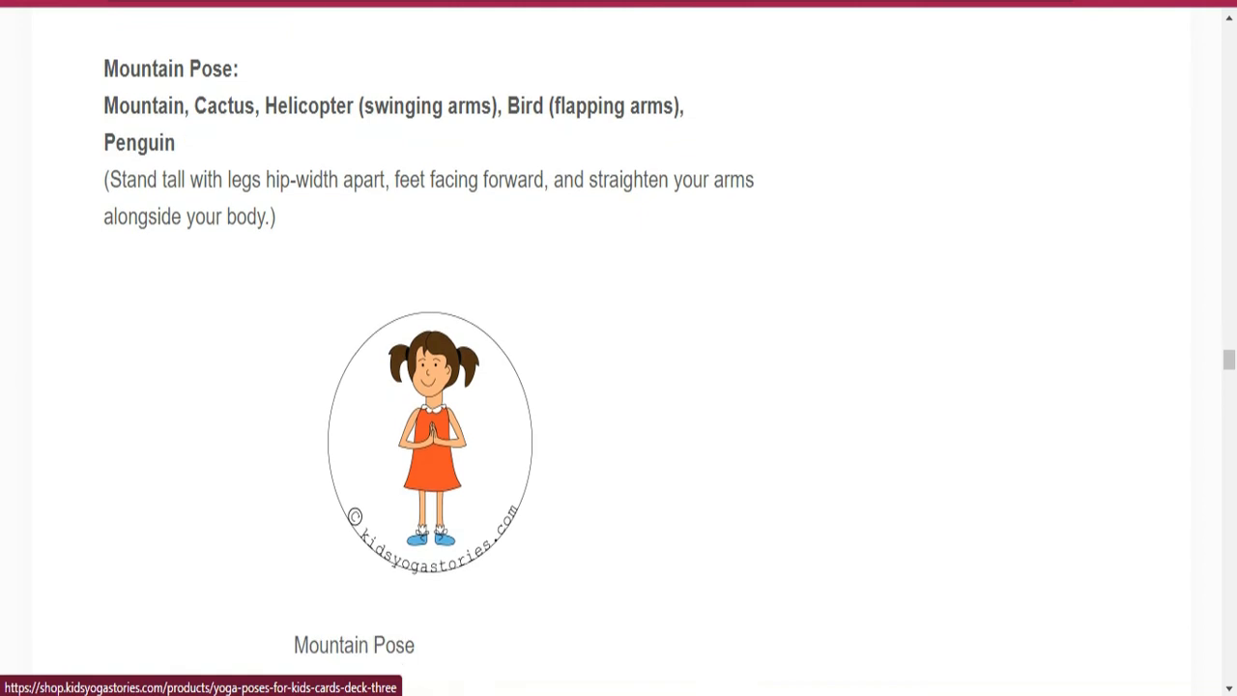
{"action": "scroll", "scroll_direction": "down", "scroll_amount": 3}
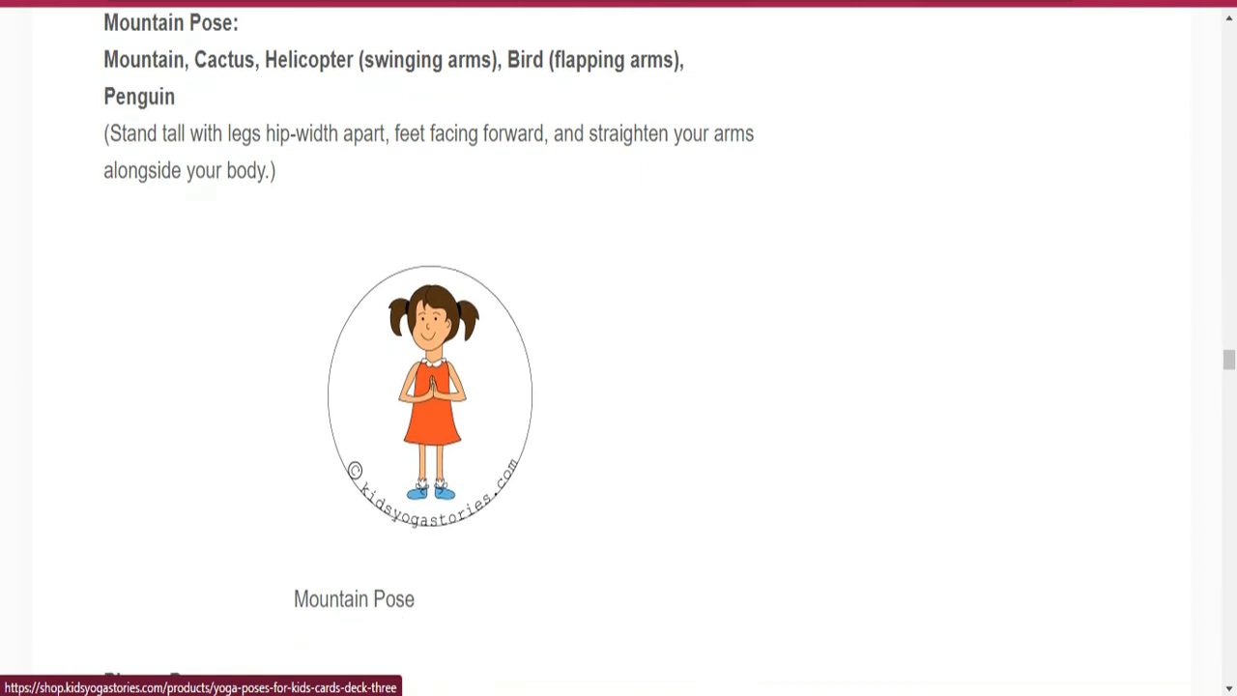
{"action": "scroll", "scroll_direction": "down", "scroll_amount": 3}
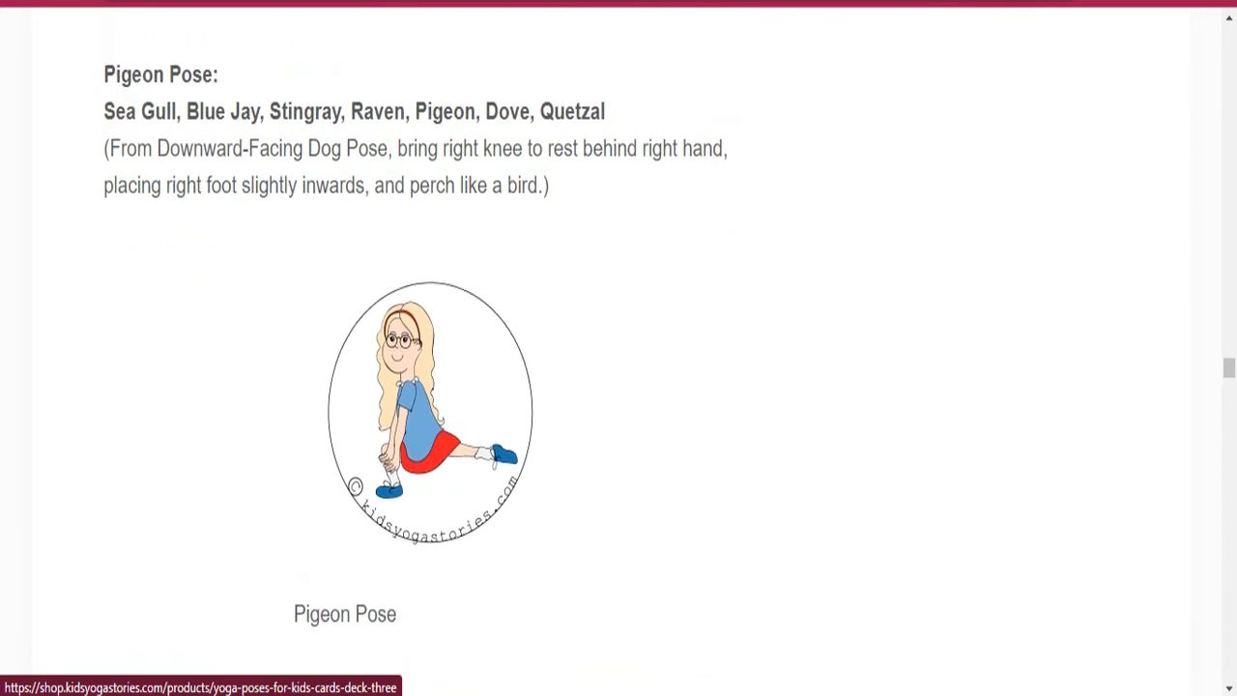
{"action": "scroll", "scroll_direction": "down", "scroll_amount": 3}
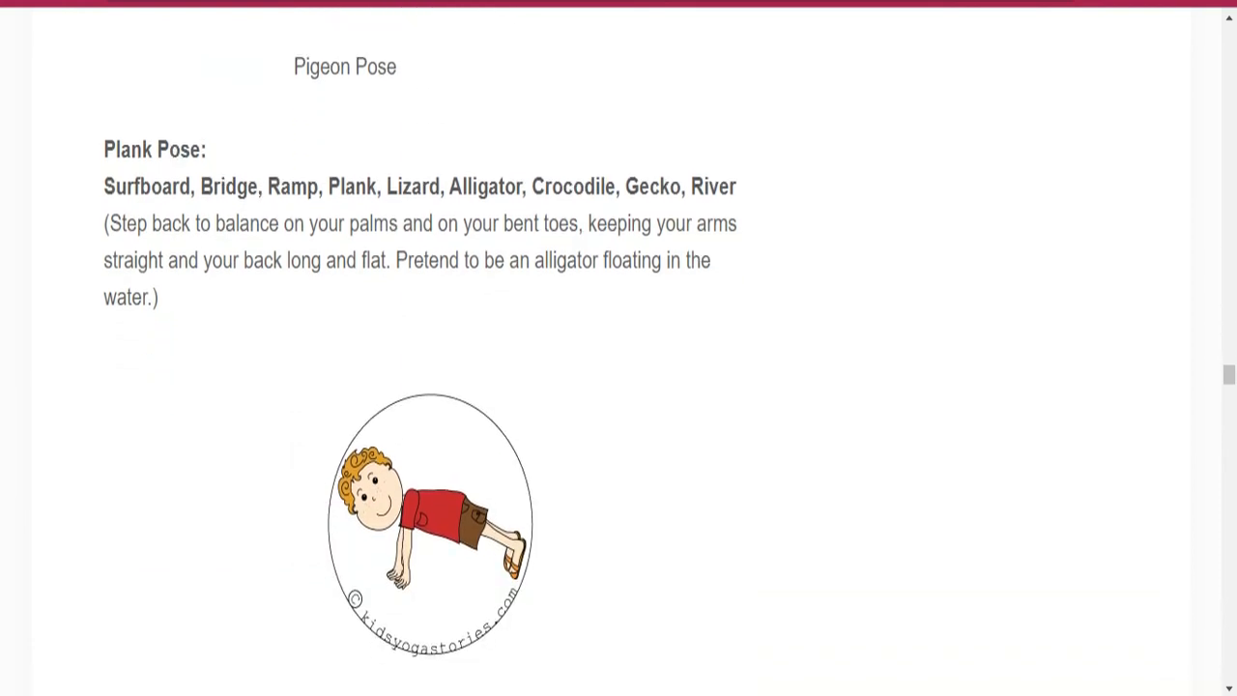
{"action": "scroll", "scroll_direction": "down", "scroll_amount": 3}
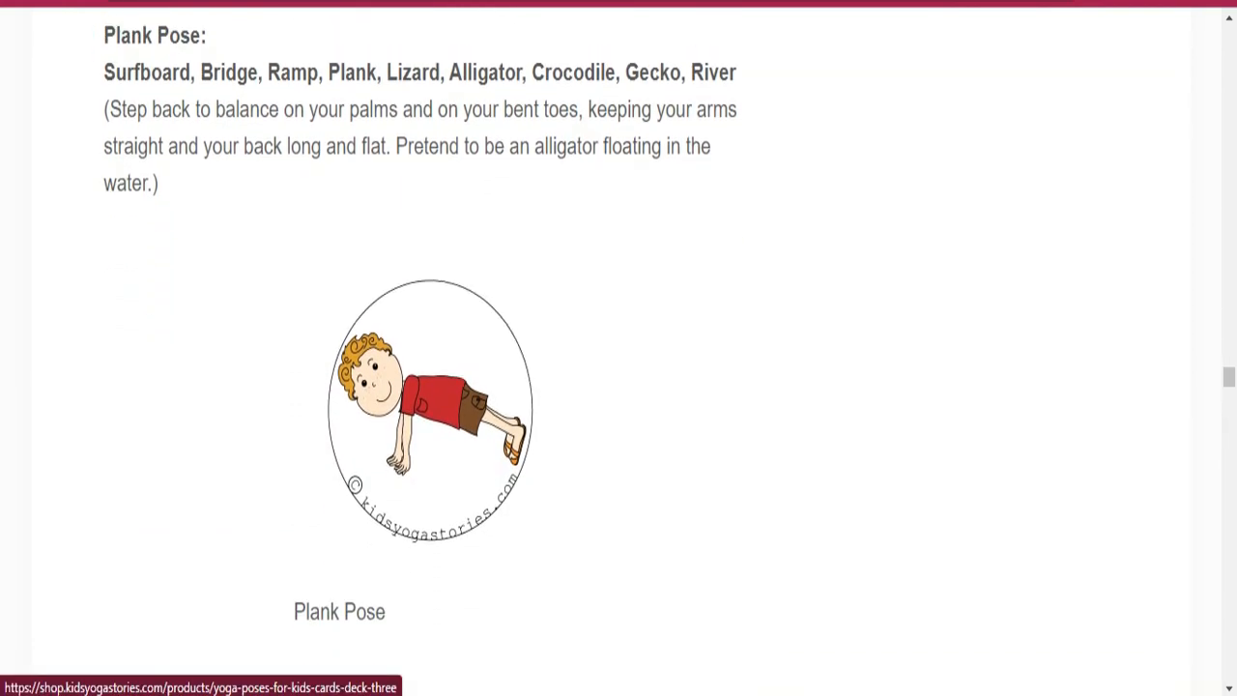
{"action": "scroll", "scroll_direction": "down", "scroll_amount": 3}
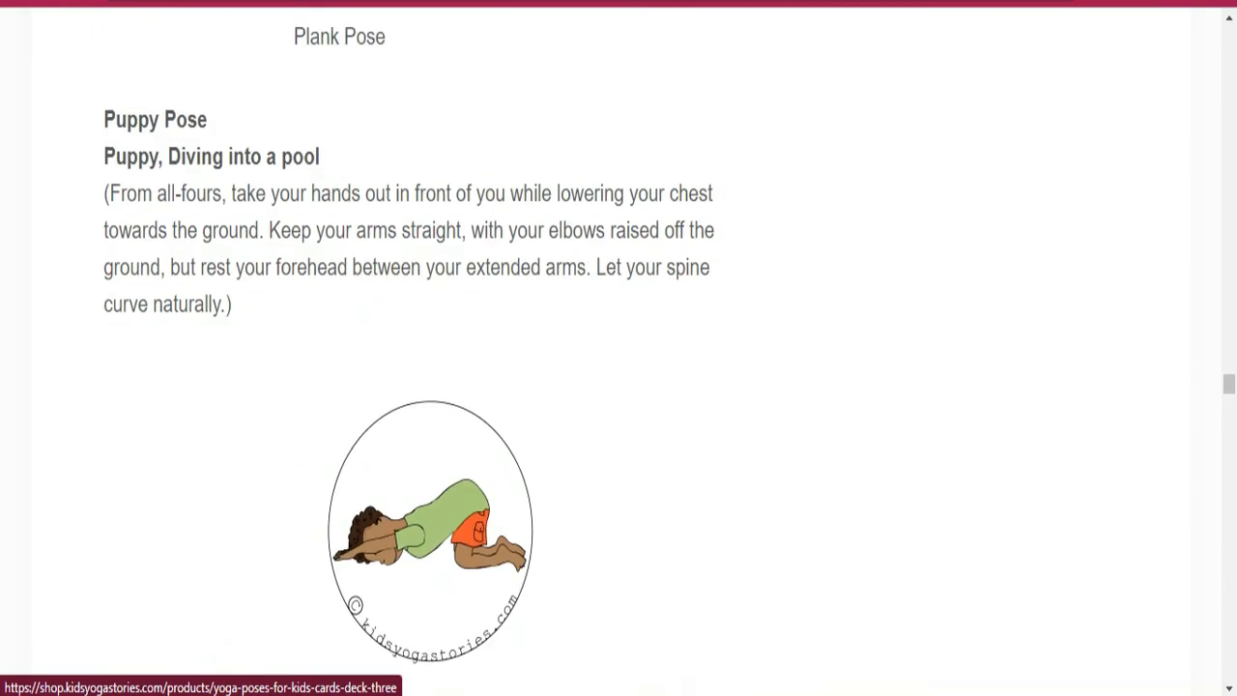
{"action": "scroll", "scroll_direction": "down", "scroll_amount": 3}
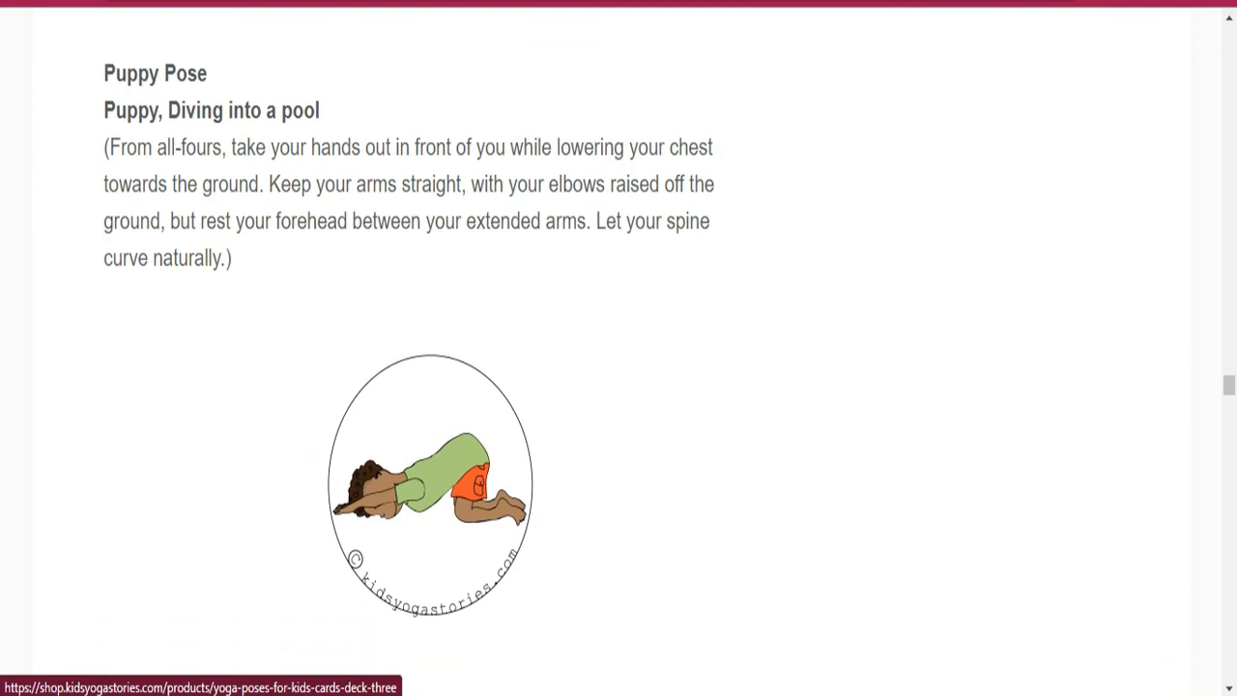
{"action": "scroll", "scroll_direction": "down", "scroll_amount": 3}
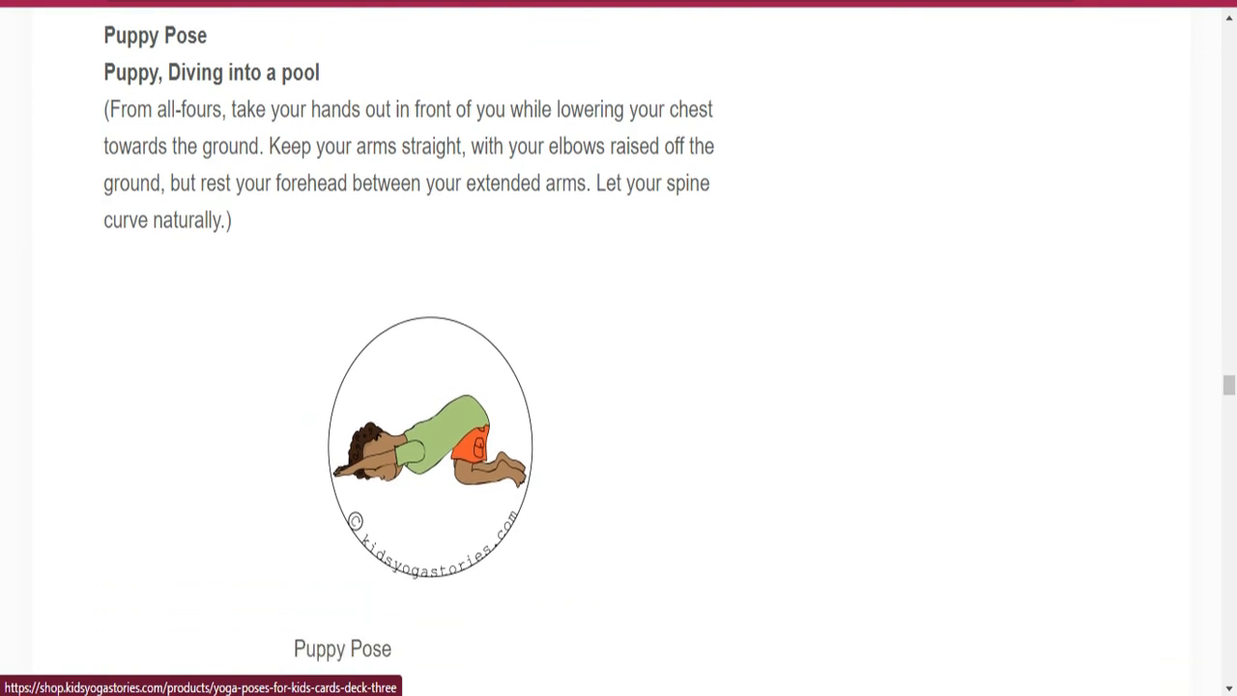
{"action": "scroll", "scroll_direction": "down", "scroll_amount": 3}
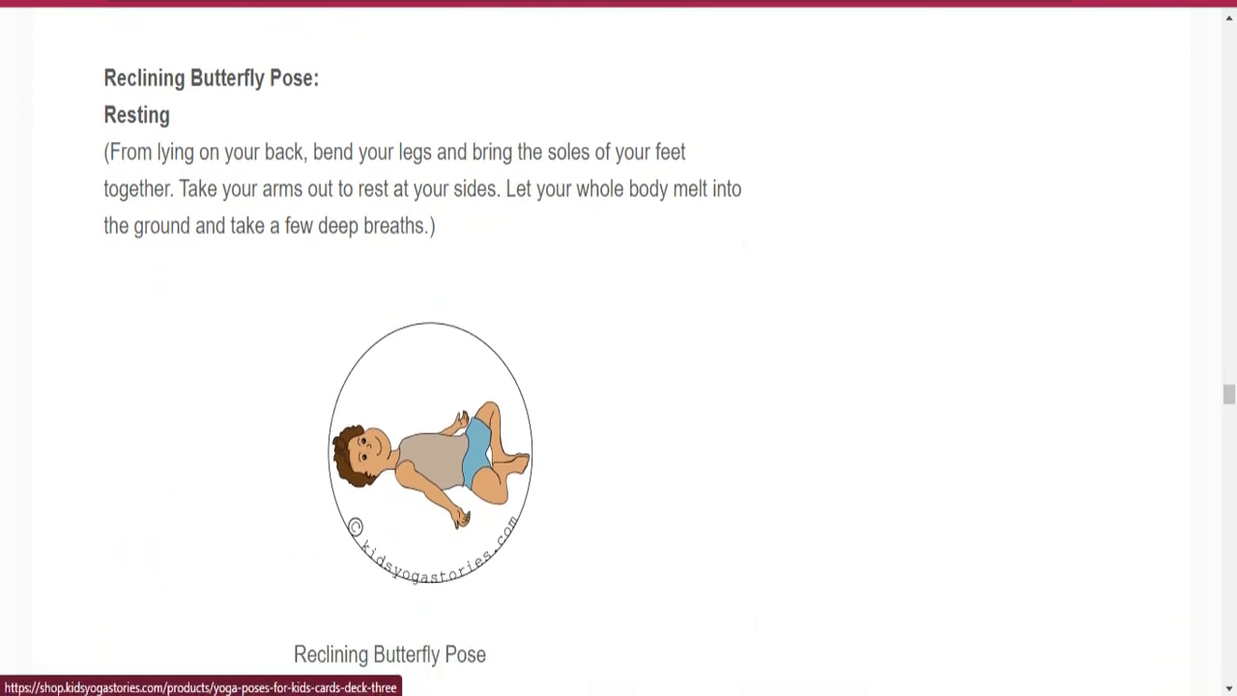
{"action": "scroll", "scroll_direction": "down", "scroll_amount": 3}
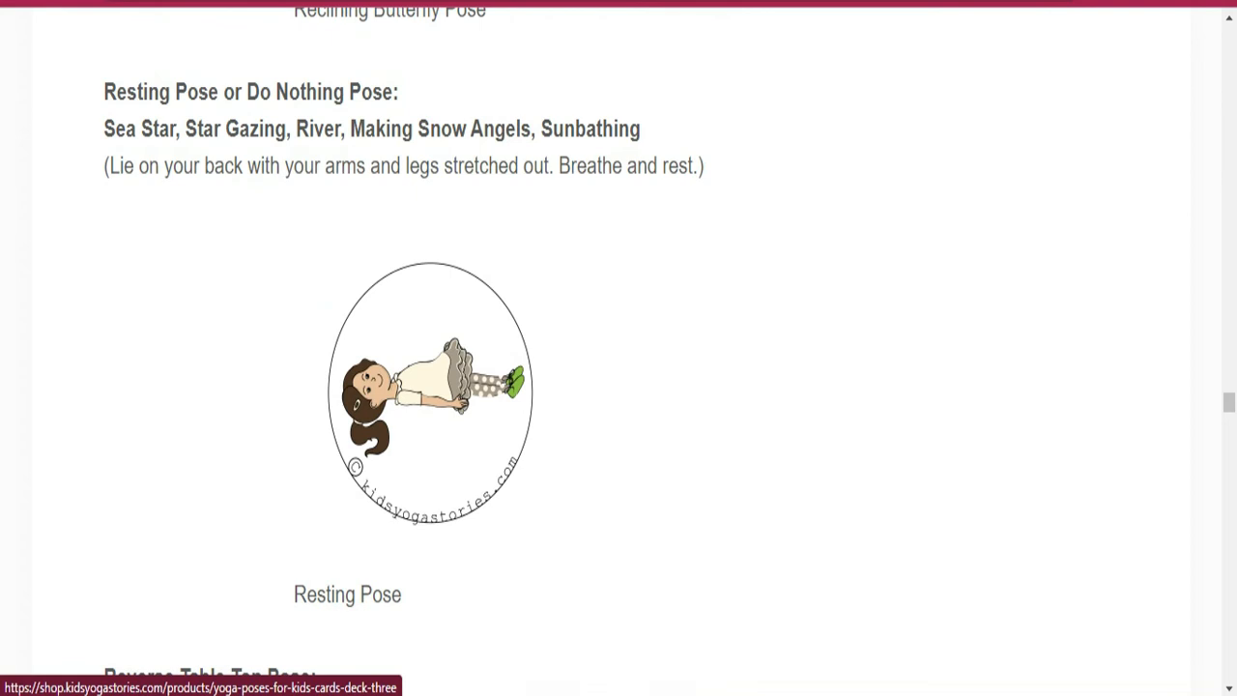
{"action": "scroll", "scroll_direction": "down", "scroll_amount": 3}
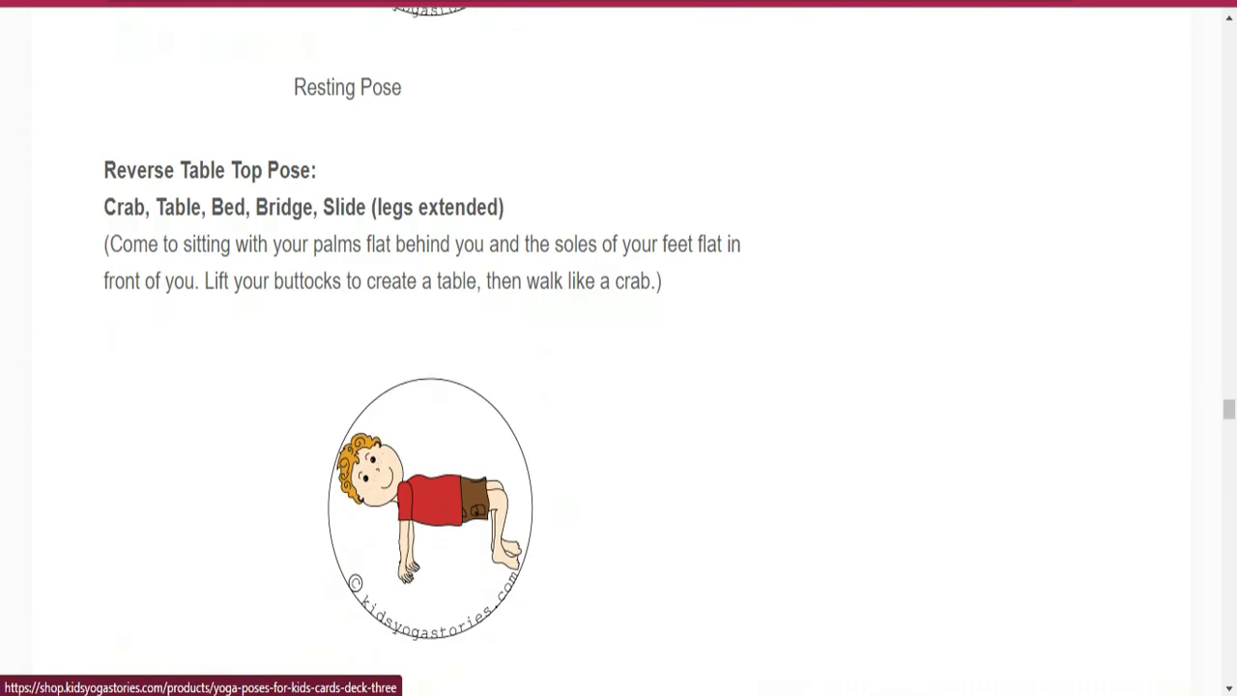
{"action": "scroll", "scroll_direction": "down", "scroll_amount": 3}
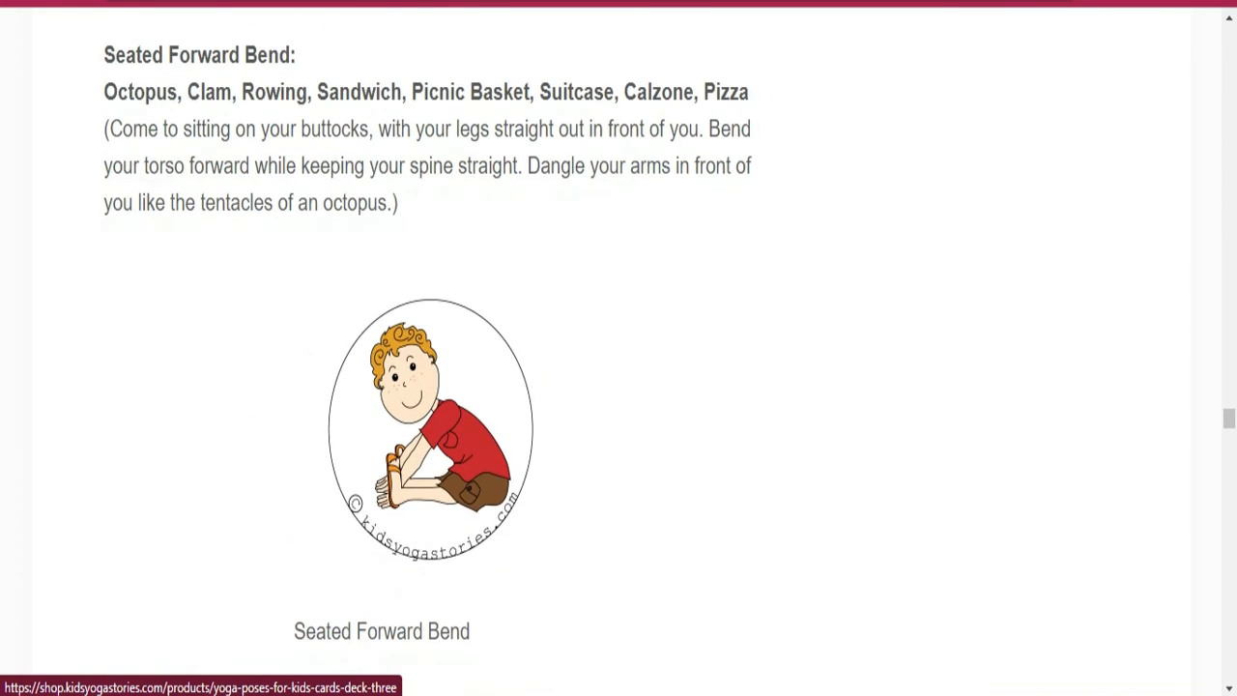
{"action": "scroll", "scroll_direction": "down", "scroll_amount": 3}
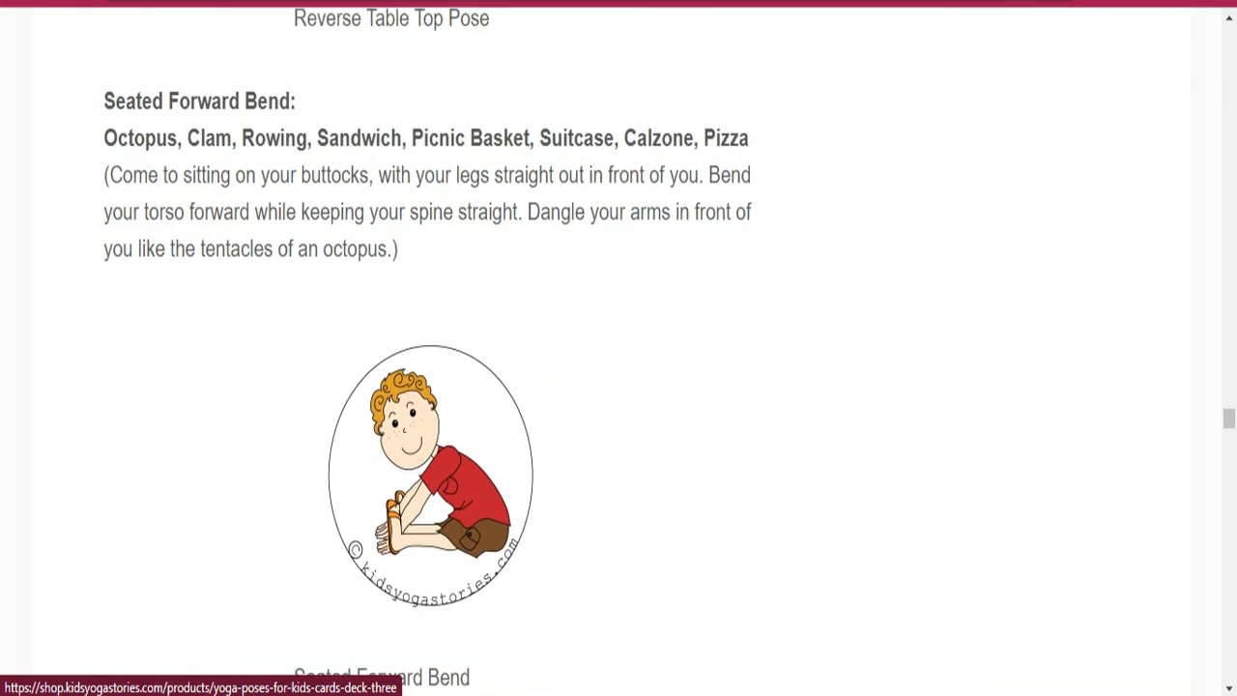
{"action": "scroll", "scroll_direction": "down", "scroll_amount": 3}
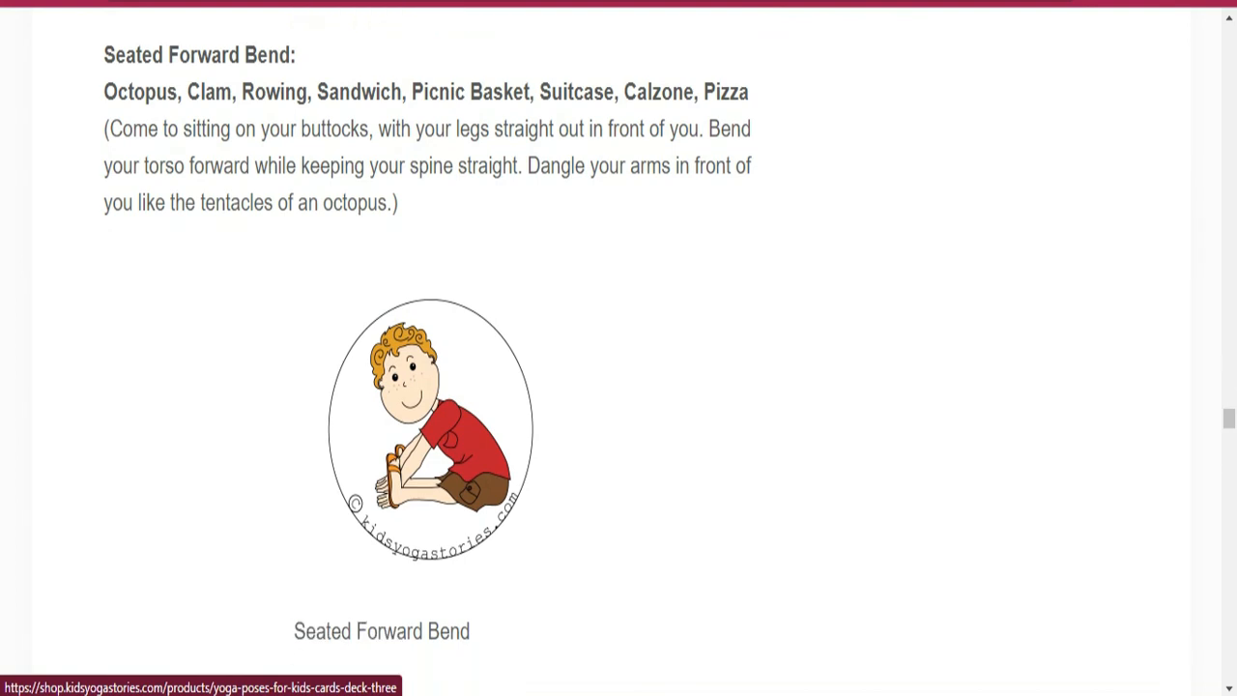
{"action": "scroll", "scroll_direction": "down", "scroll_amount": 3}
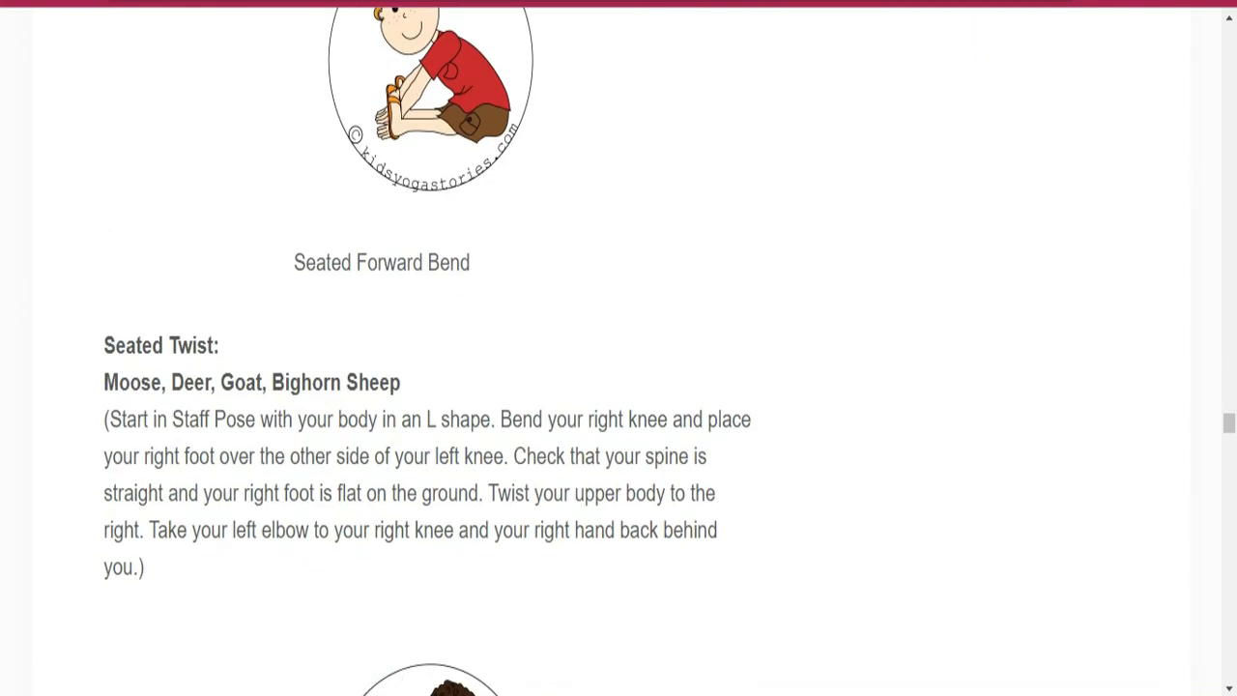
{"action": "scroll", "scroll_direction": "down", "scroll_amount": 3}
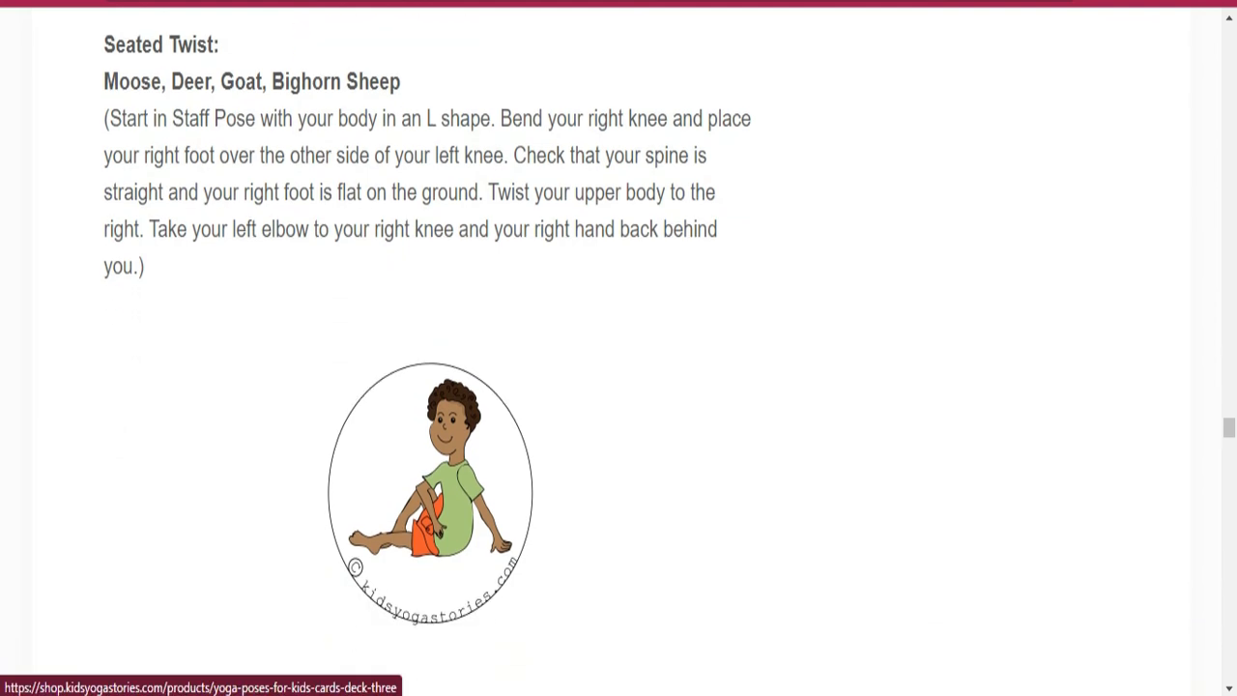
{"action": "scroll", "scroll_direction": "down", "scroll_amount": 3}
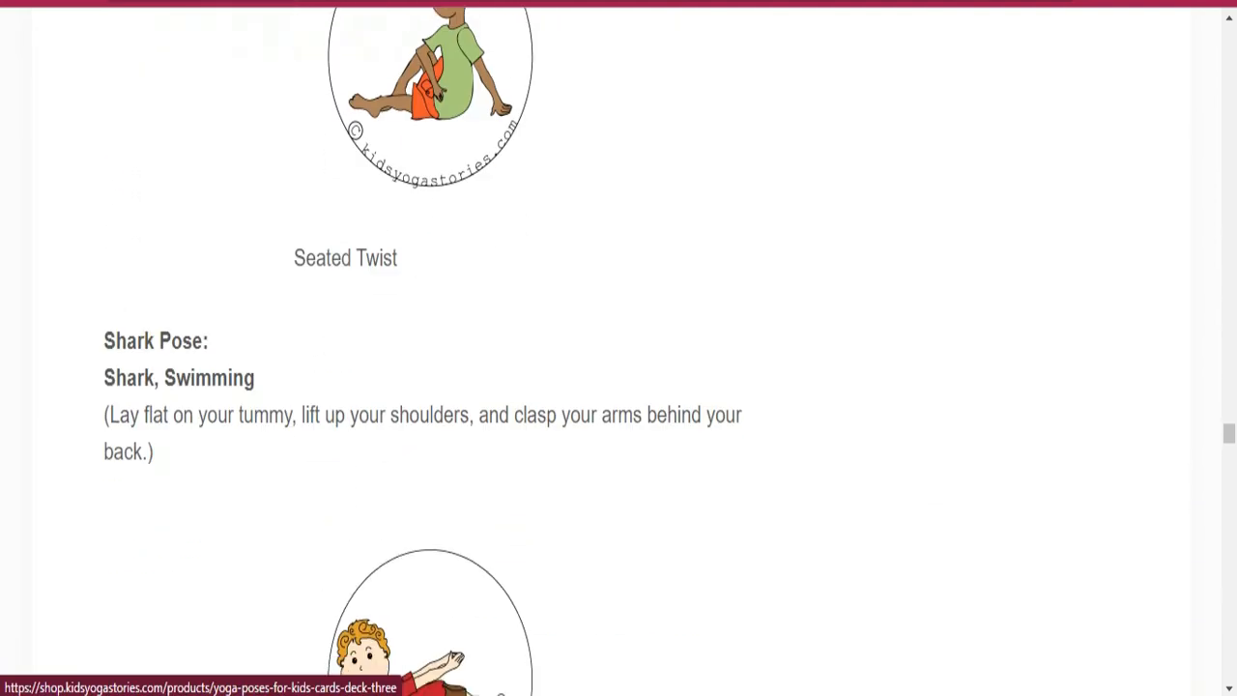
{"action": "scroll", "scroll_direction": "down", "scroll_amount": 3}
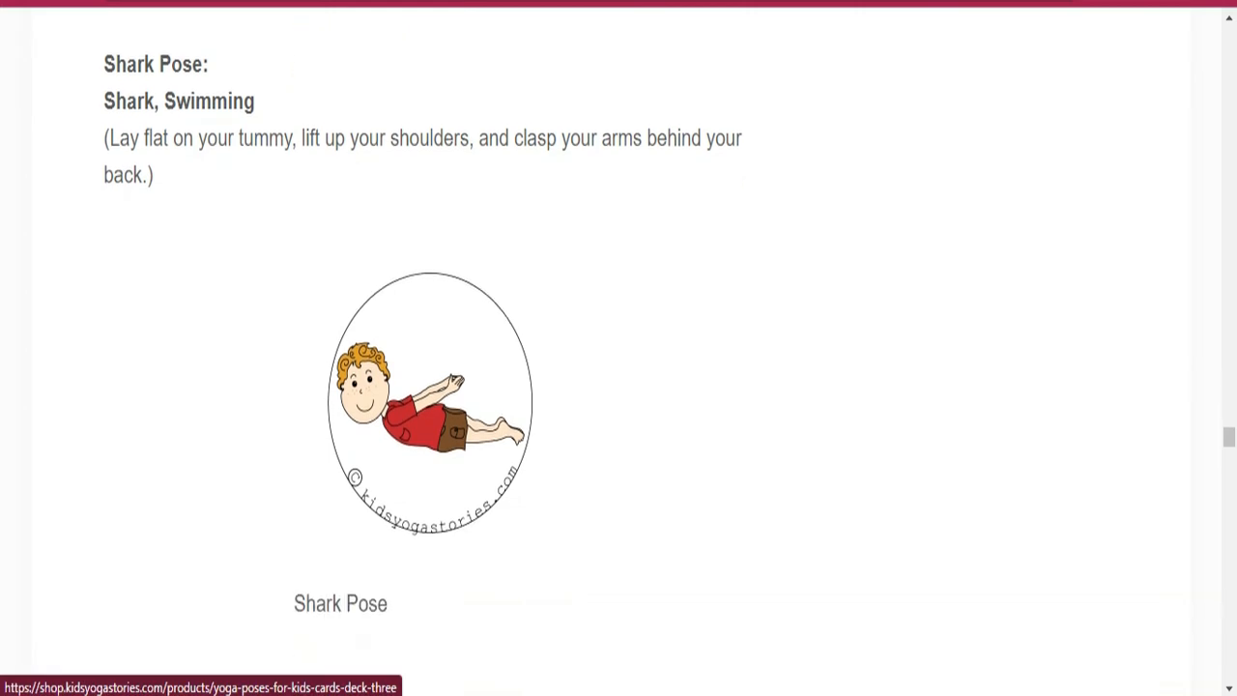
{"action": "scroll", "scroll_direction": "down", "scroll_amount": 3}
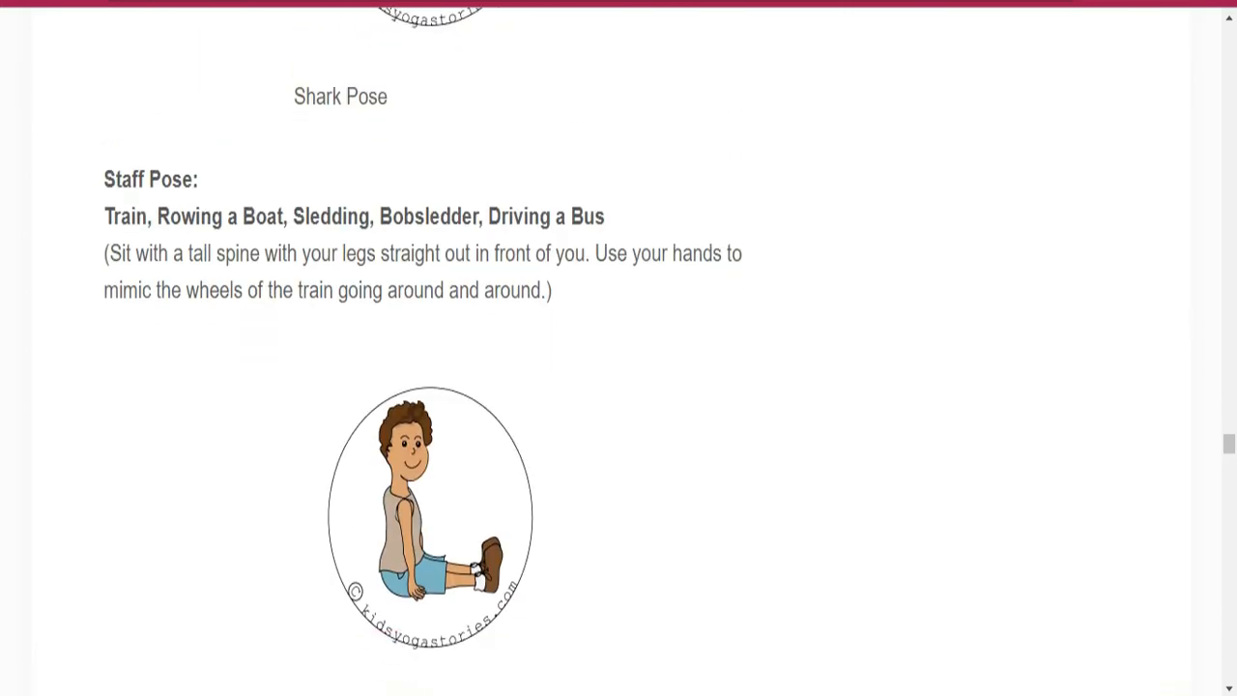
{"action": "scroll", "scroll_direction": "down", "scroll_amount": 3}
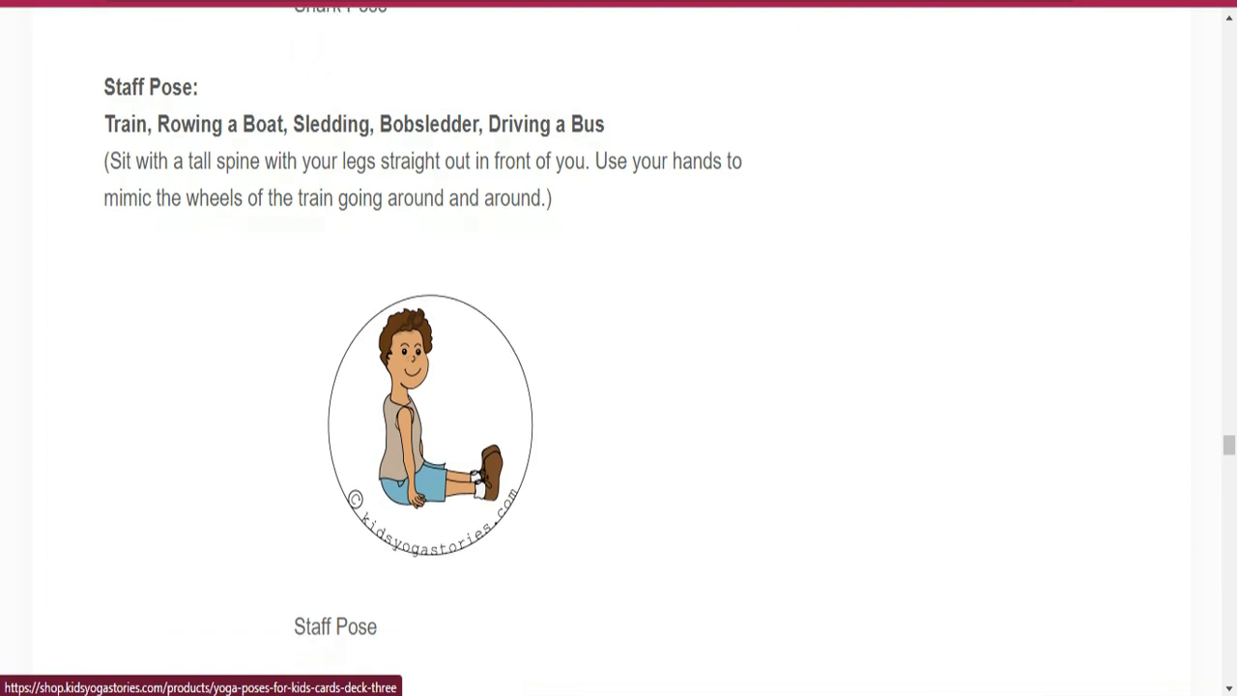
{"action": "scroll", "scroll_direction": "down", "scroll_amount": 3}
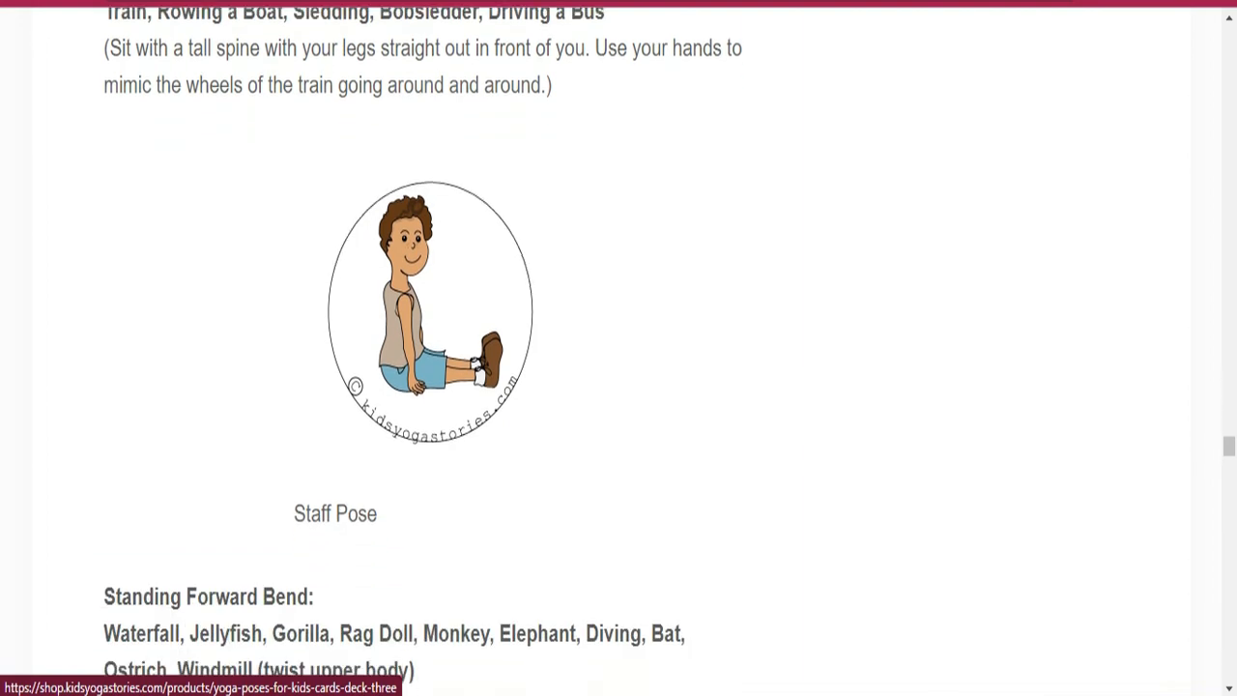
{"action": "scroll", "scroll_direction": "down", "scroll_amount": 3}
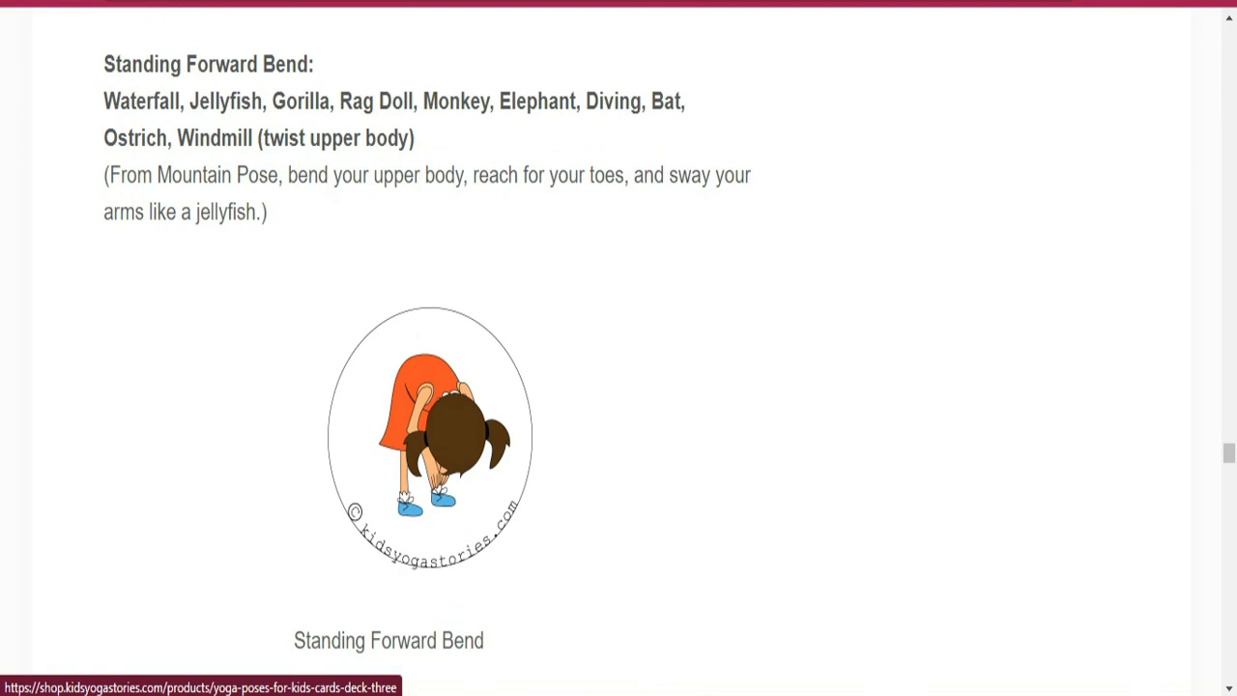
{"action": "scroll", "scroll_direction": "down", "scroll_amount": 3}
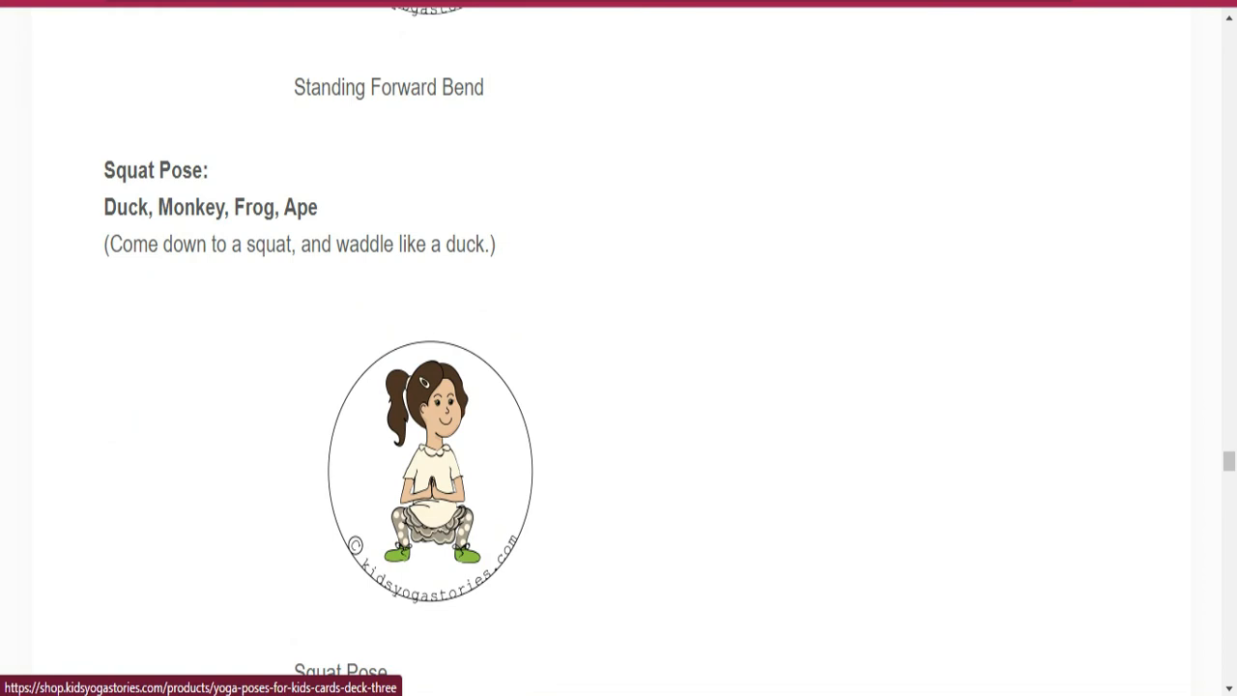
{"action": "scroll", "scroll_direction": "down", "scroll_amount": 3}
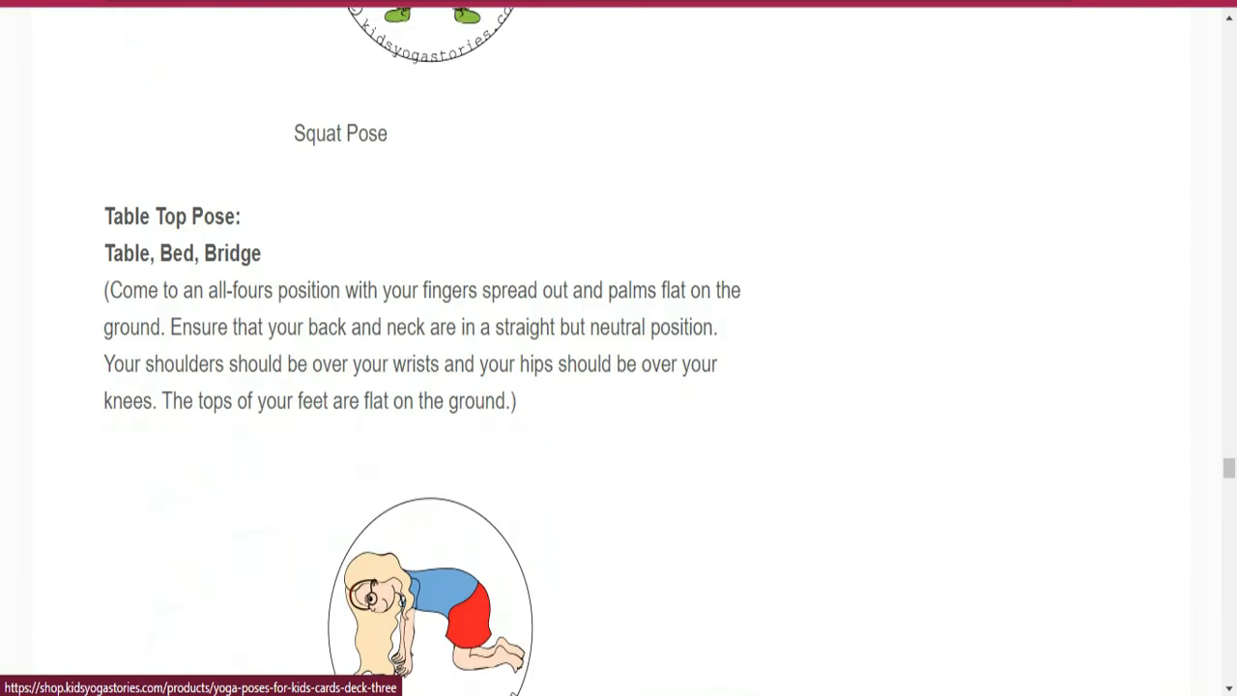
{"action": "scroll", "scroll_direction": "down", "scroll_amount": 3}
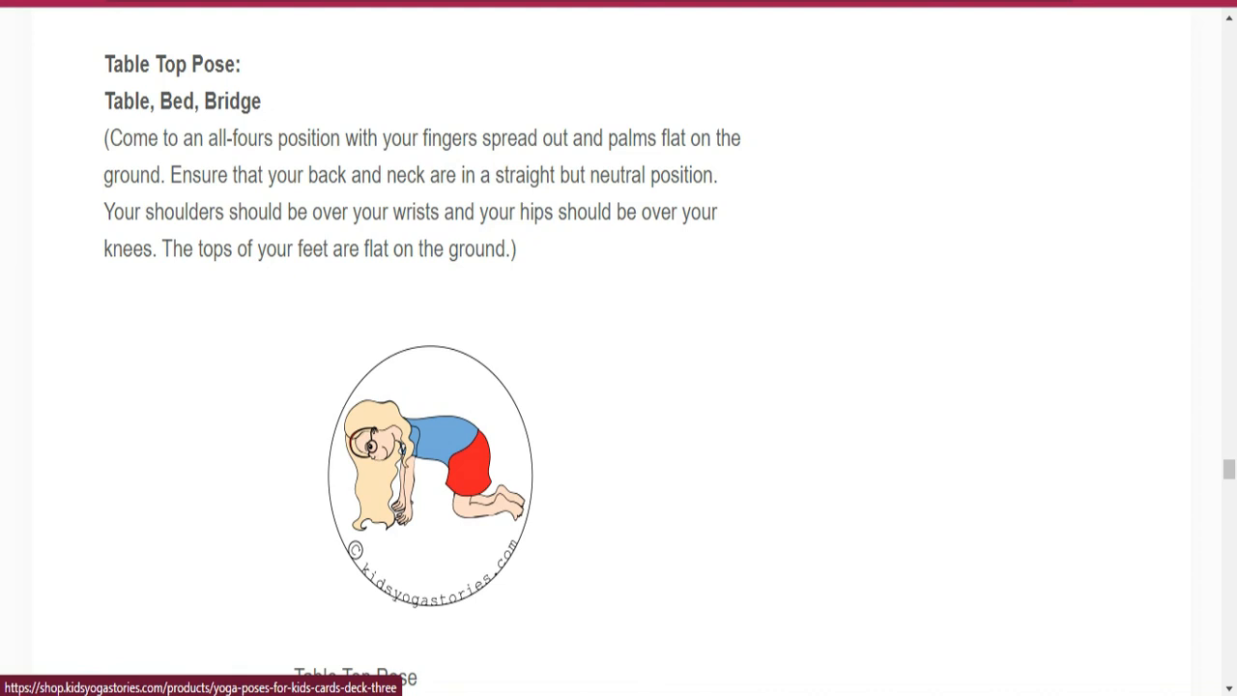
{"action": "scroll", "scroll_direction": "down", "scroll_amount": 3}
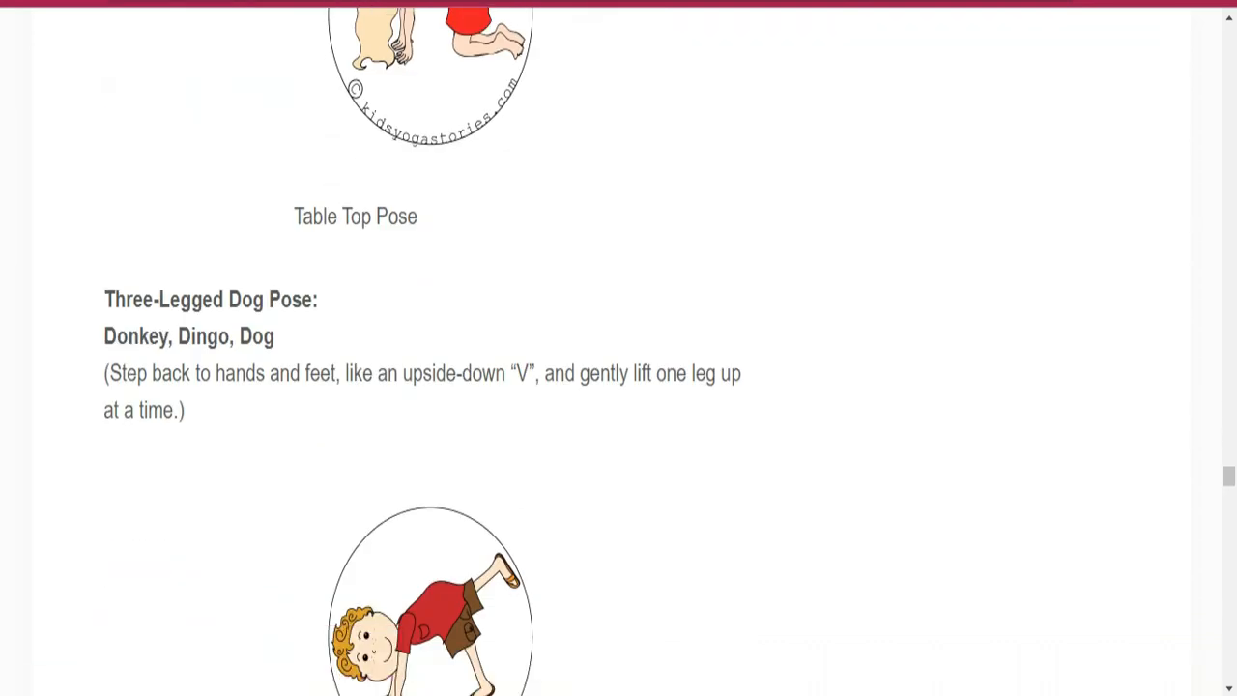
{"action": "scroll", "scroll_direction": "down", "scroll_amount": 3}
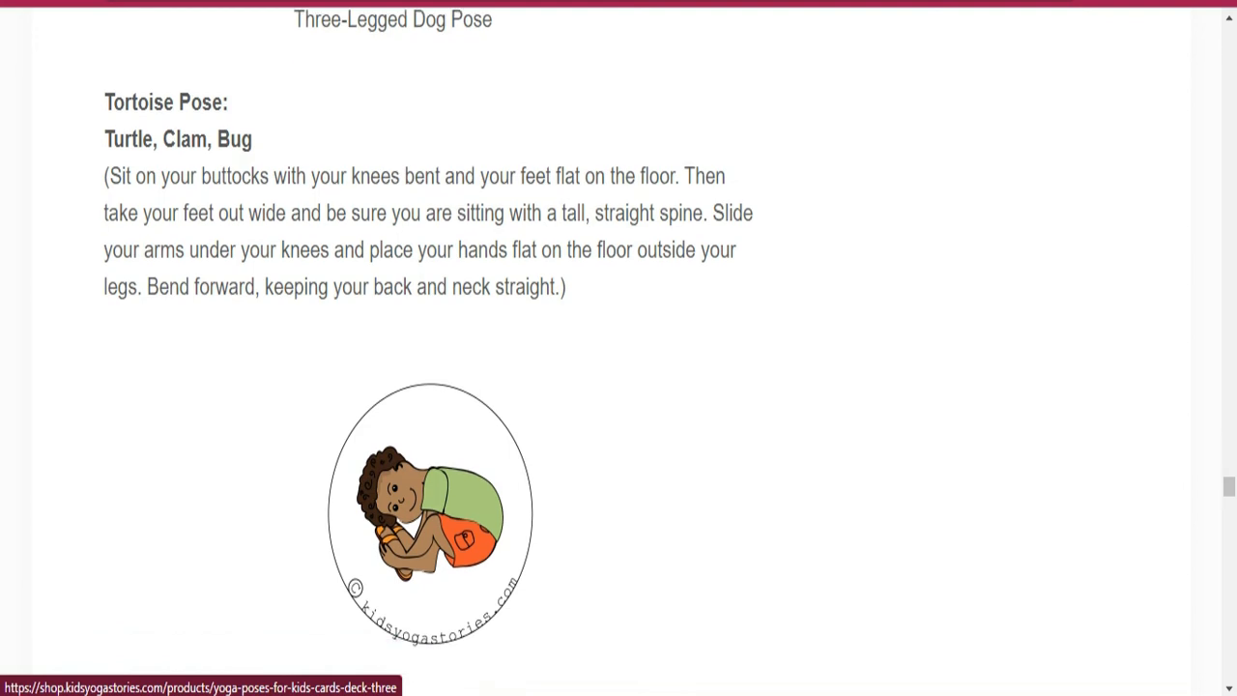
{"action": "scroll", "scroll_direction": "down", "scroll_amount": 3}
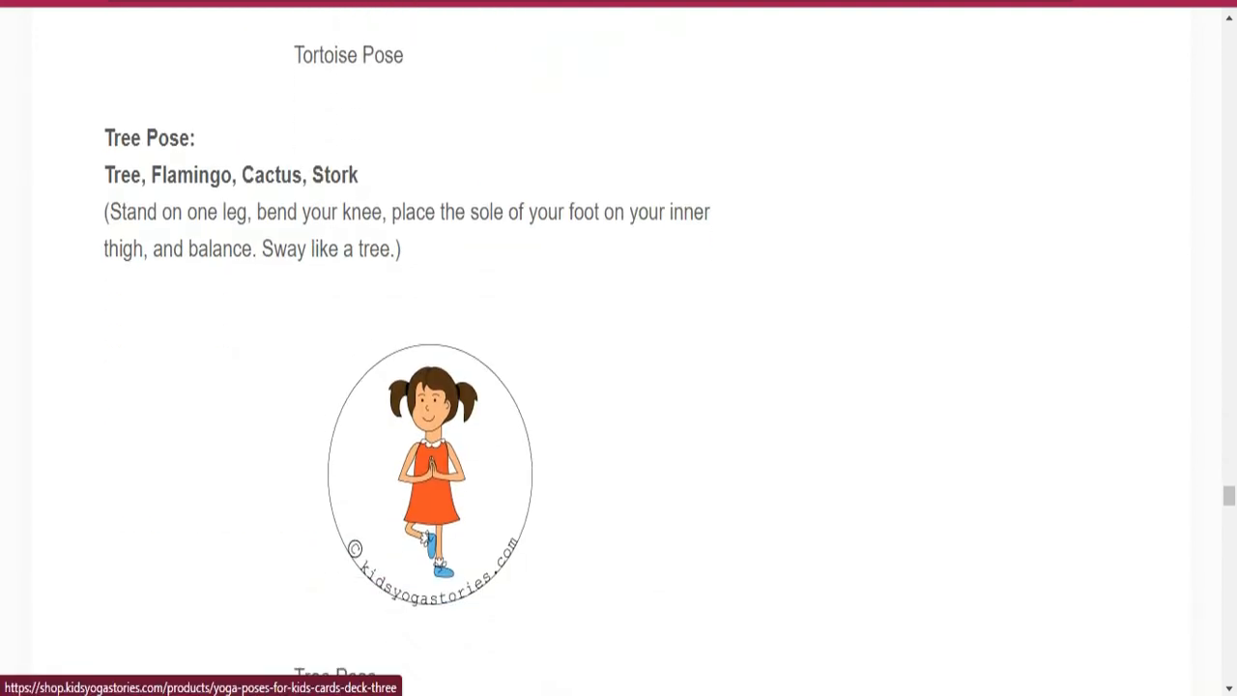
{"action": "scroll", "scroll_direction": "down", "scroll_amount": 3}
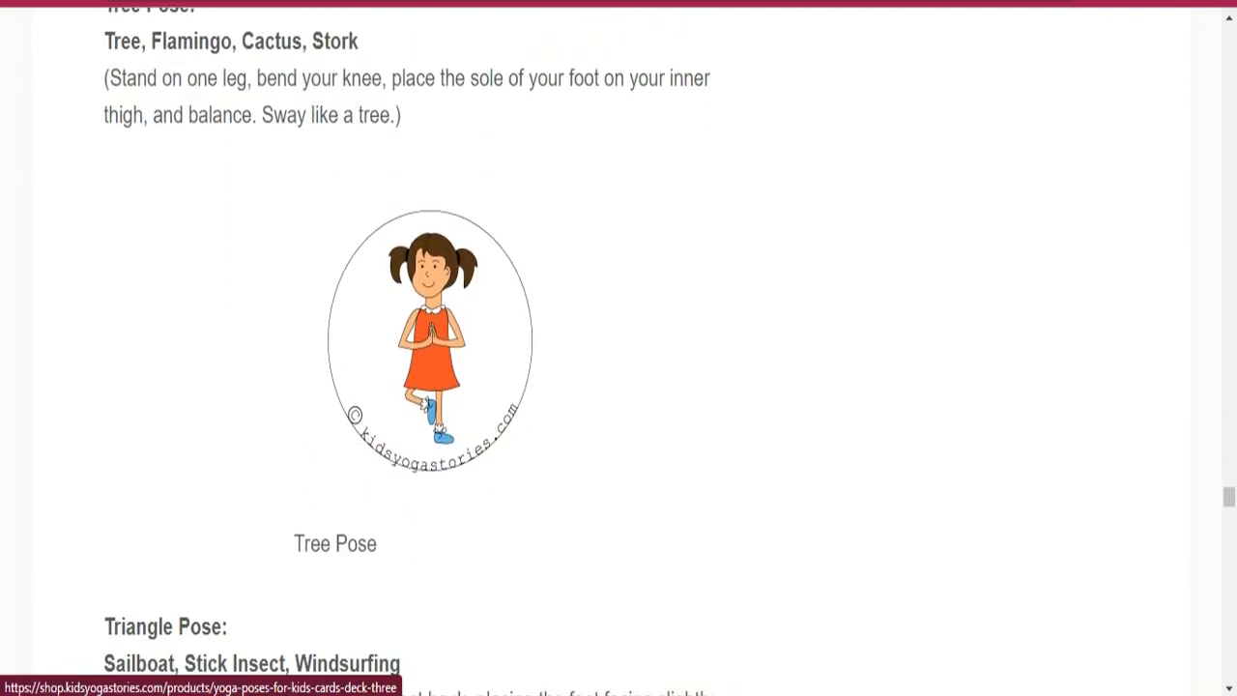
{"action": "scroll", "scroll_direction": "down", "scroll_amount": 3}
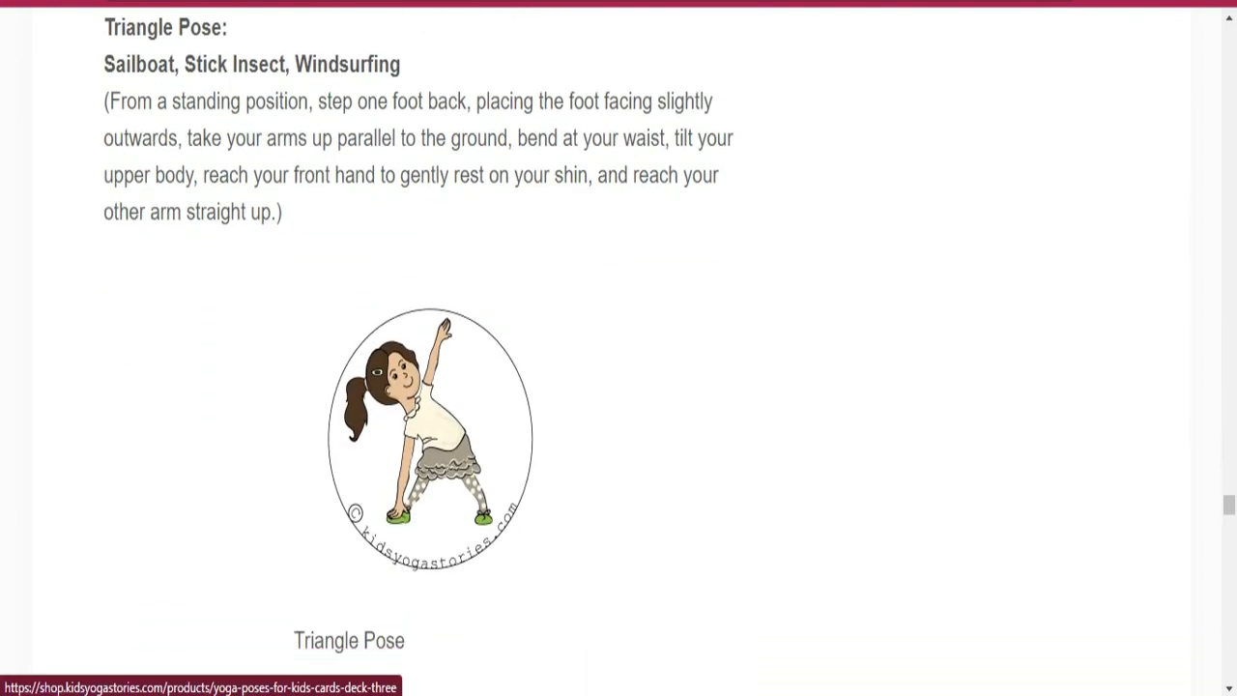
{"action": "scroll", "scroll_direction": "down", "scroll_amount": 3}
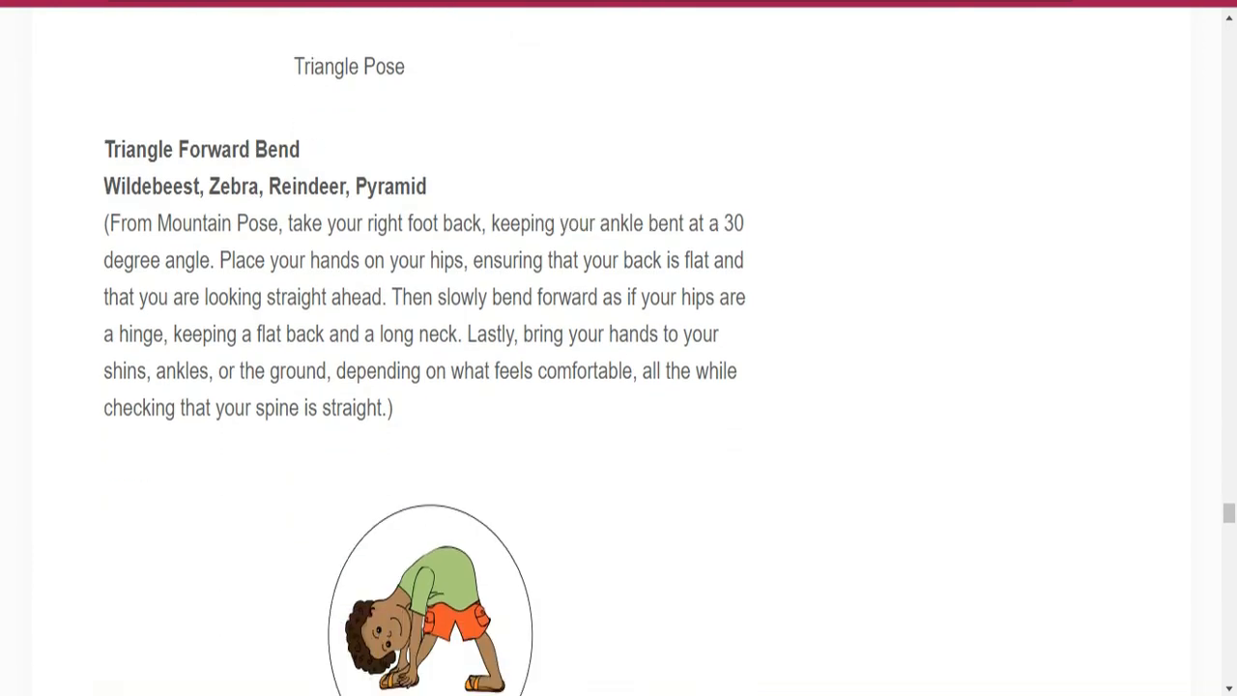
{"action": "scroll", "scroll_direction": "down", "scroll_amount": 3}
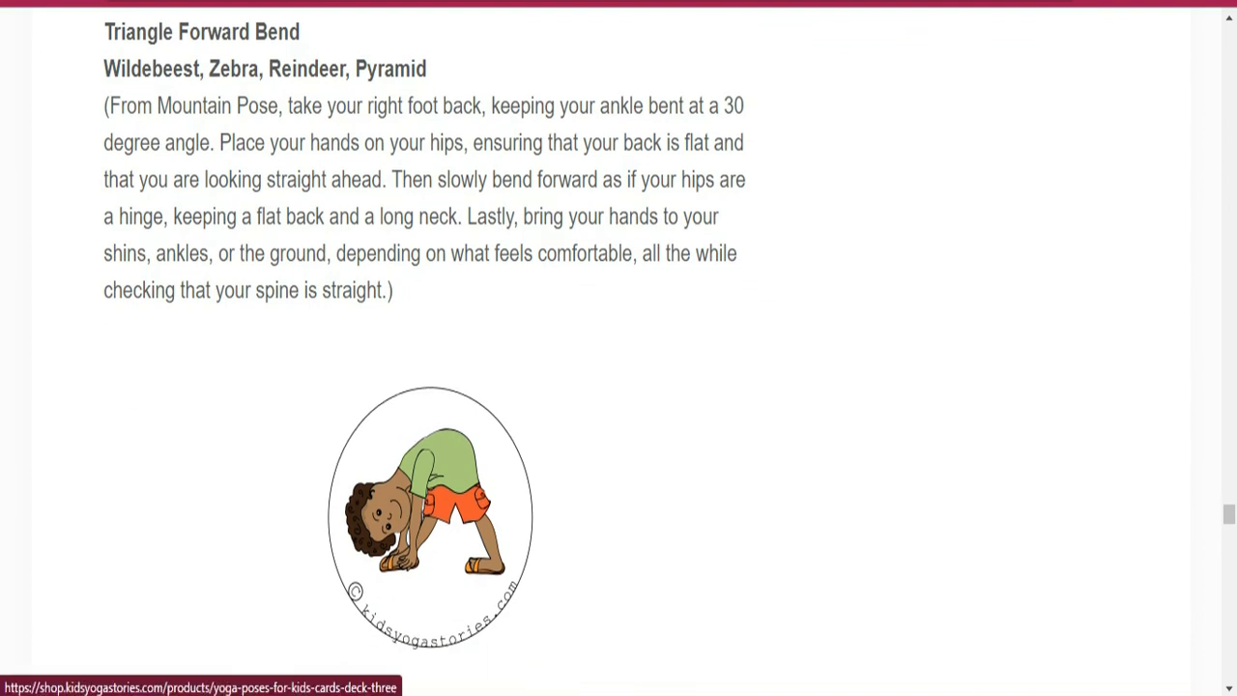
{"action": "scroll", "scroll_direction": "down", "scroll_amount": 3}
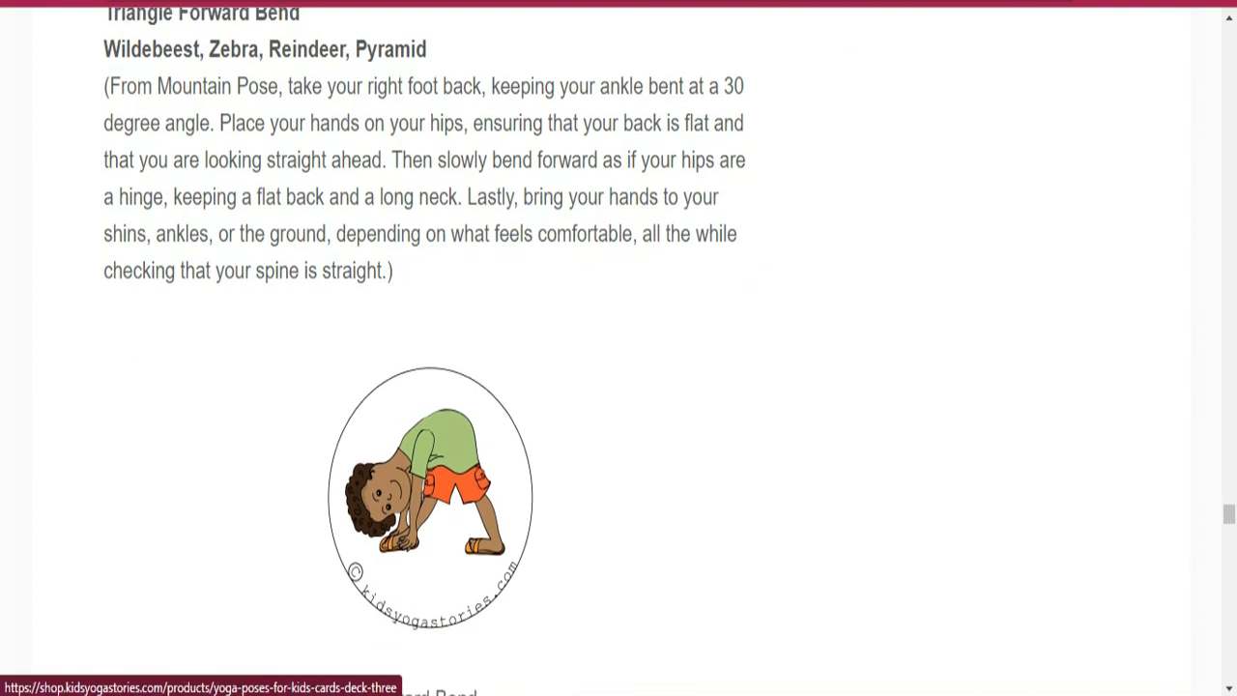
{"action": "scroll", "scroll_direction": "down", "scroll_amount": 3}
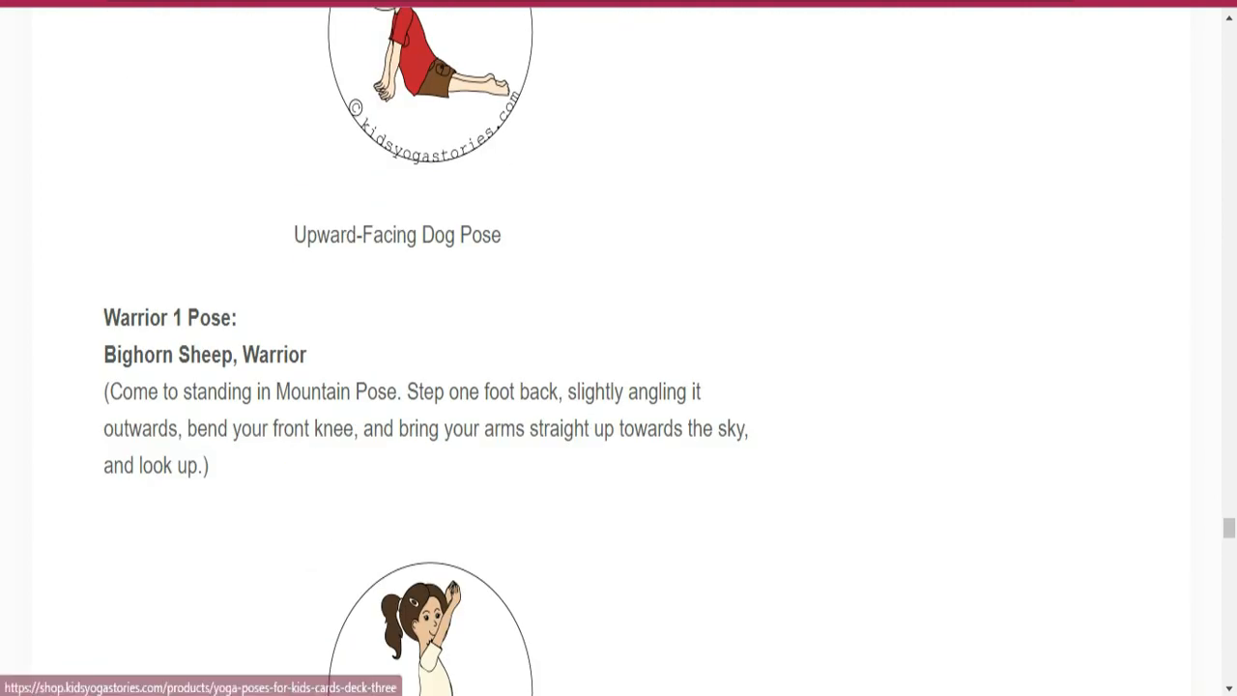
{"action": "scroll", "scroll_direction": "down", "scroll_amount": 3}
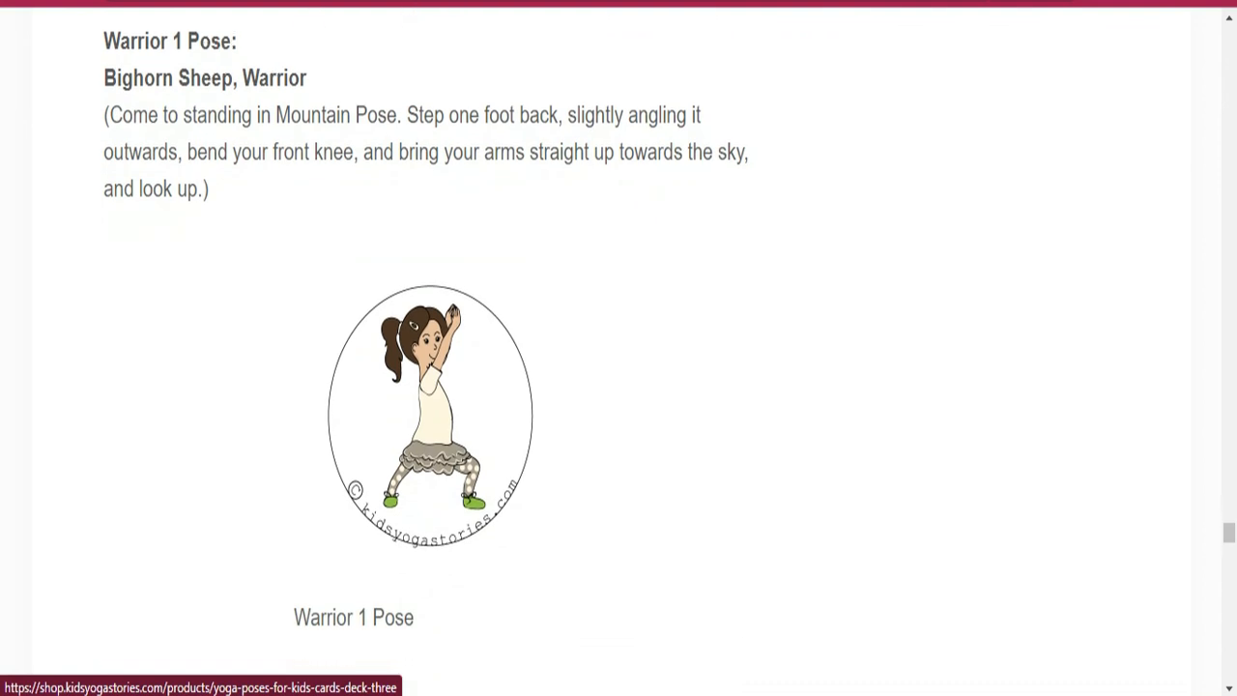
{"action": "scroll", "scroll_direction": "down", "scroll_amount": 3}
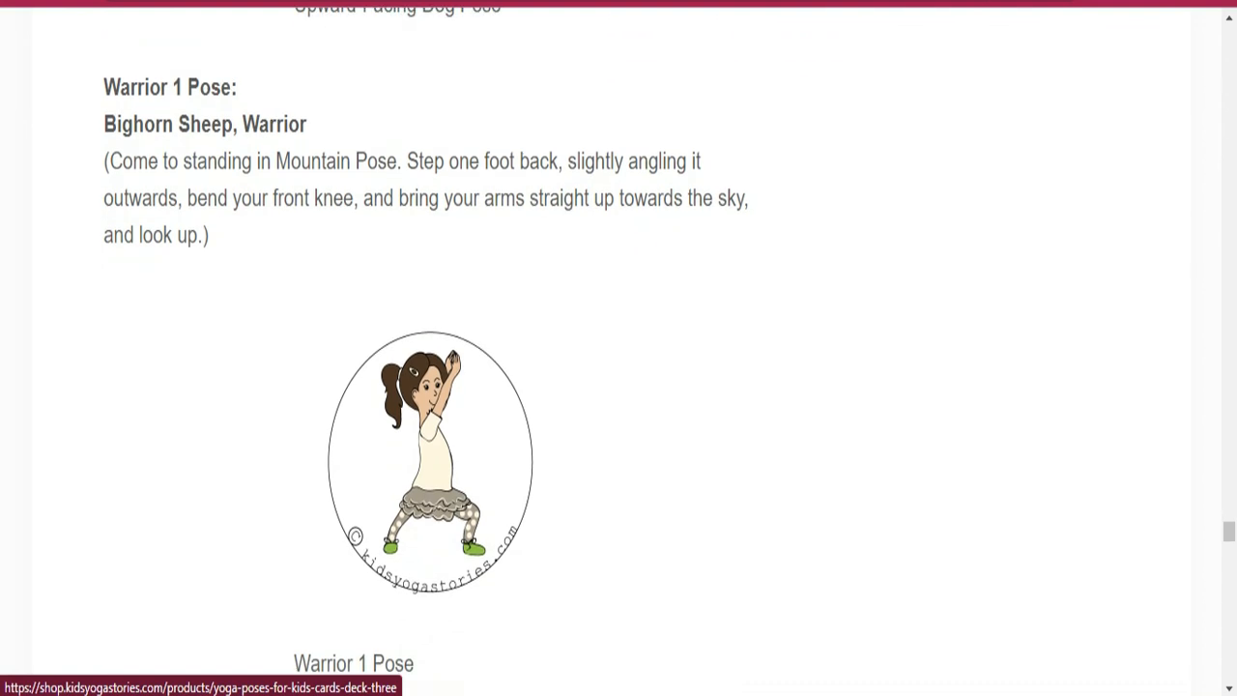
{"action": "scroll", "scroll_direction": "down", "scroll_amount": 3}
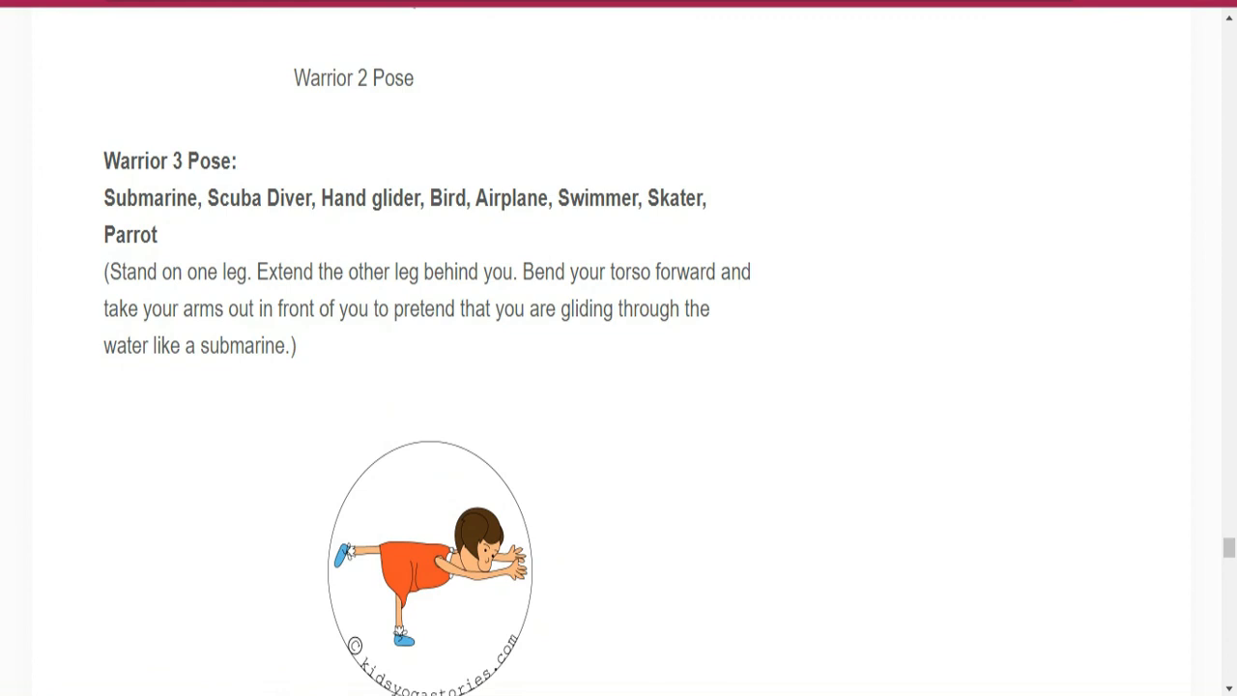
{"action": "scroll", "scroll_direction": "down", "scroll_amount": 3}
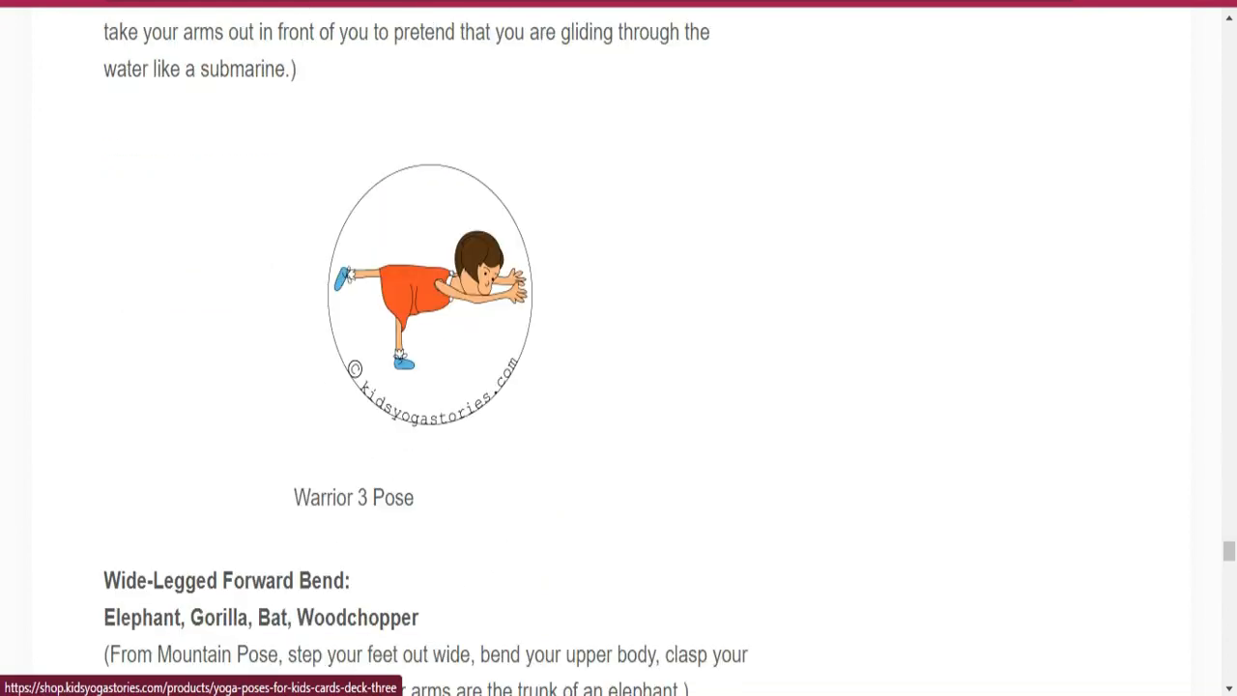